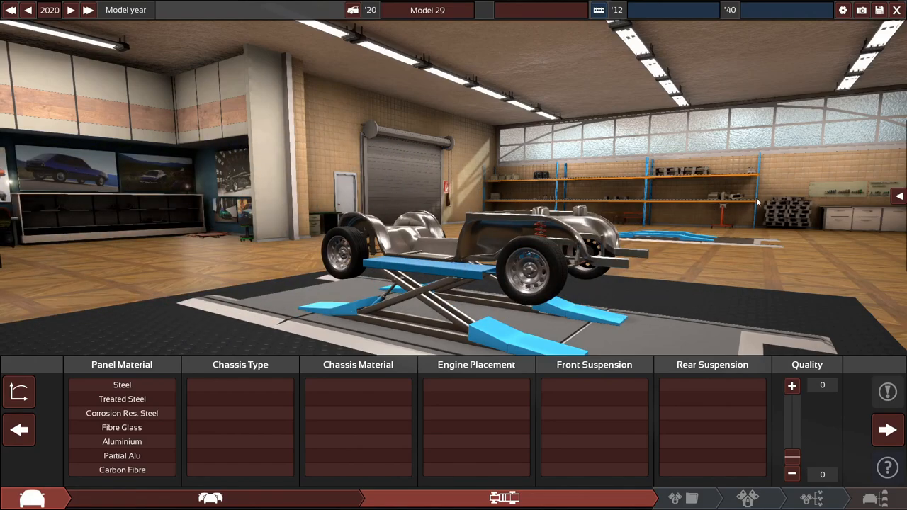
mouse_move(794, 219)
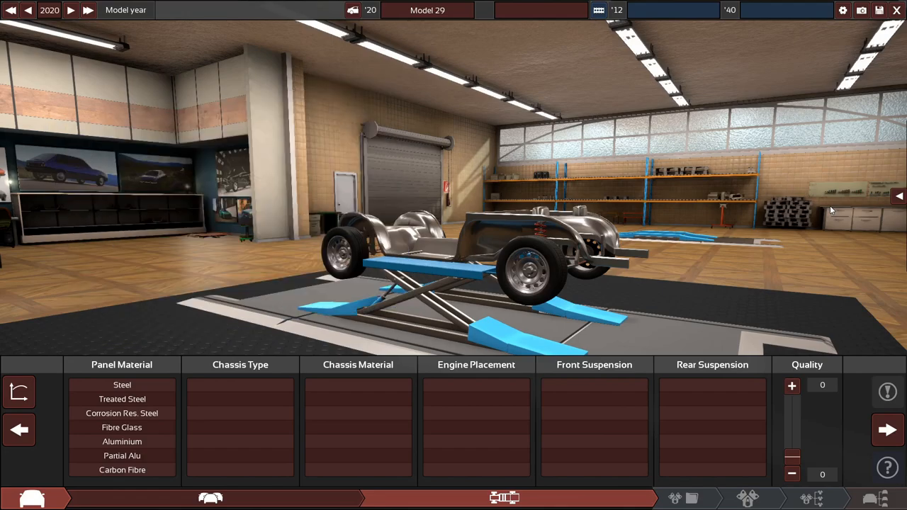
mouse_move(293, 90)
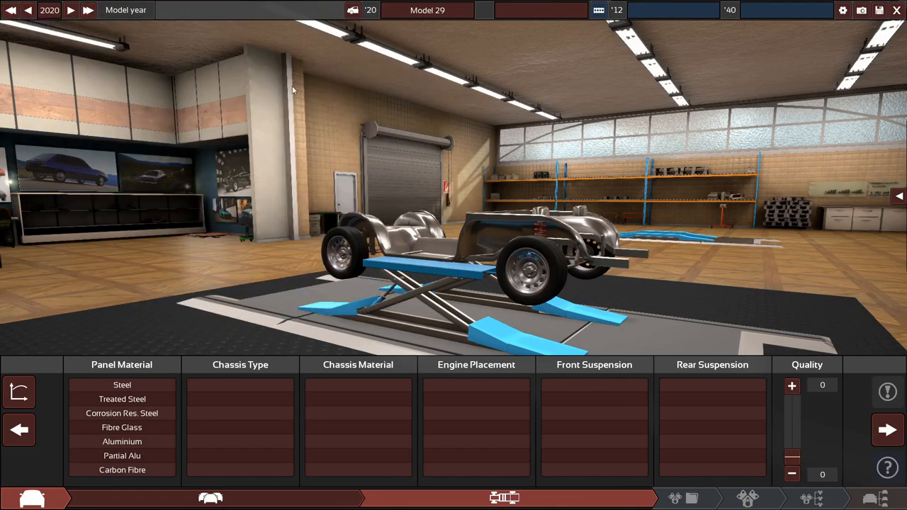
mouse_move(527, 51)
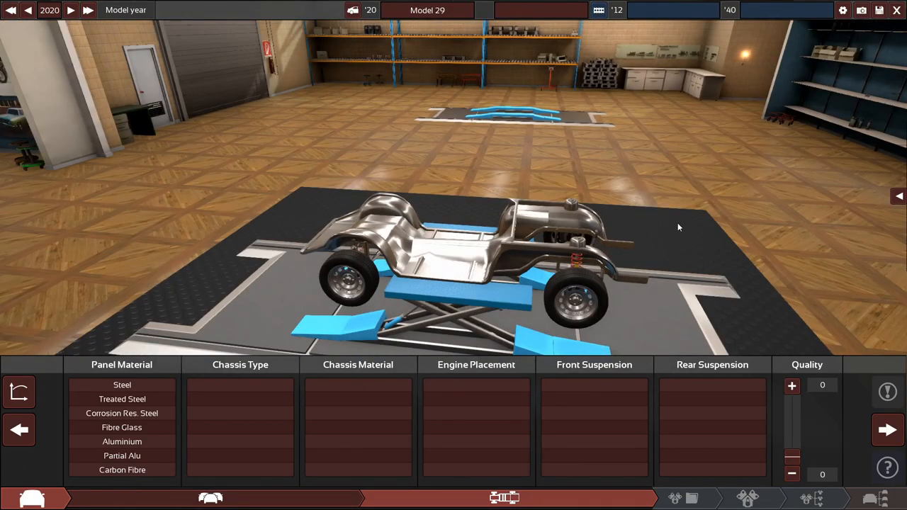
mouse_move(87, 54)
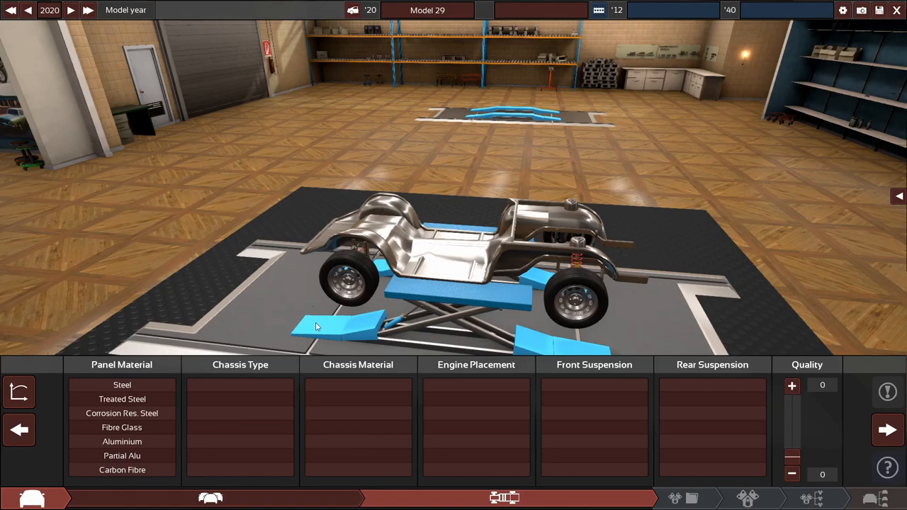
Step: Give Model 29 partial aluminium panels, an AHS Steel monocoque and MacPherson Strut front suspension
click(122, 456)
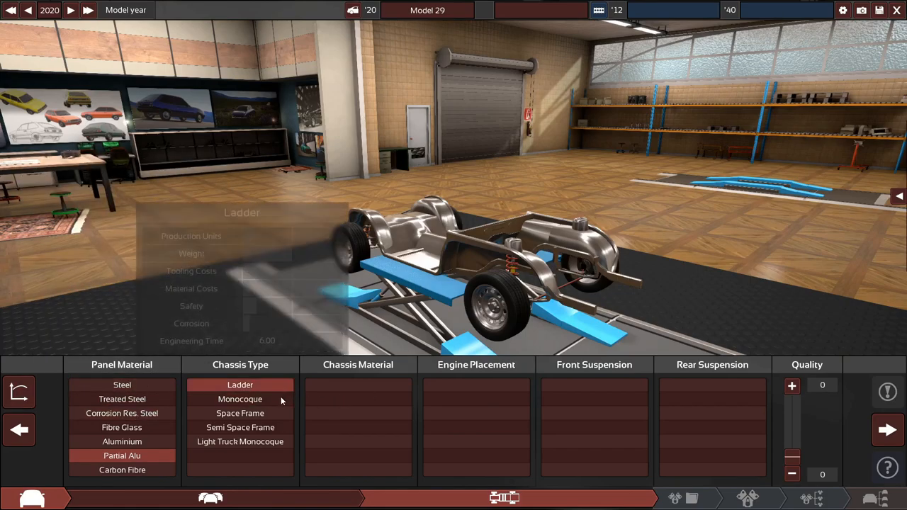
click(241, 399)
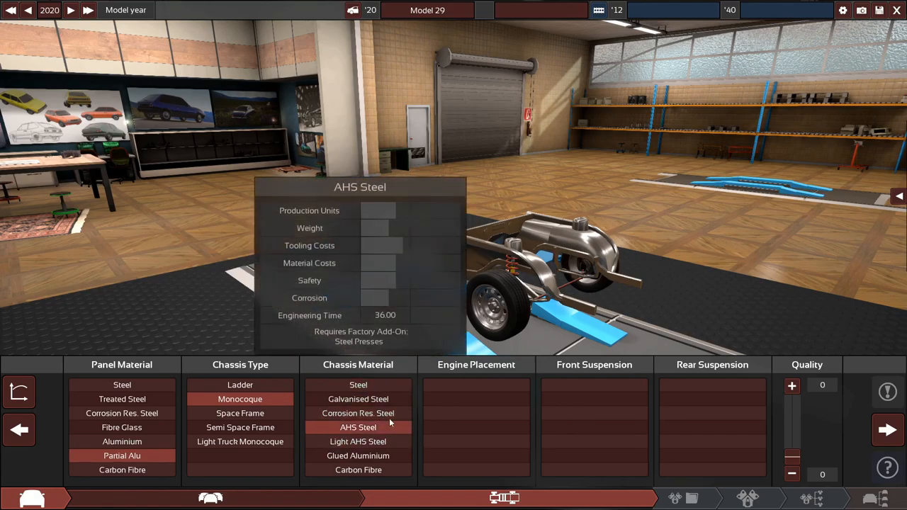
click(358, 428)
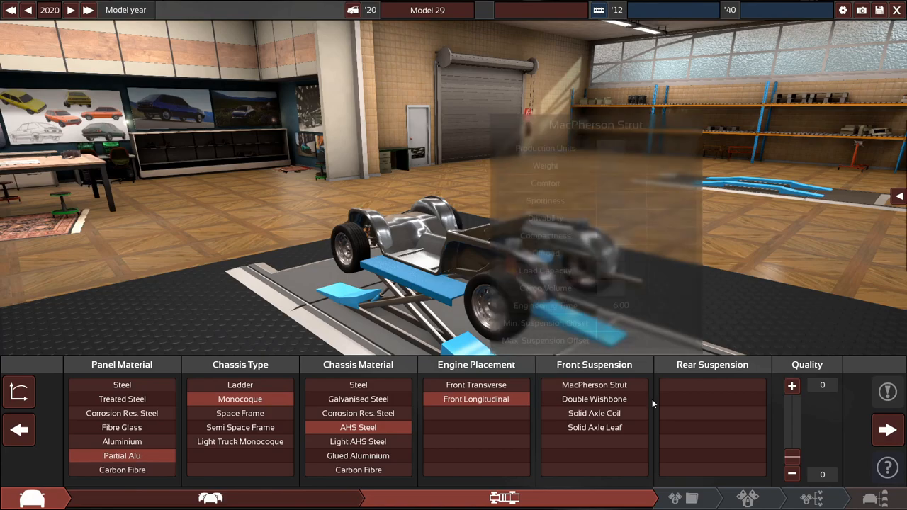
click(594, 385)
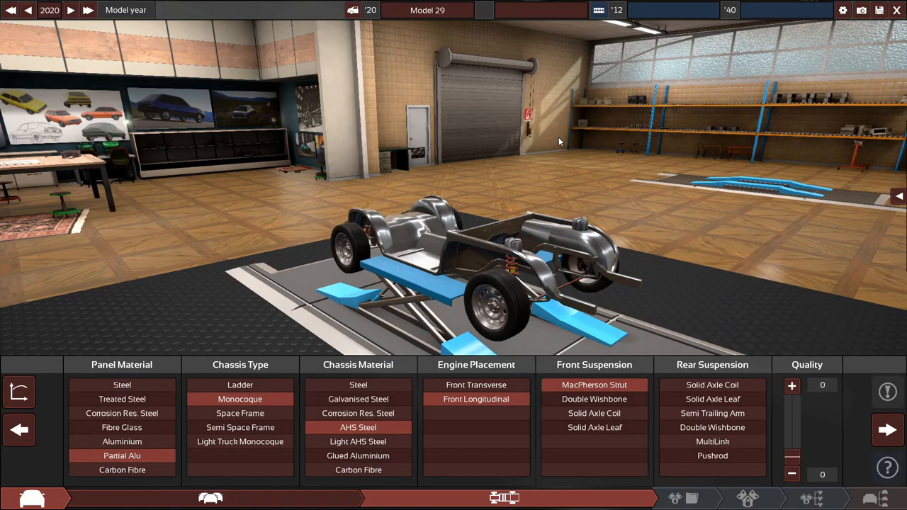
mouse_move(368, 5)
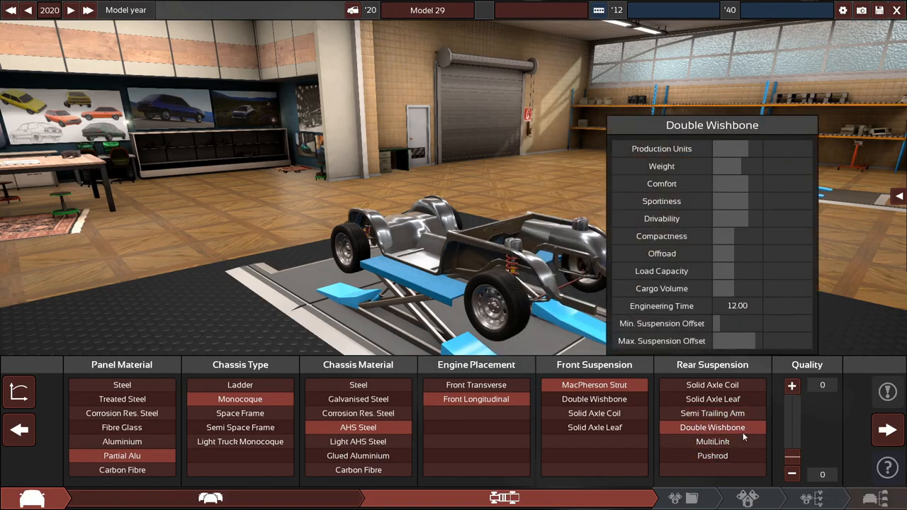
mouse_move(743, 379)
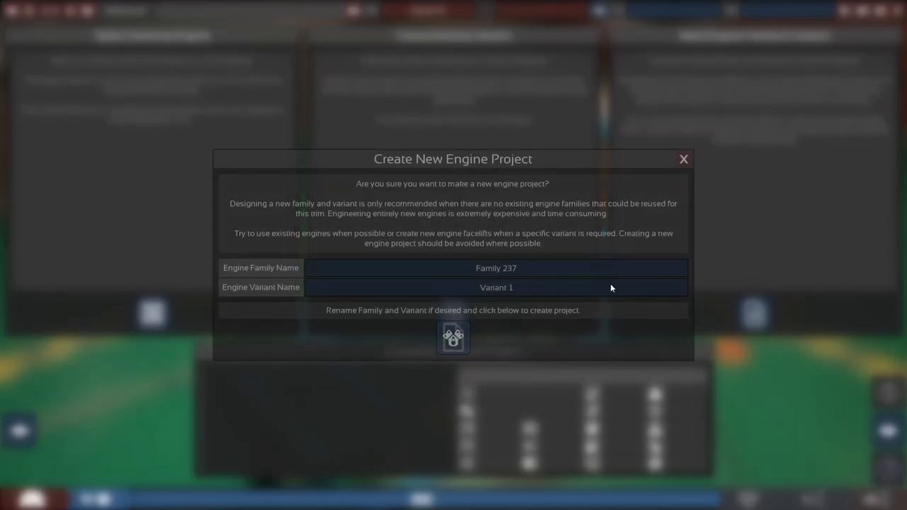
Step: Create engine family 237, compare inline, V60 and V90 blocks, then pick a four-cylinder boxer
click(453, 337)
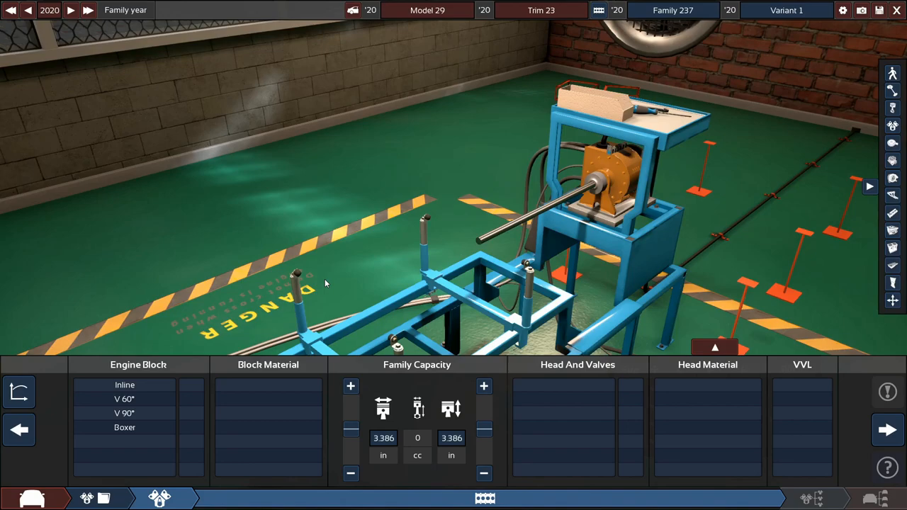
click(125, 385)
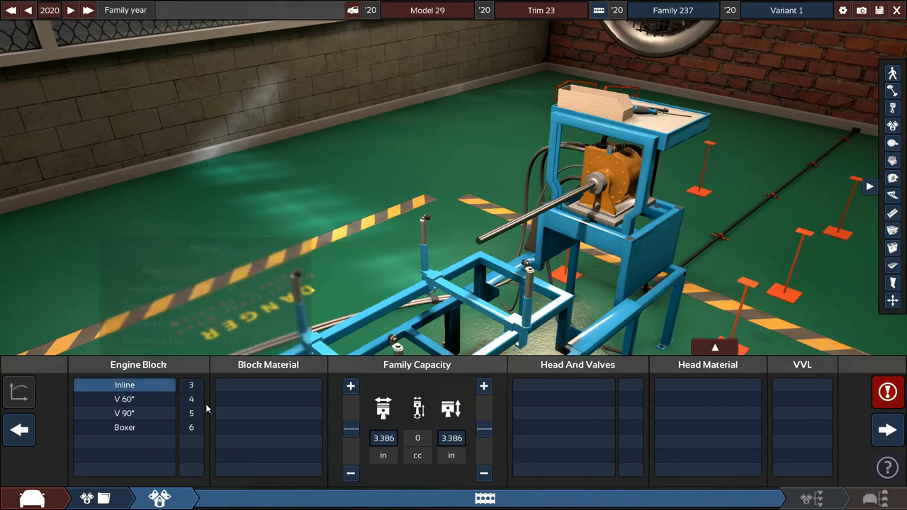
click(124, 428)
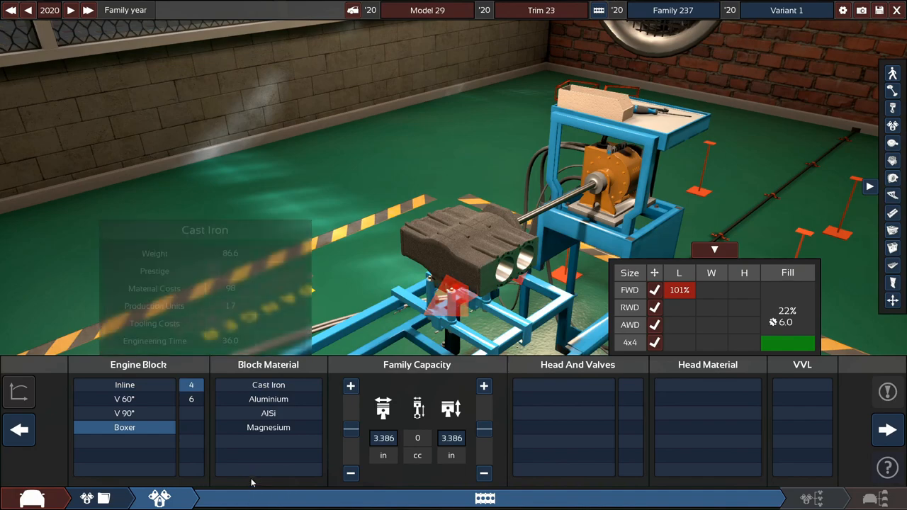
click(124, 413)
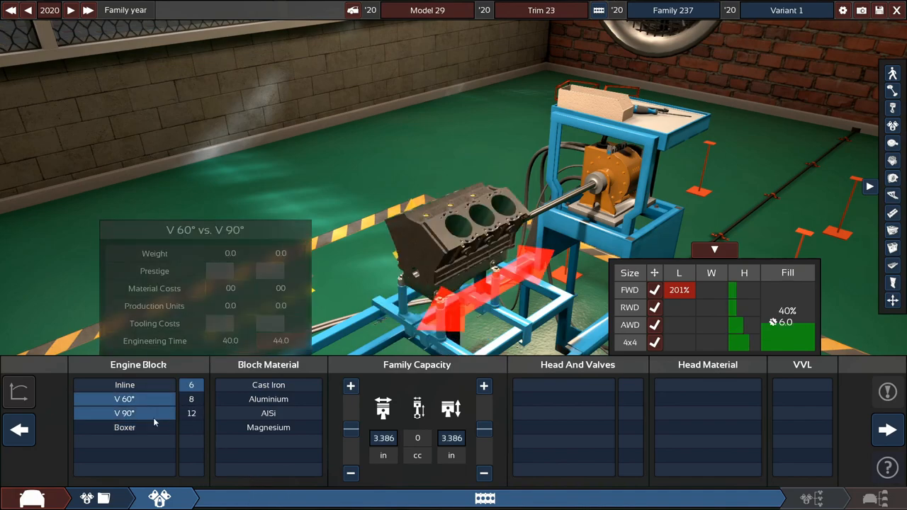
click(124, 413)
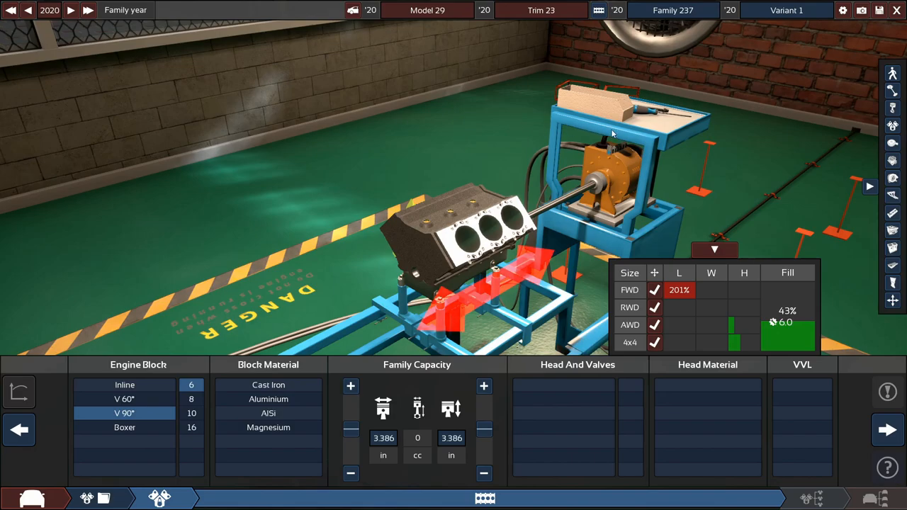
mouse_move(688, 132)
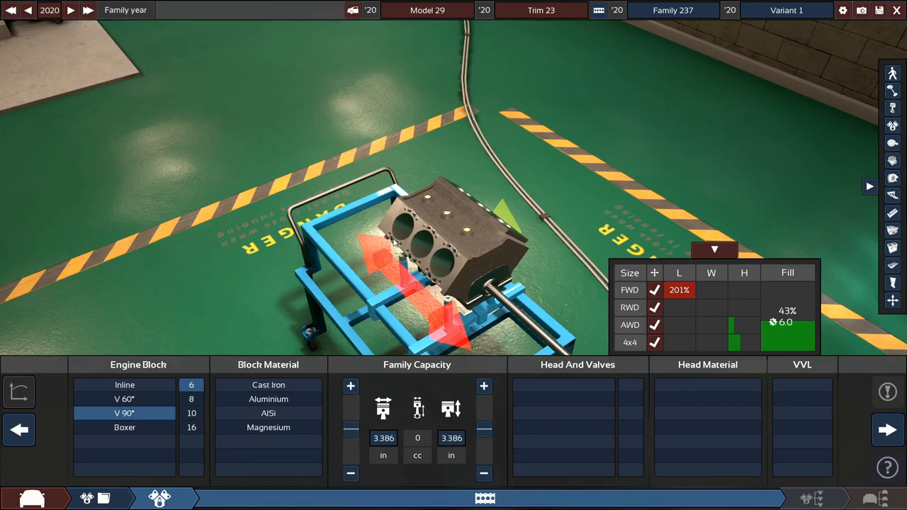
mouse_move(125, 399)
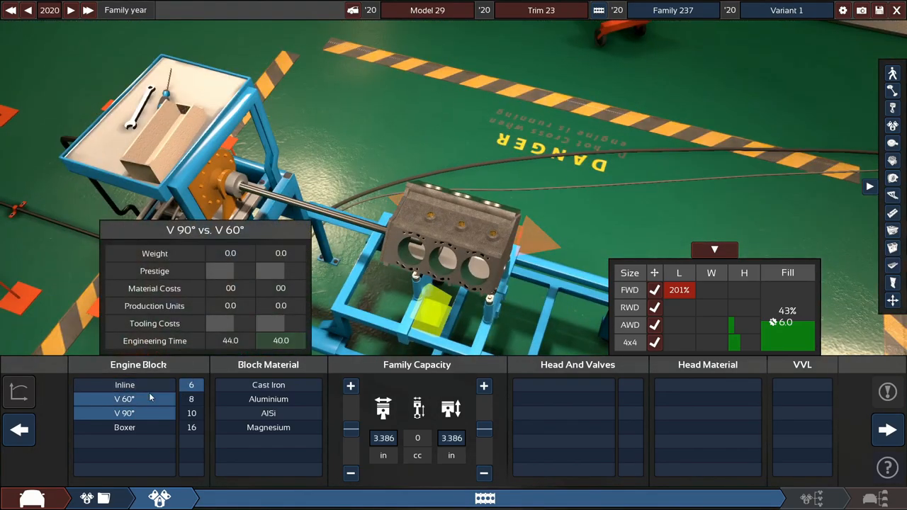
click(125, 399)
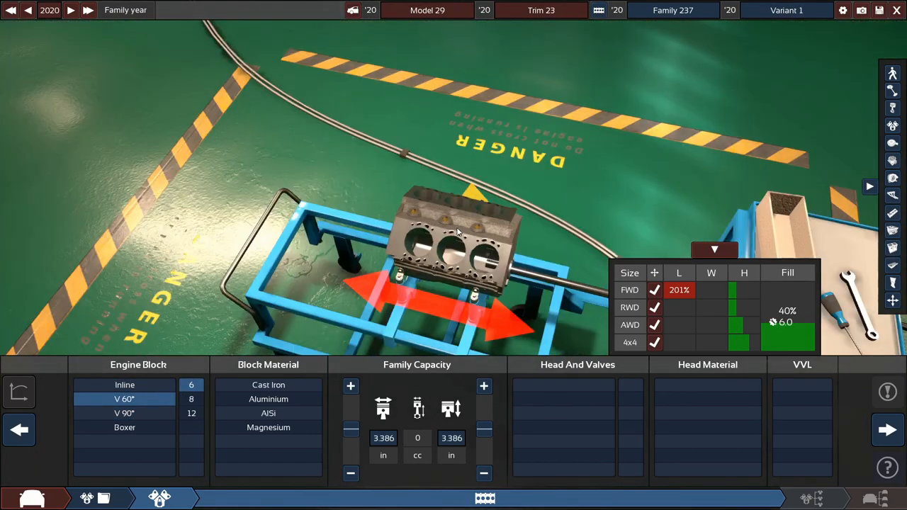
click(125, 428)
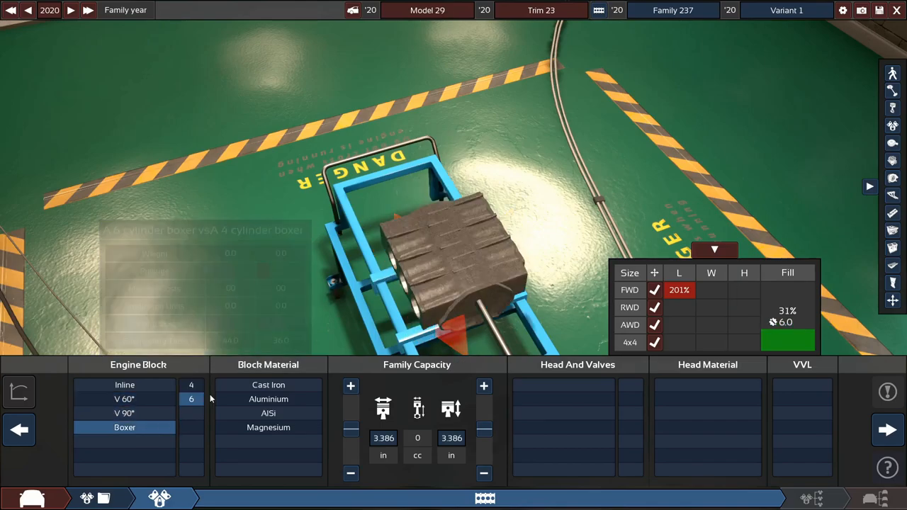
click(191, 385)
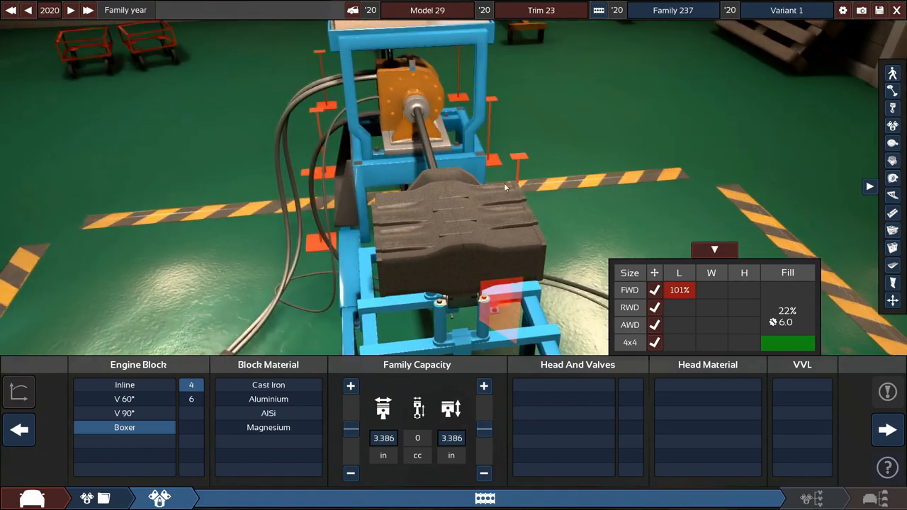
Step: Use an aluminium block and head with DOHC, enlarge bore and stroke, and skip VVL
click(564, 413)
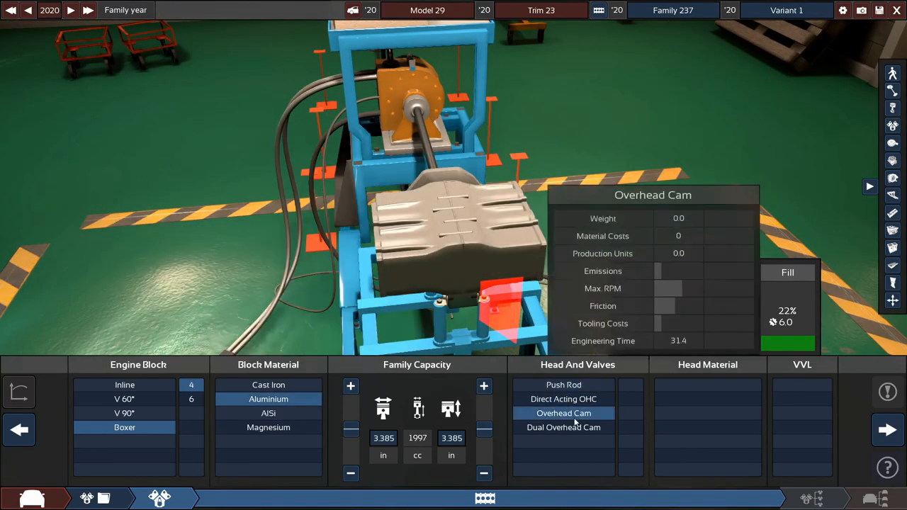
click(564, 428)
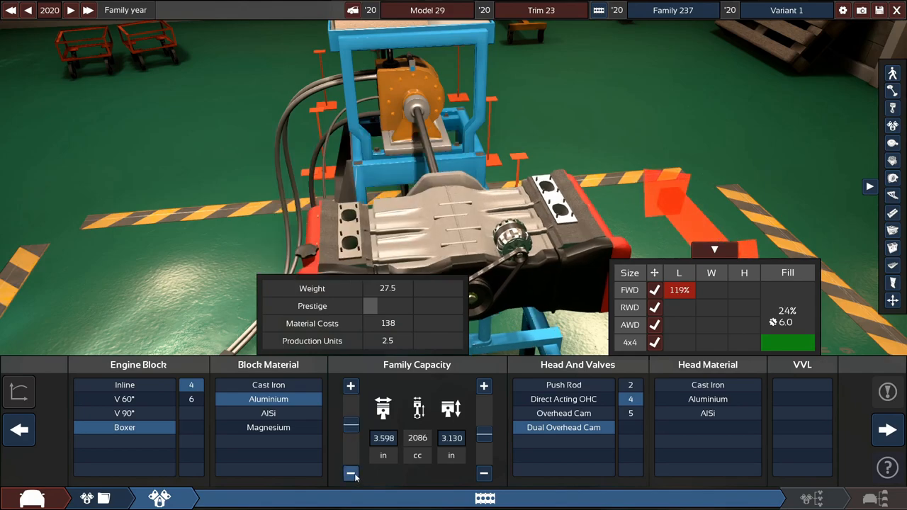
click(350, 386)
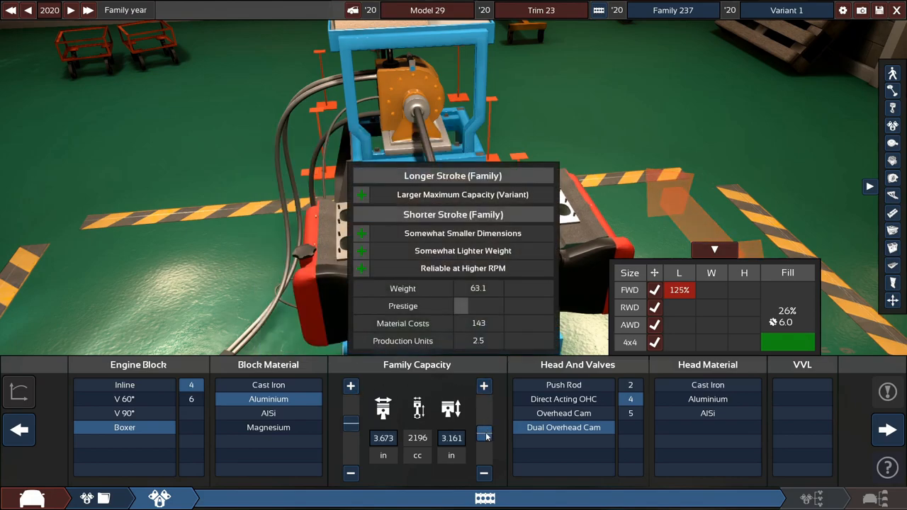
click(350, 474)
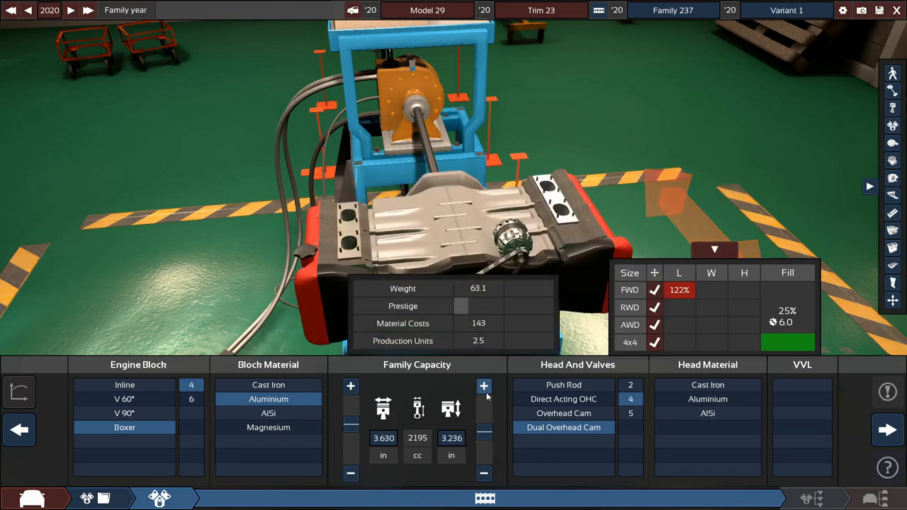
click(484, 386)
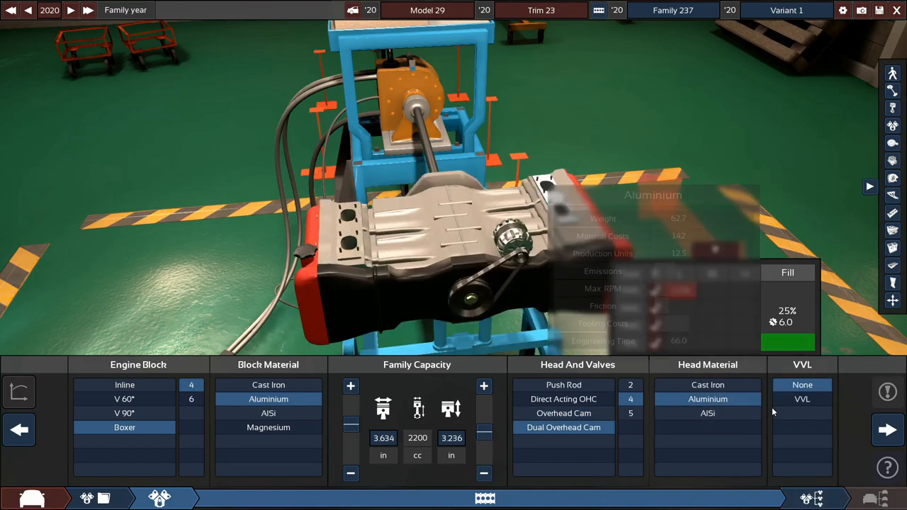
click(802, 400)
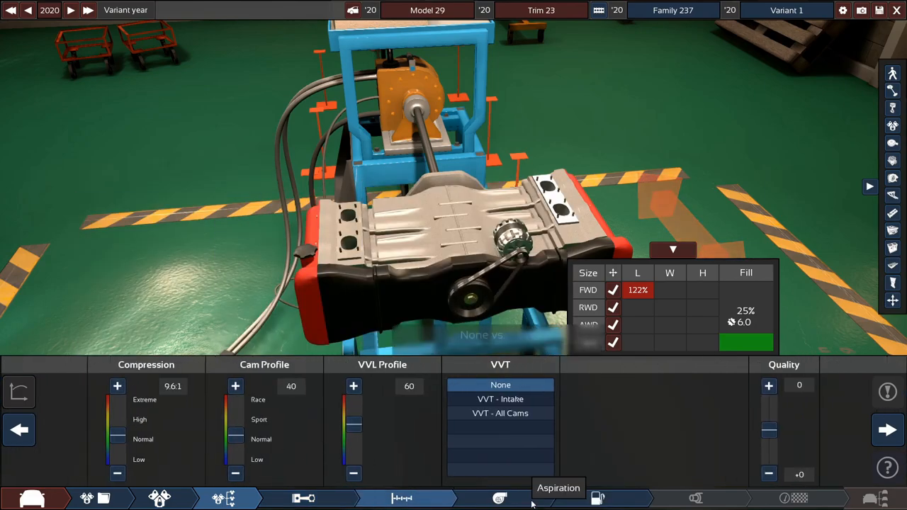
Step: Fit the boxer with tubular headers and a single exhaust
click(598, 497)
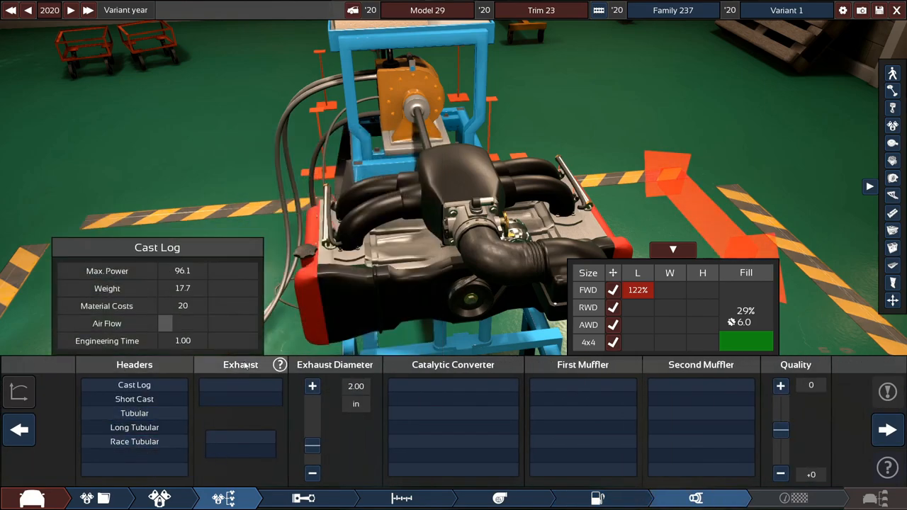
click(134, 413)
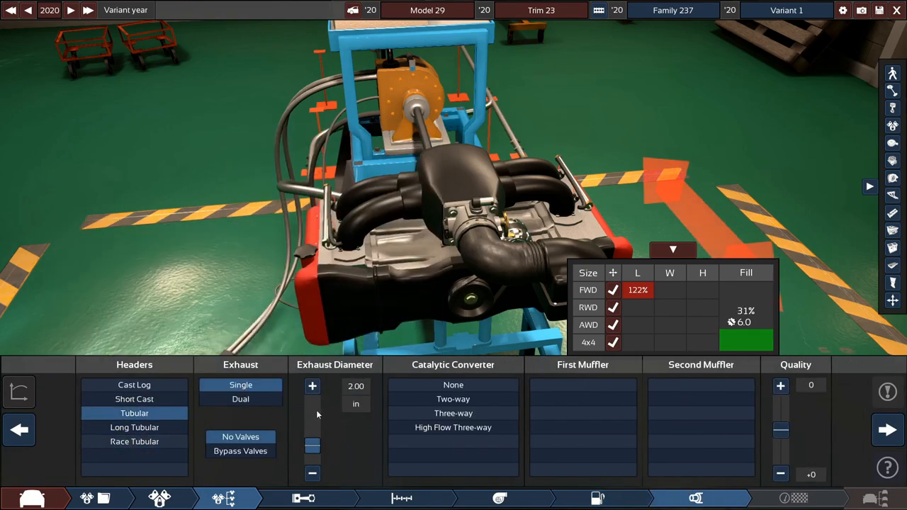
click(240, 451)
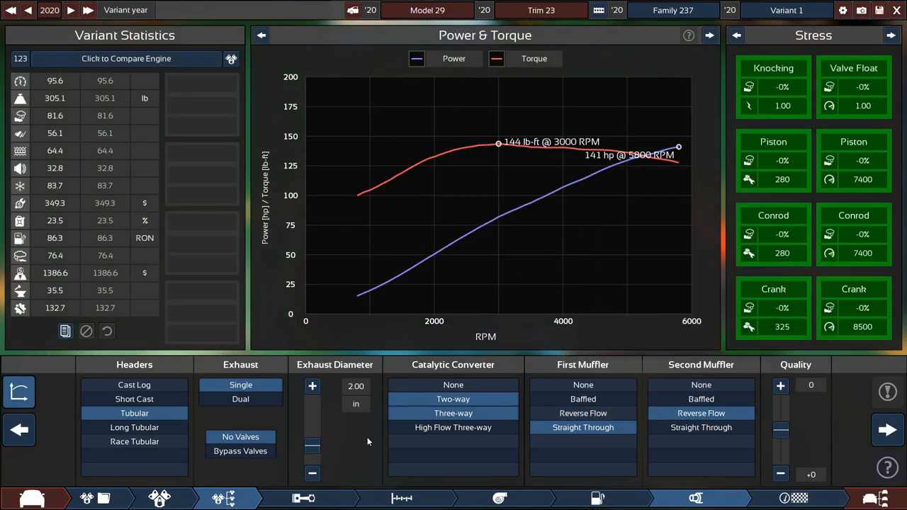
Step: Raise the engine's rev limit in steps from 7500 to beyond 8200 RPM
click(240, 399)
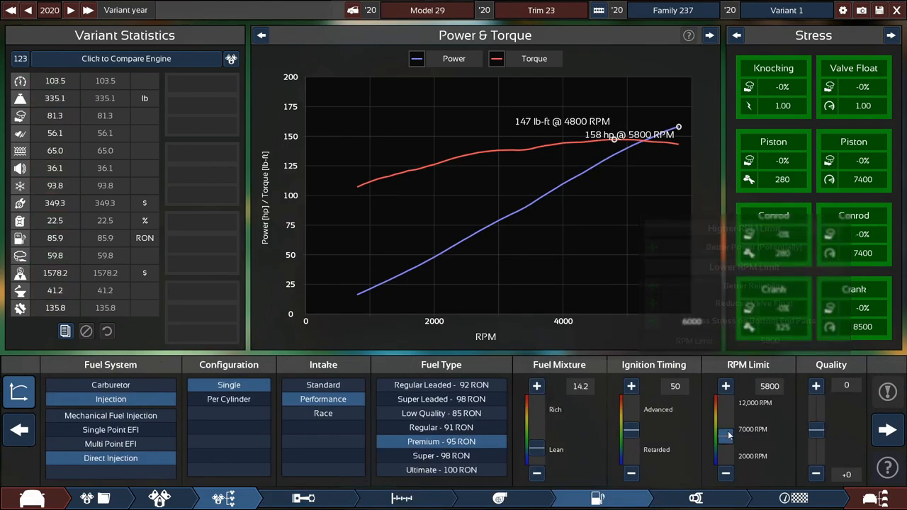
drag(726, 436, 726, 405)
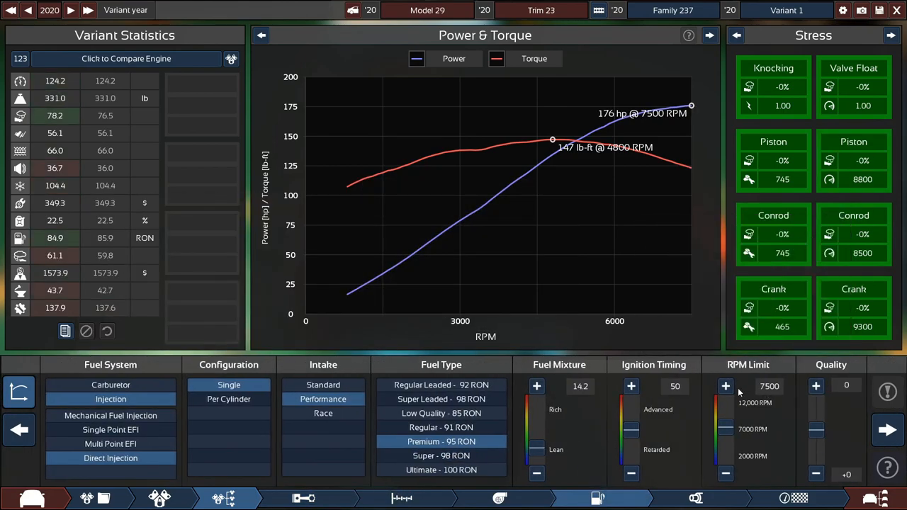
click(726, 386)
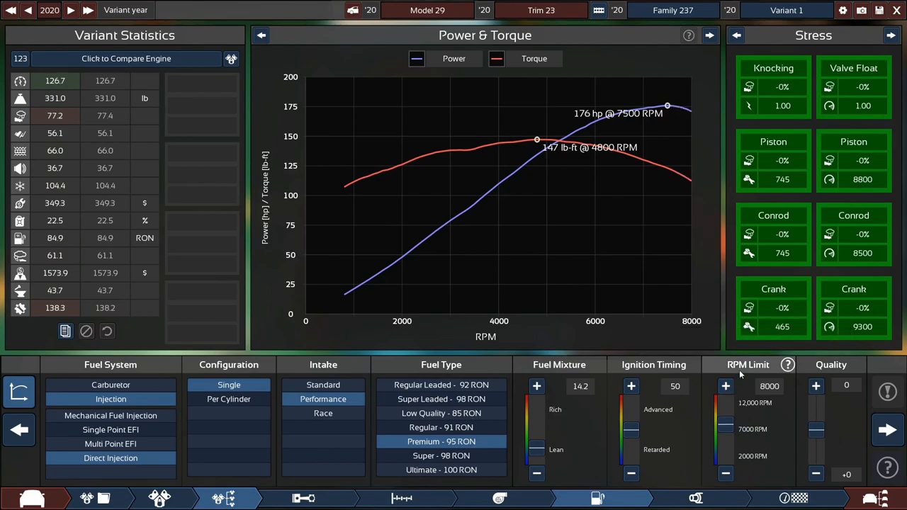
click(726, 386)
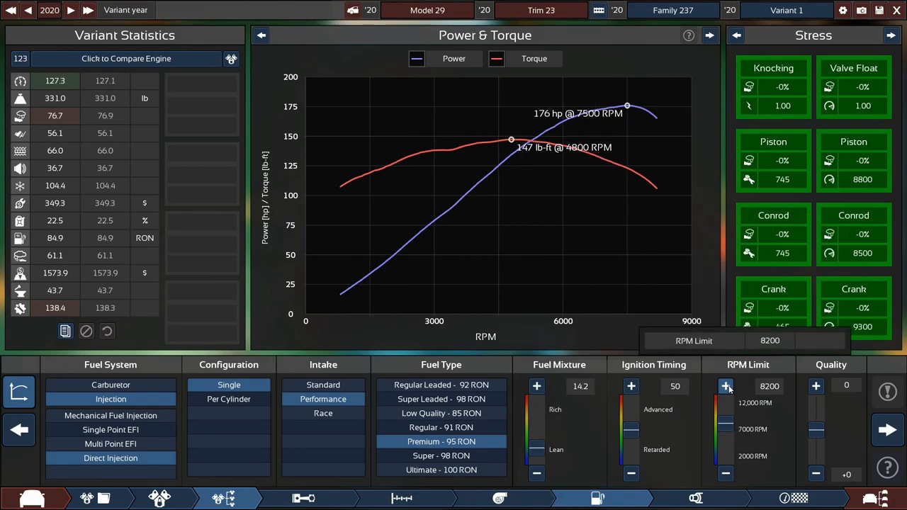
click(726, 386)
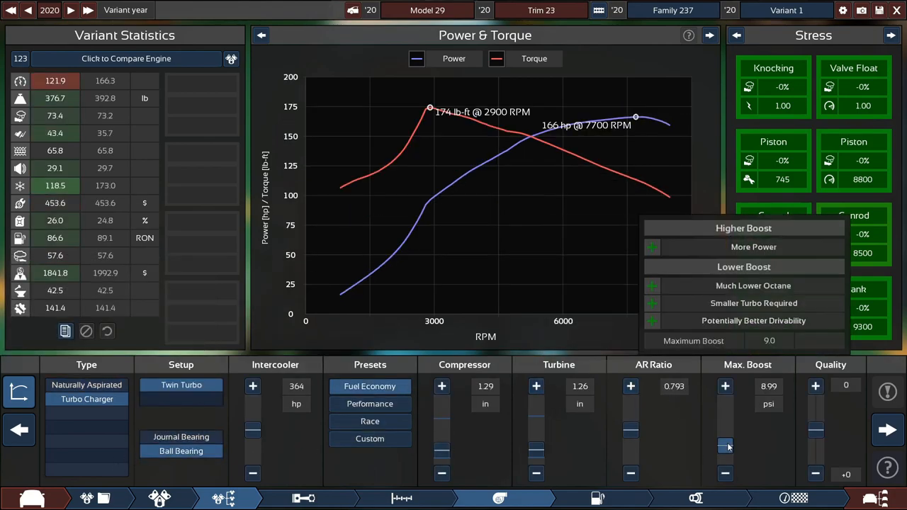
Step: Raise maximum turbo boost toward 13 psi and adjust the fuel system options
click(536, 386)
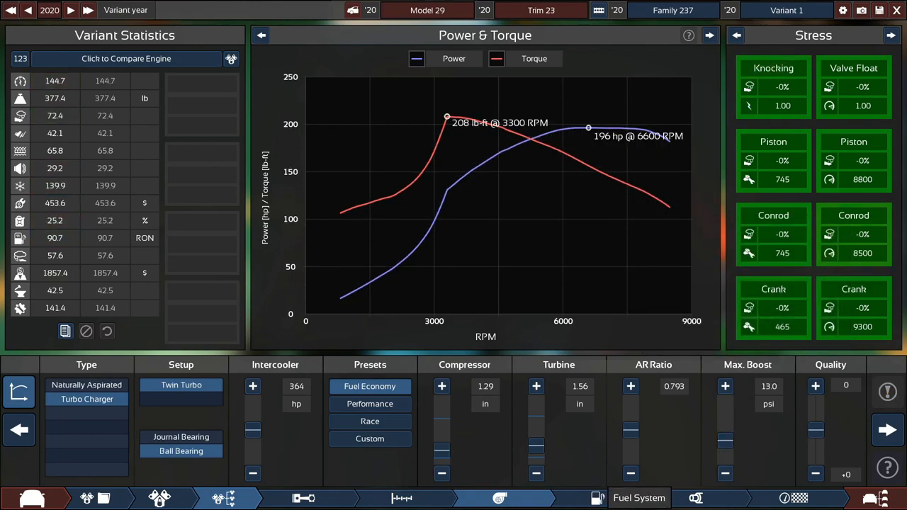
click(638, 499)
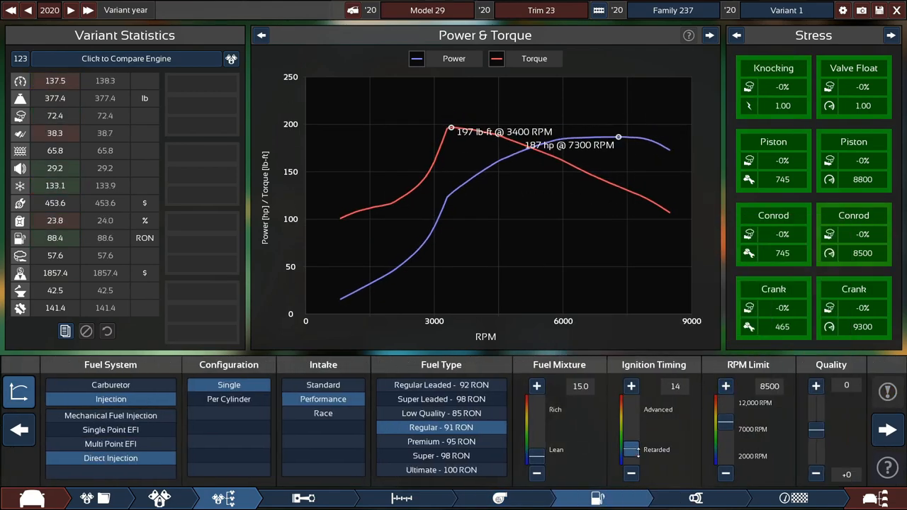
click(402, 499)
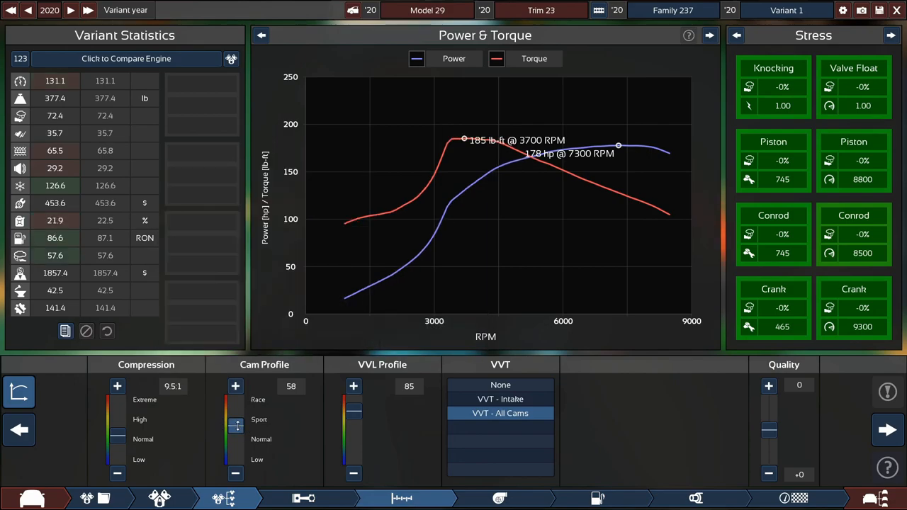
Step: Raise the cam and VVL profiles, push boost to 16.8 psi and increase the A/R ratio
click(353, 385)
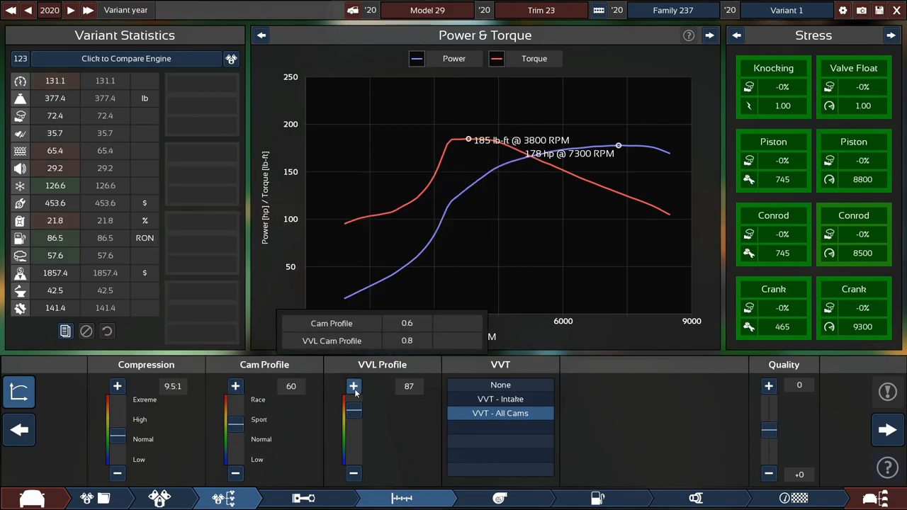
click(353, 385)
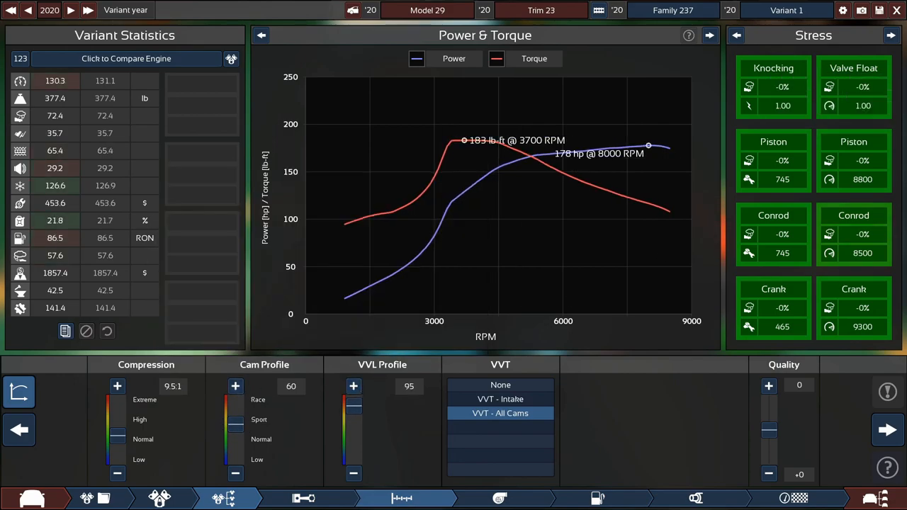
click(500, 498)
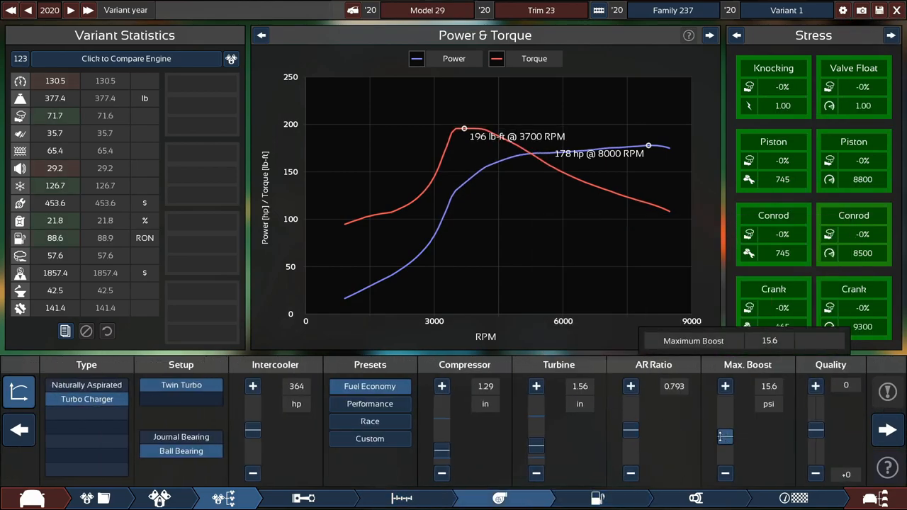
click(630, 387)
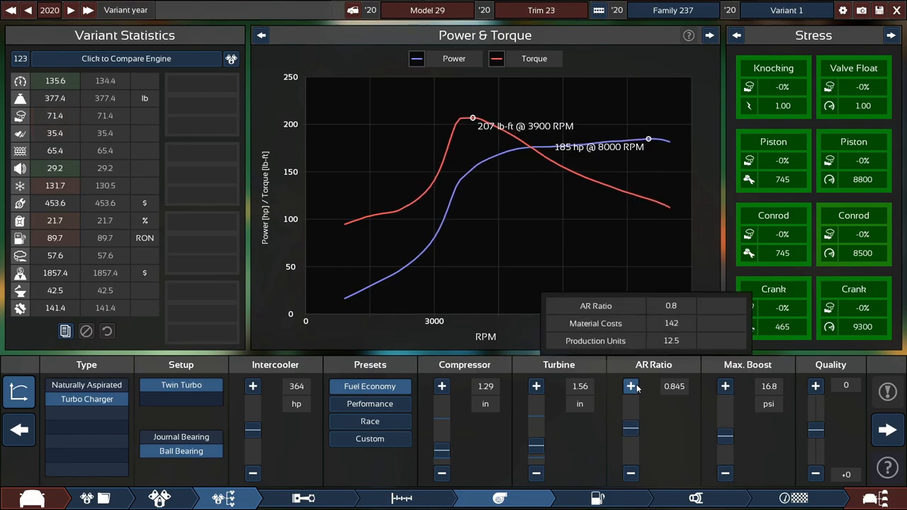
click(630, 386)
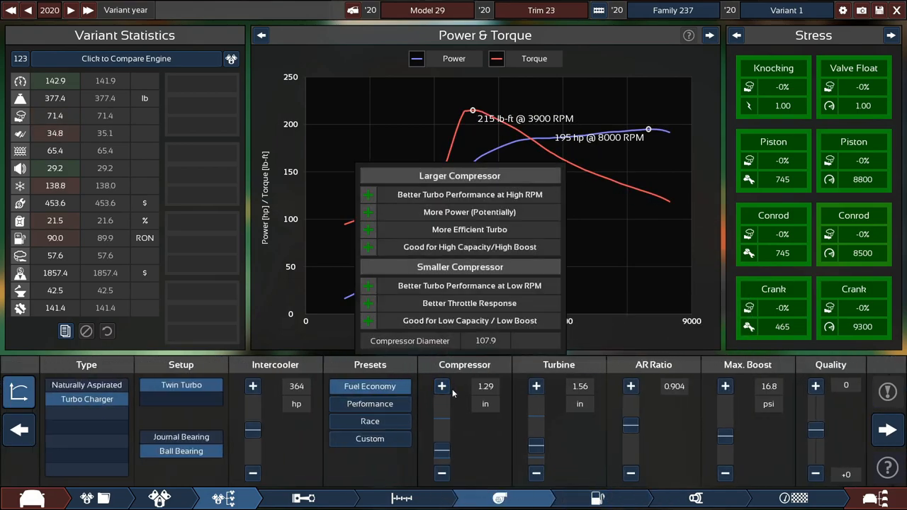
Step: Enlarge the compressor to 1.52 in, intercooler to 417 hp, and A/R past 0.944
click(442, 386)
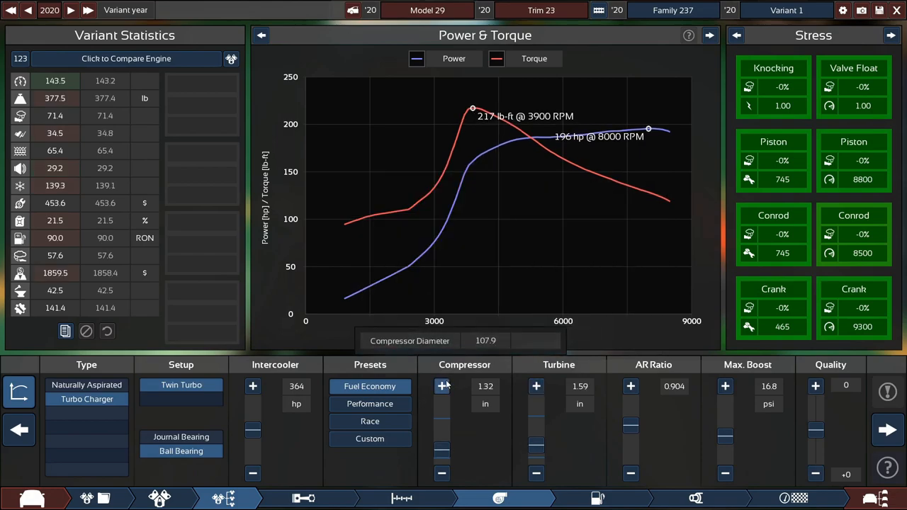
click(441, 386)
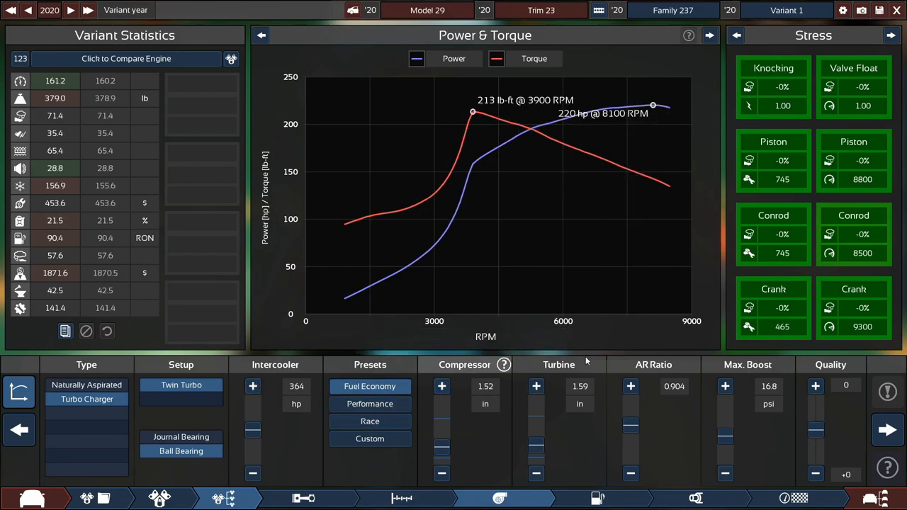
click(253, 387)
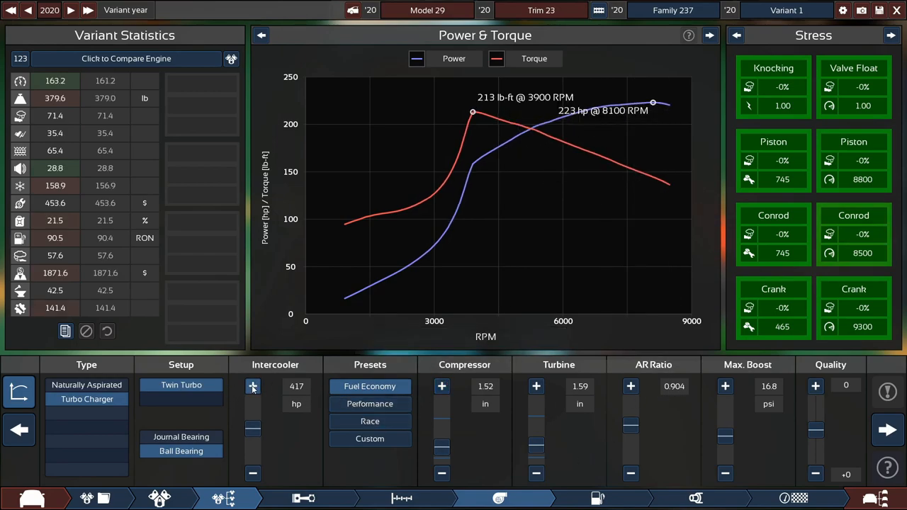
click(630, 386)
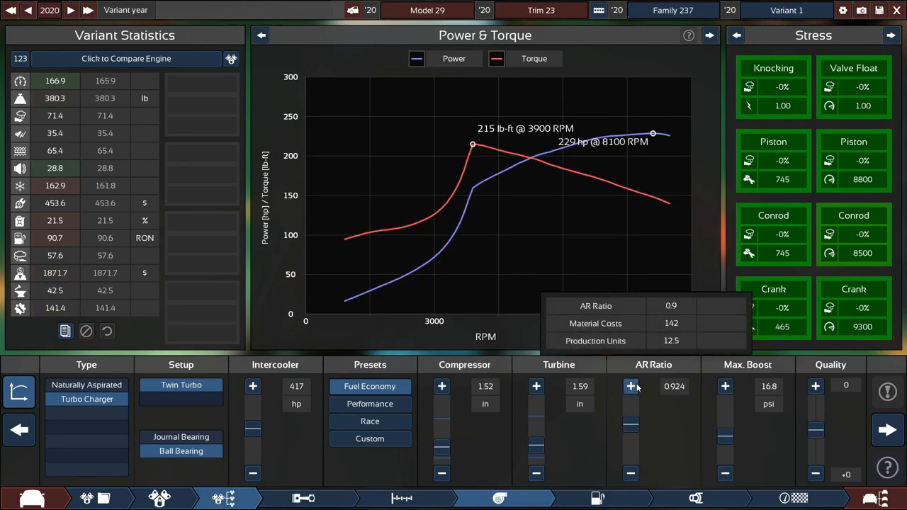
click(631, 385)
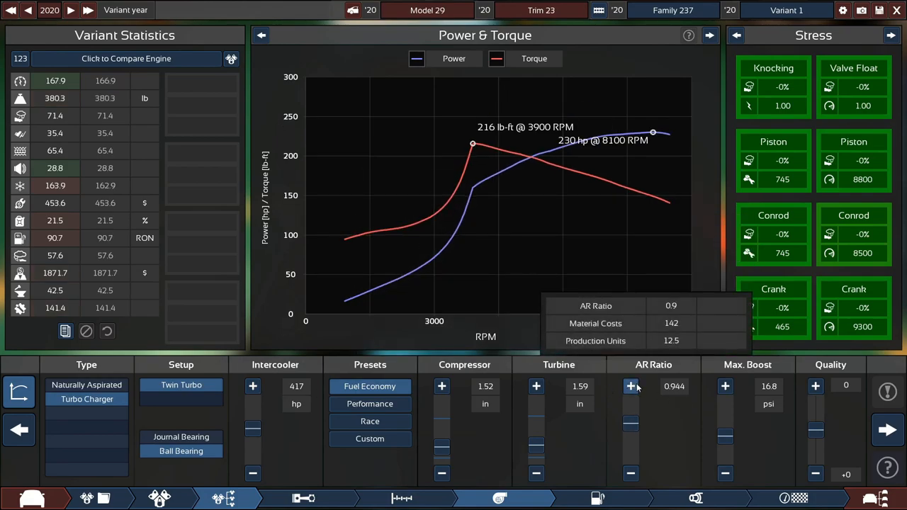
click(630, 386)
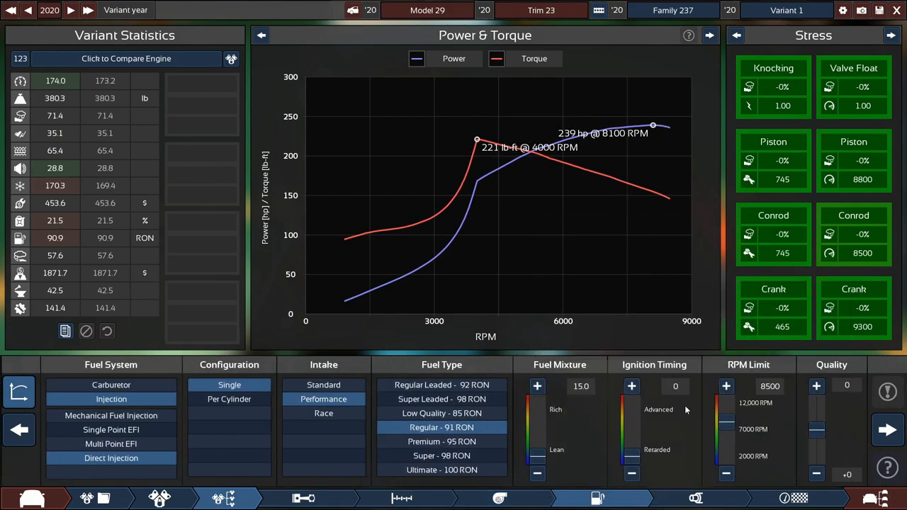
Step: Advance ignition timing slightly and add bypass valves to the dual exhaust
click(631, 386)
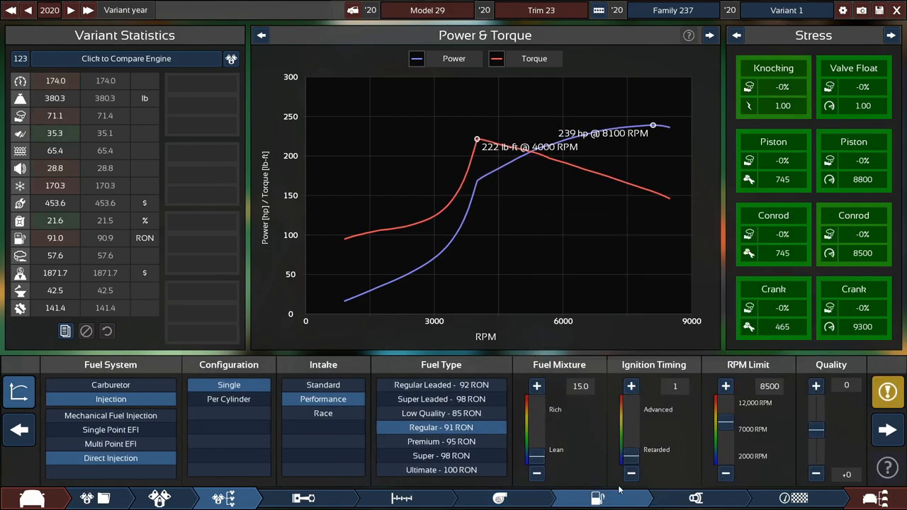
click(499, 499)
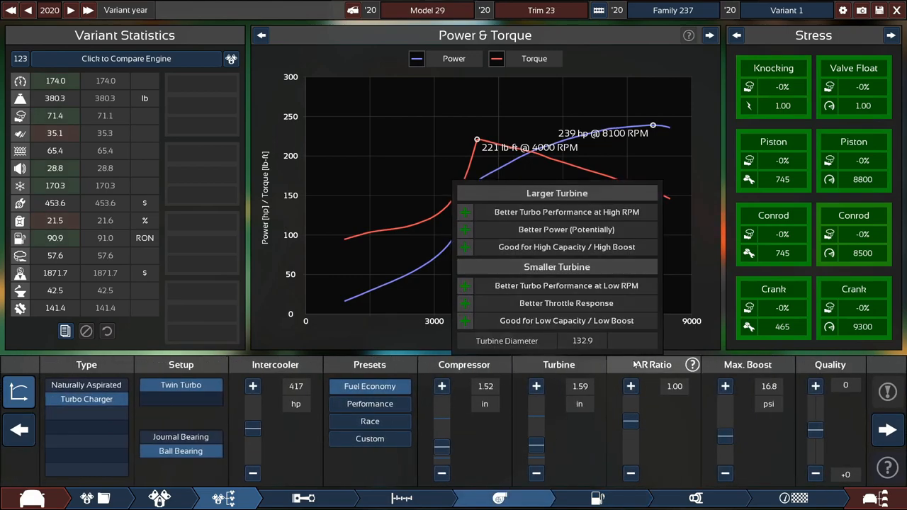
click(726, 474)
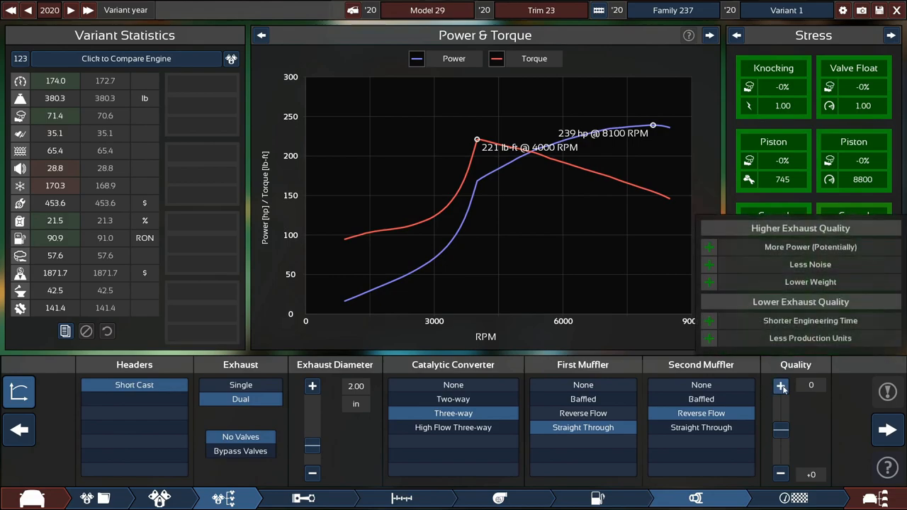
click(240, 436)
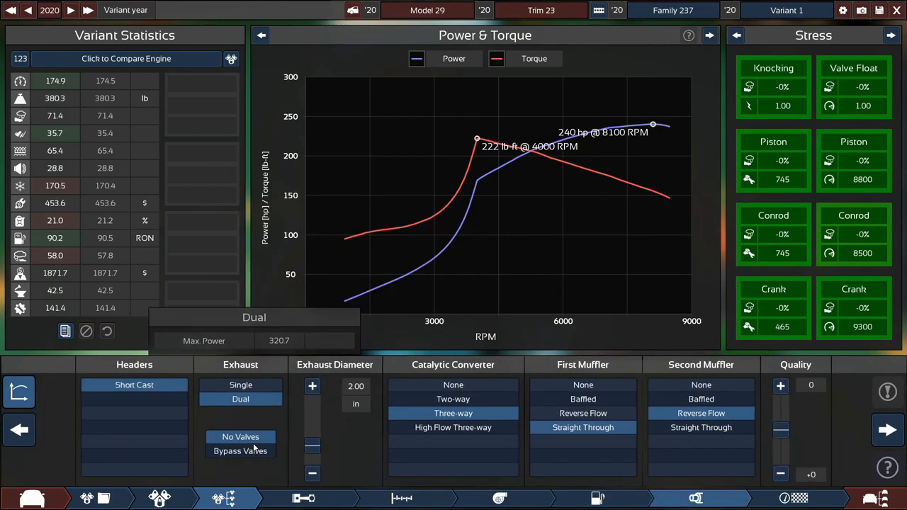
click(241, 452)
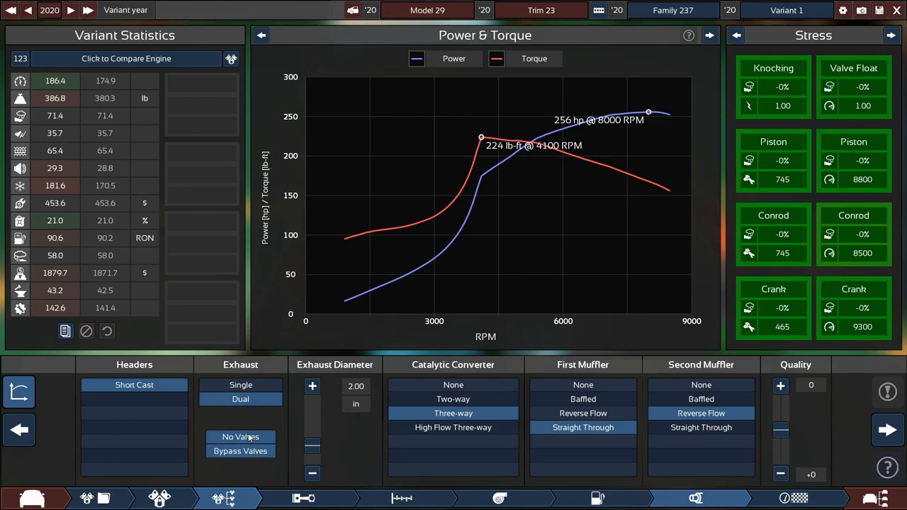
click(241, 436)
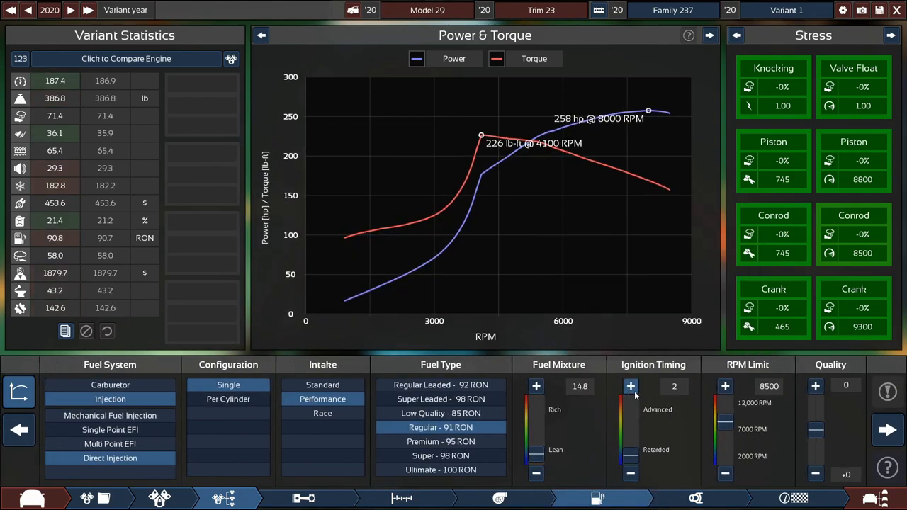
Step: Advance ignition timing and lower the cam profile to 59
click(630, 387)
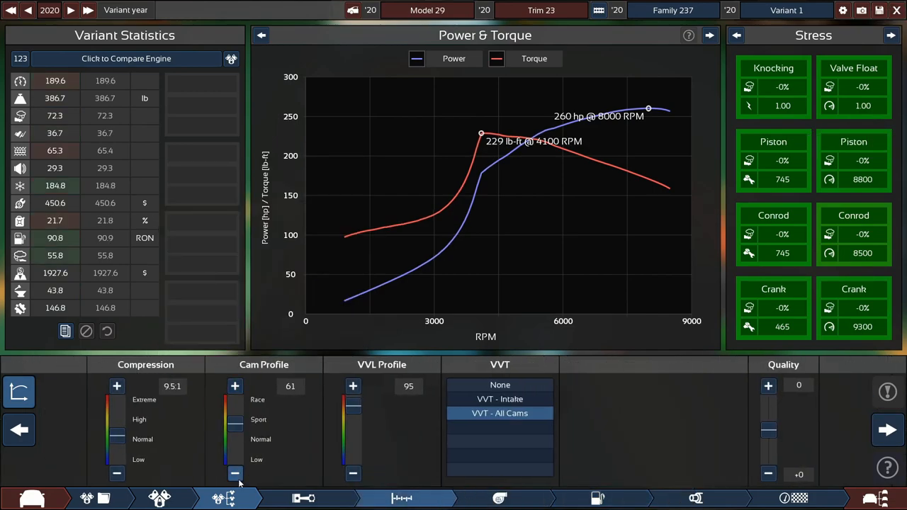
click(235, 473)
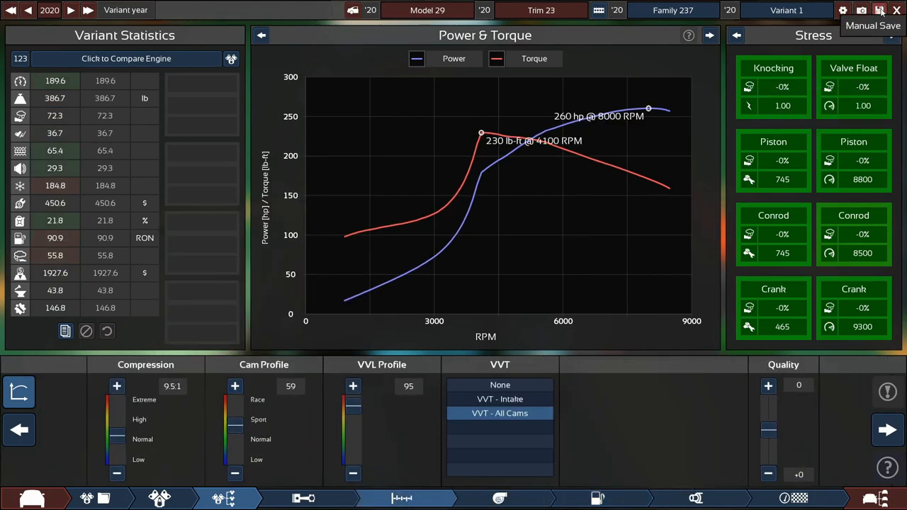
mouse_move(881, 10)
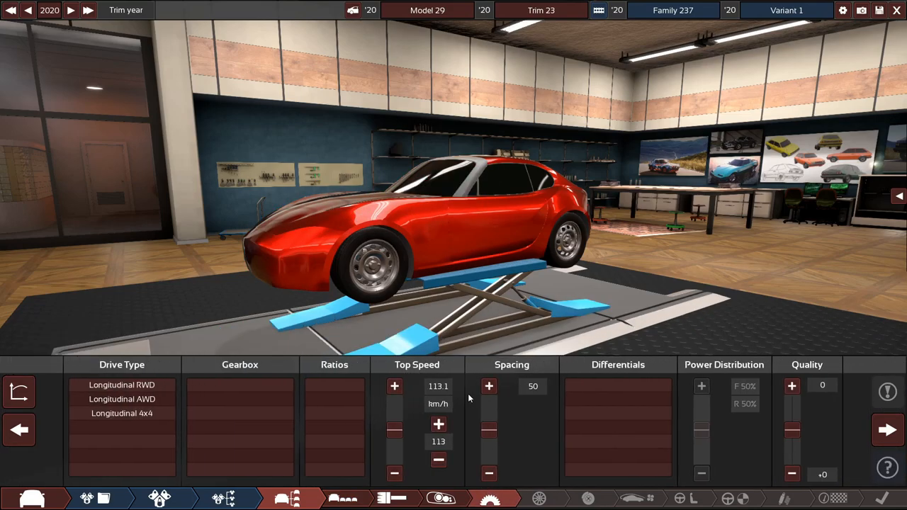
Step: Set the car's drive layout to longitudinal rear-wheel drive
click(122, 413)
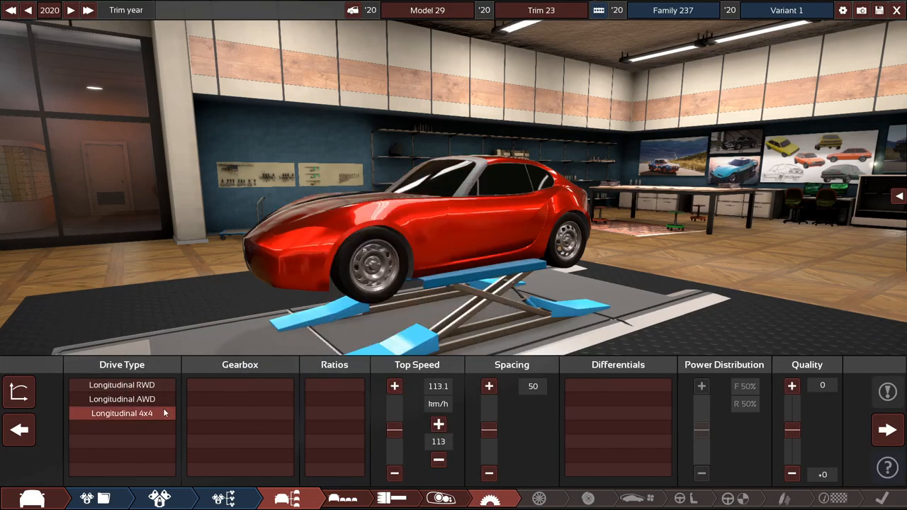
click(122, 385)
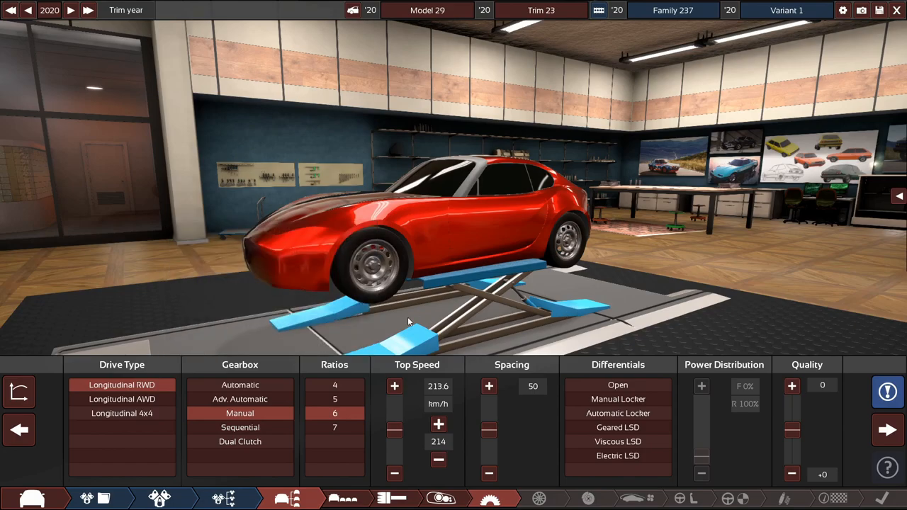
mouse_move(652, 223)
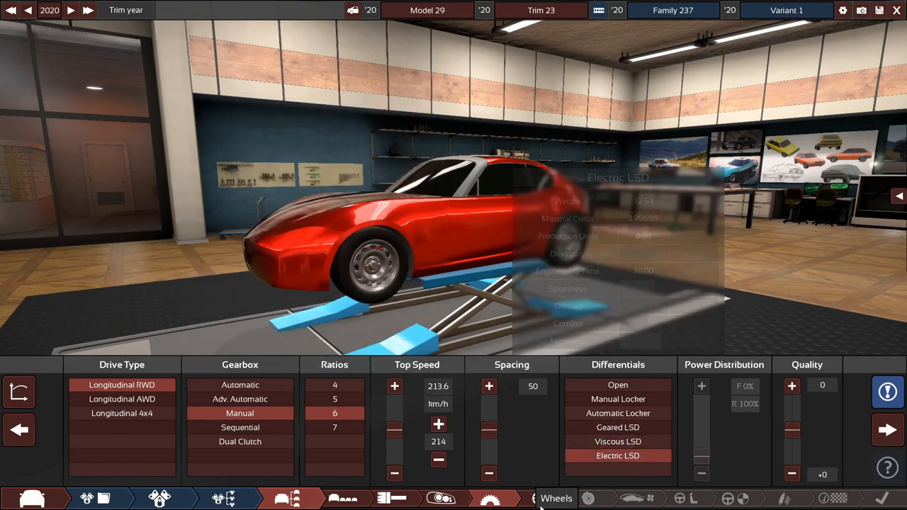
Step: Fit radial sports-compound 225/50R17 tyres on steel rims with rim offset 10
click(557, 498)
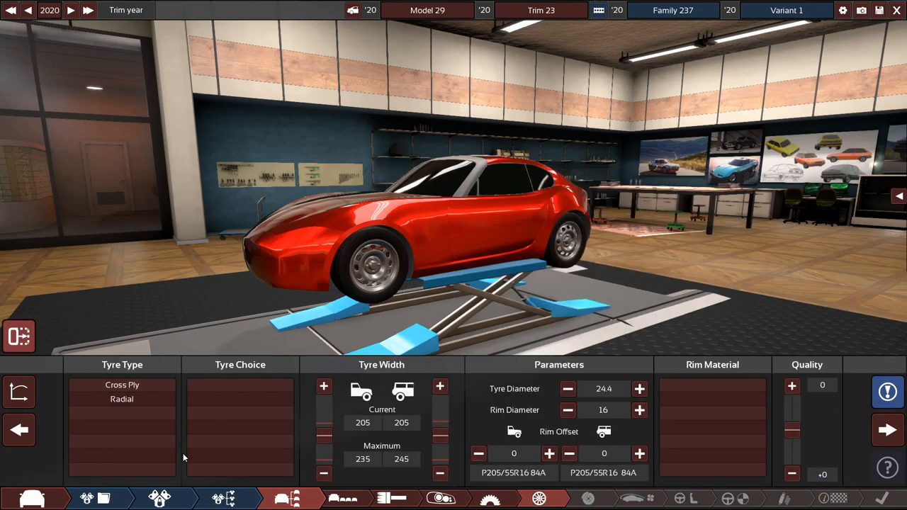
click(121, 399)
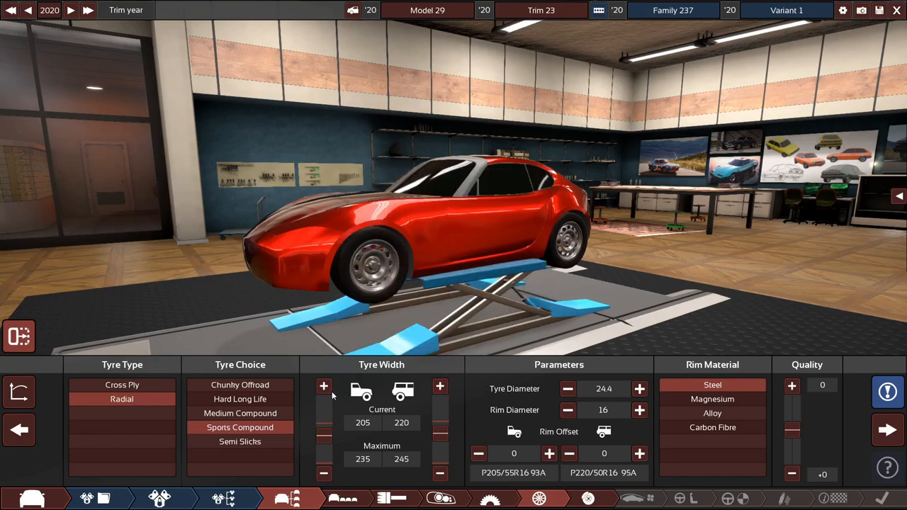
click(440, 386)
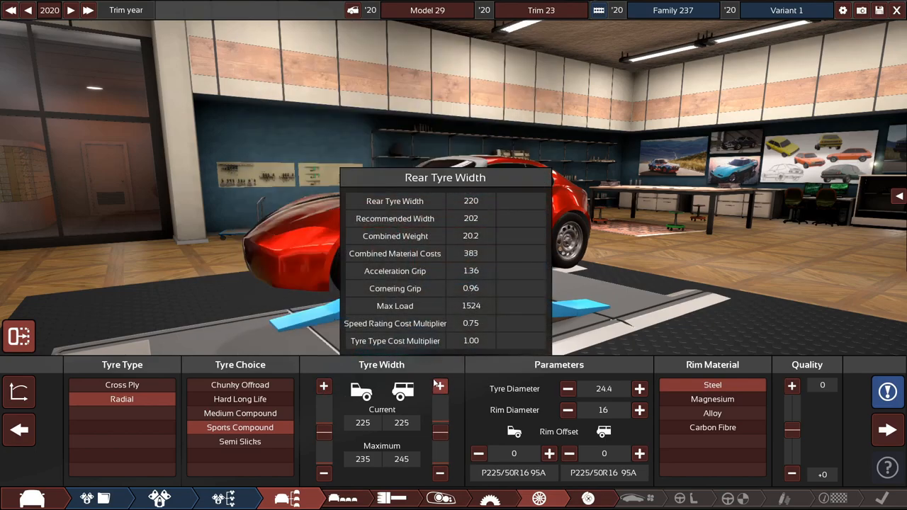
click(639, 454)
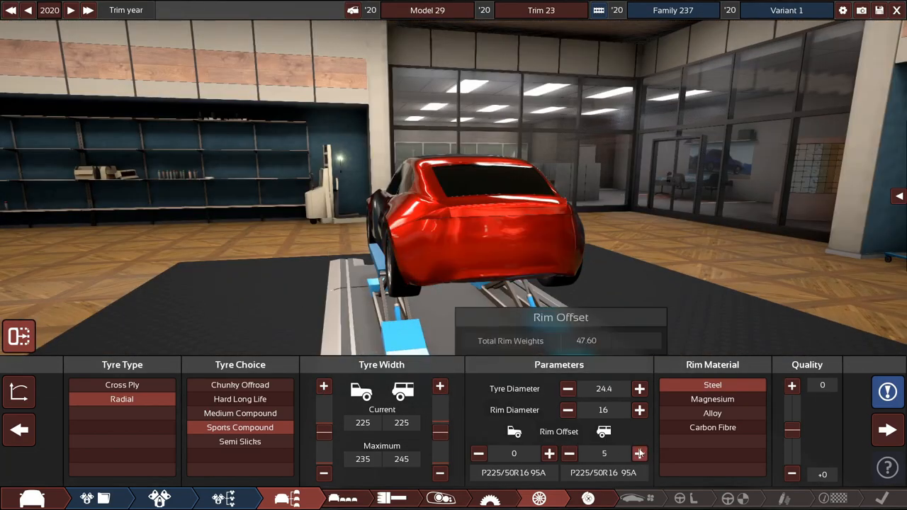
click(639, 454)
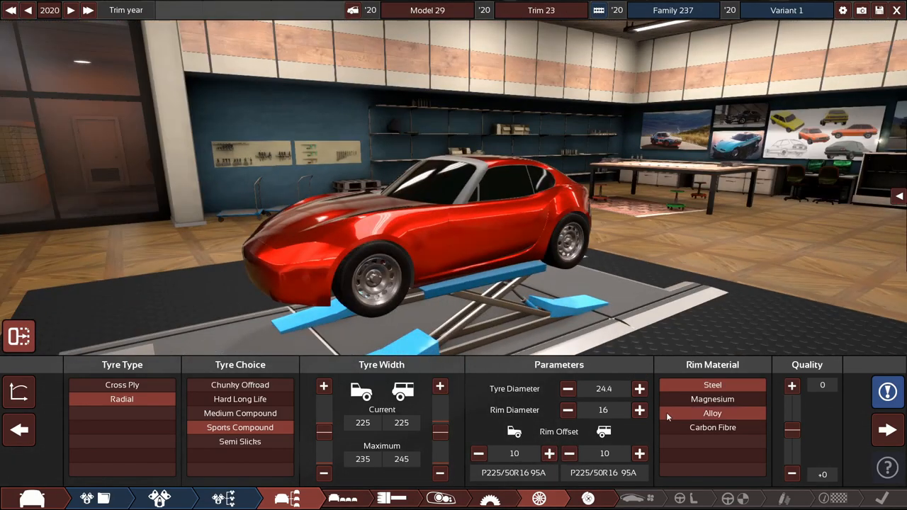
click(639, 409)
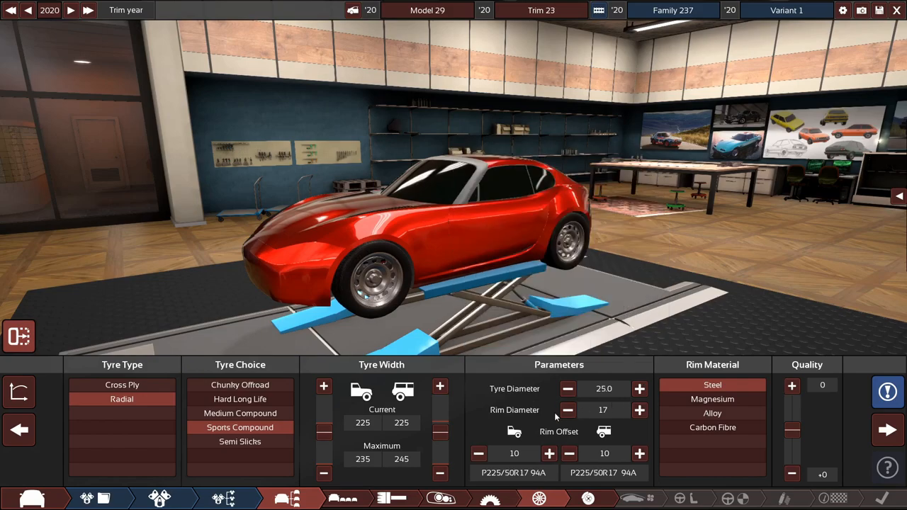
click(568, 409)
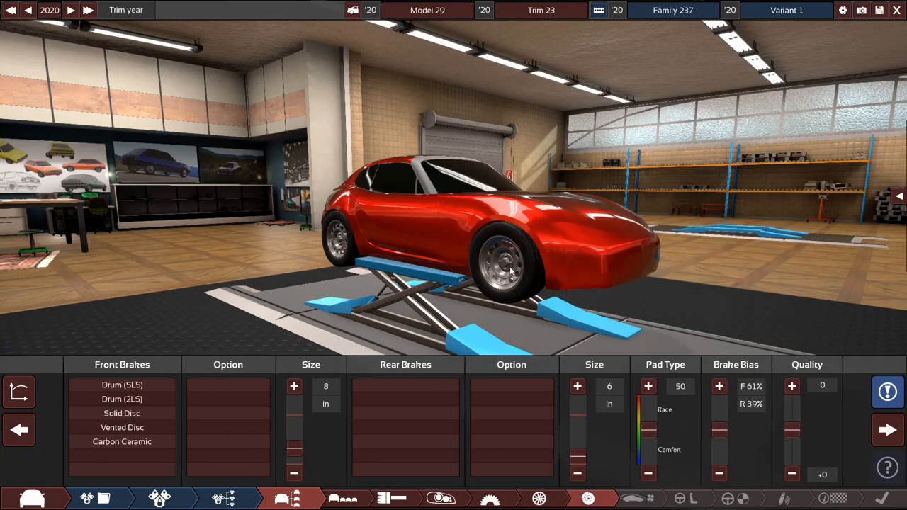
Step: Give the front solid-disc 2-piston brakes, pick the rear brake type, and proceed past Aero
click(122, 427)
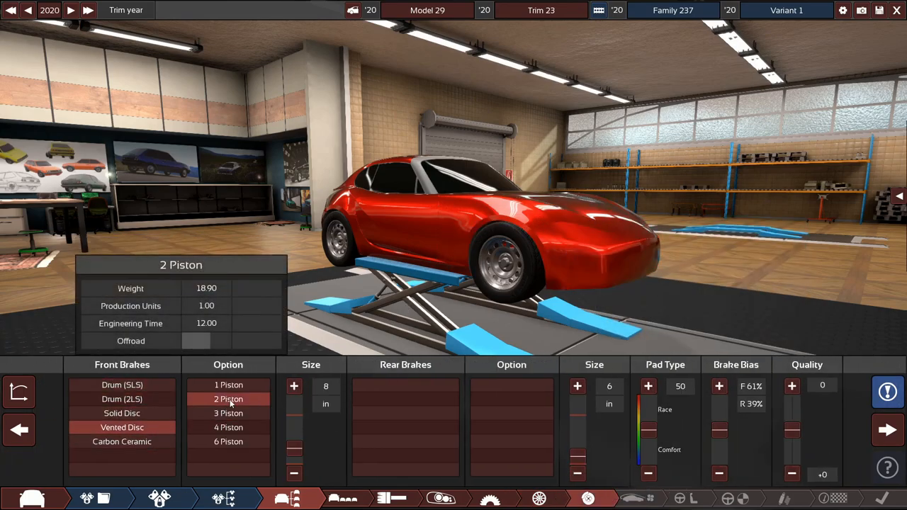
click(121, 413)
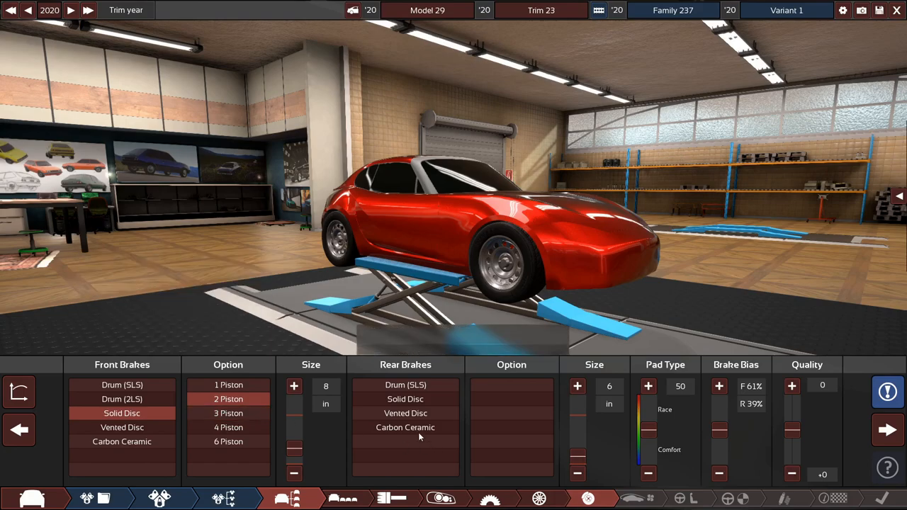
click(406, 399)
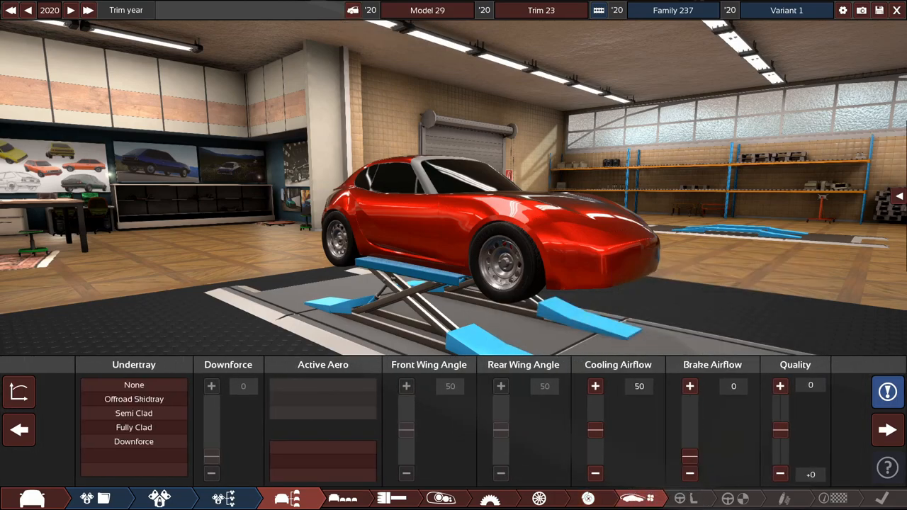
click(134, 399)
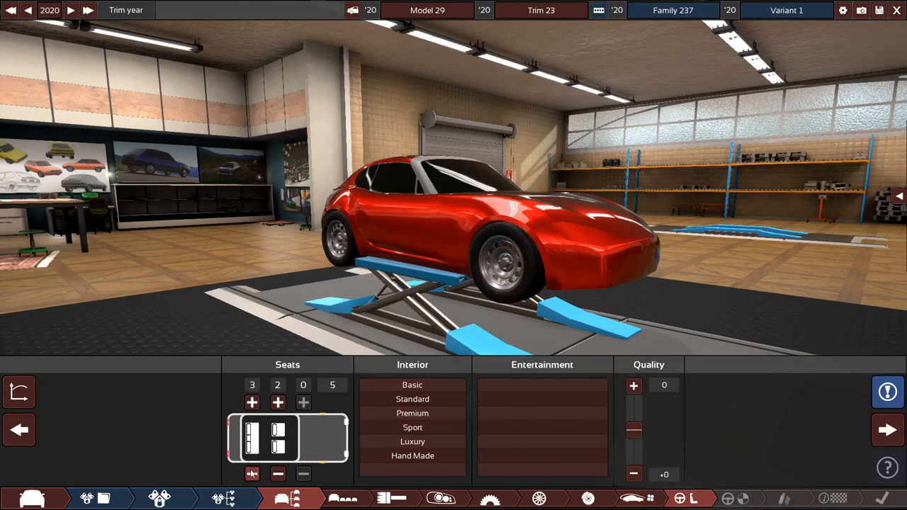
Step: Select hydraulic steering, ESC, Advanced 20s safety and sway bars with gas mono-tube dampers
click(413, 428)
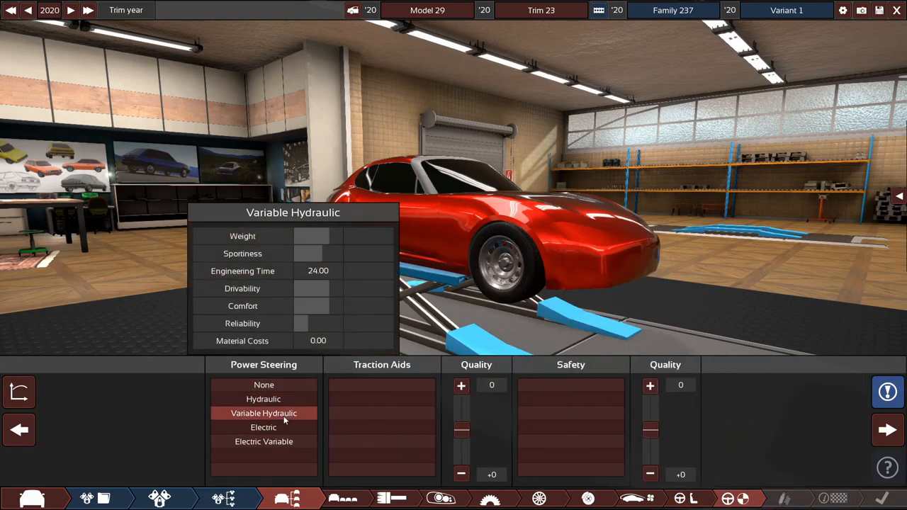
mouse_move(263, 400)
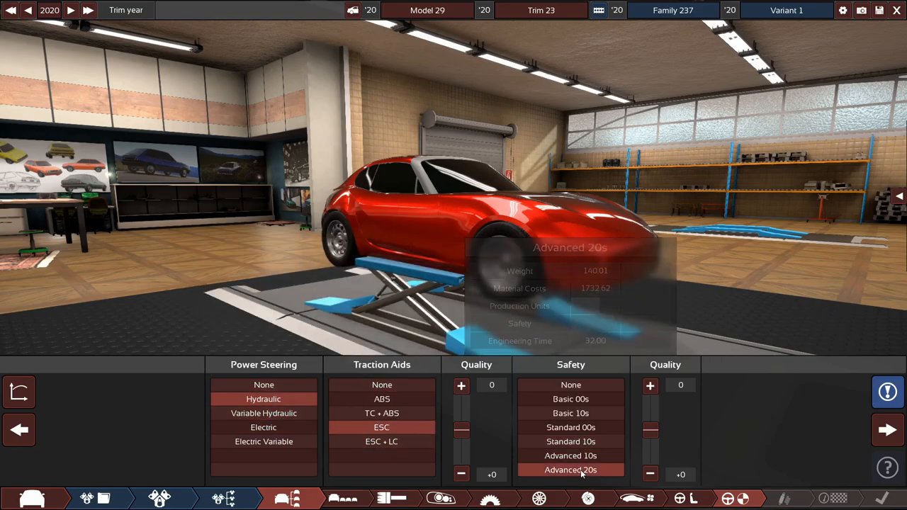
click(787, 499)
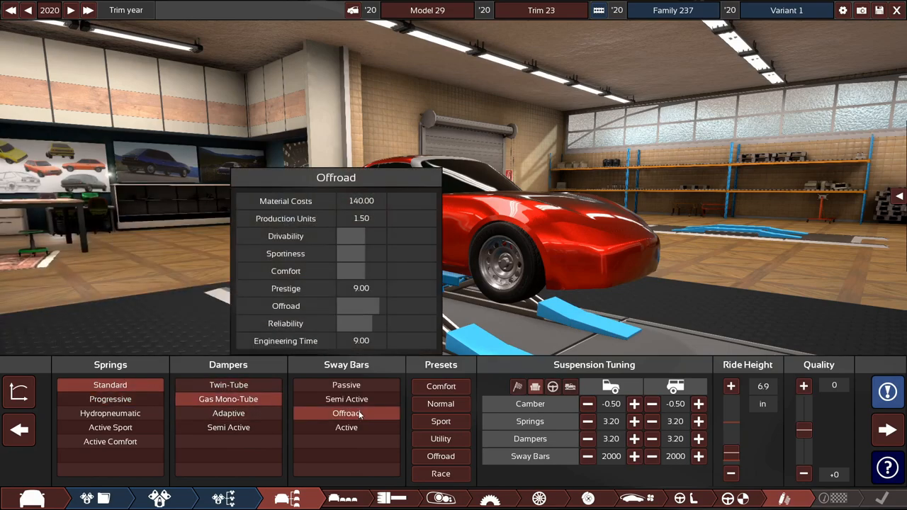
click(346, 413)
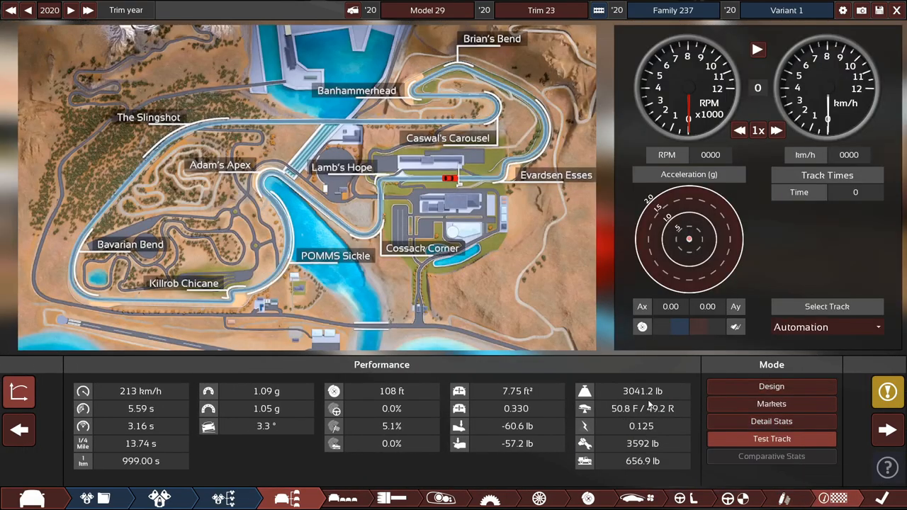
Step: Review Detail Stats: 42.9 drivability, 46.5 sportiness, 58.3 safety
click(771, 421)
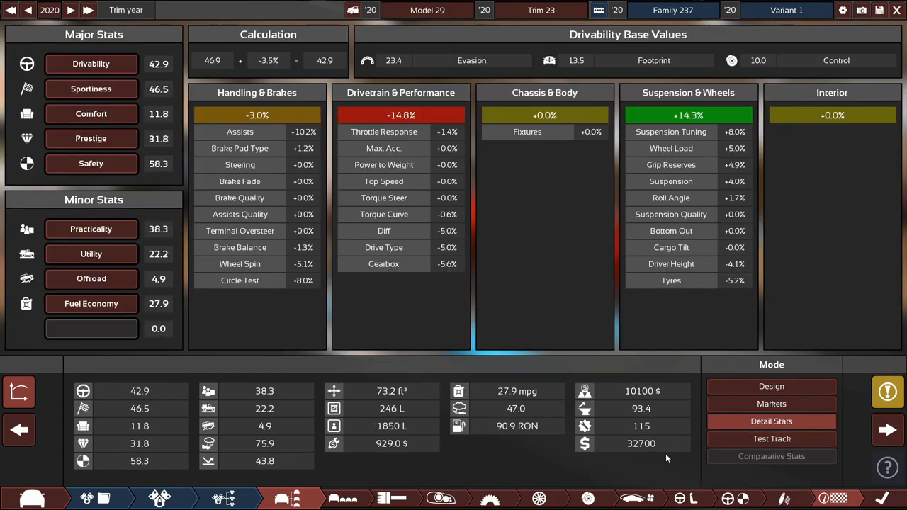
mouse_move(634, 322)
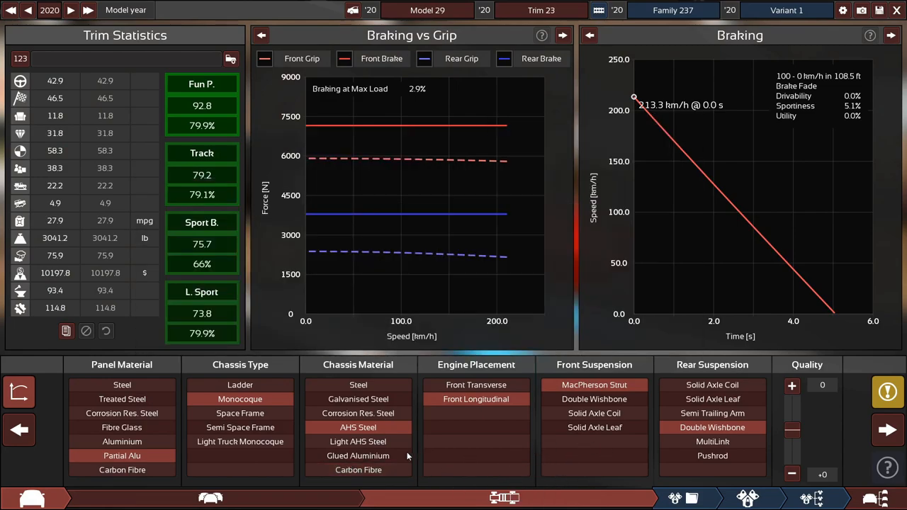
Step: Compare Glued Aluminium, keep Light AHS Steel chassis, and go back to the overview
click(358, 442)
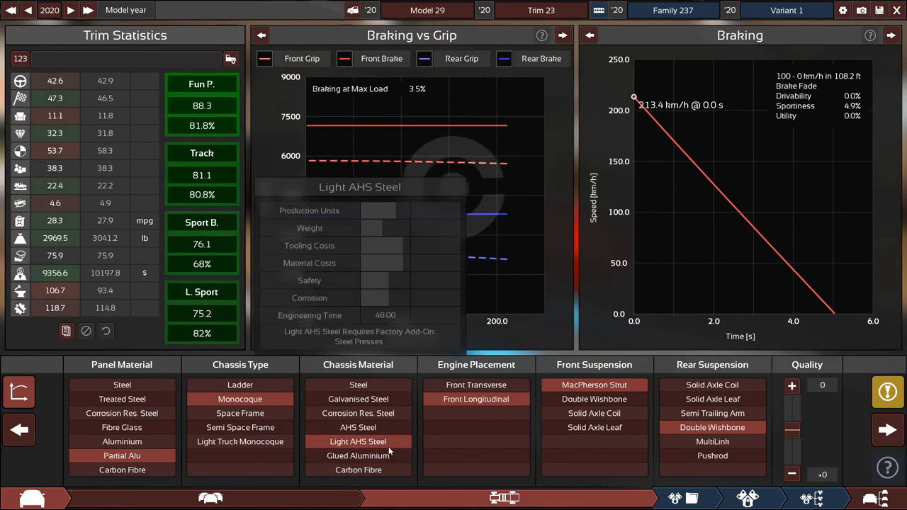
click(358, 456)
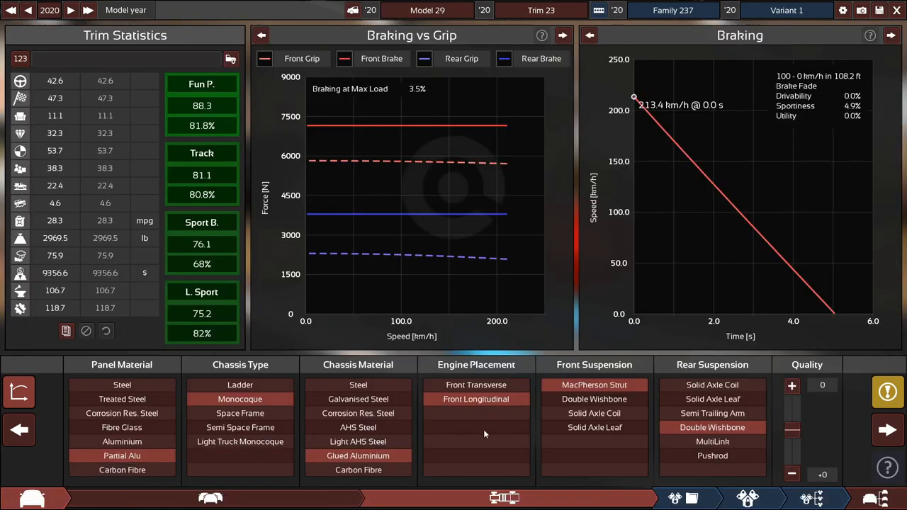
click(358, 442)
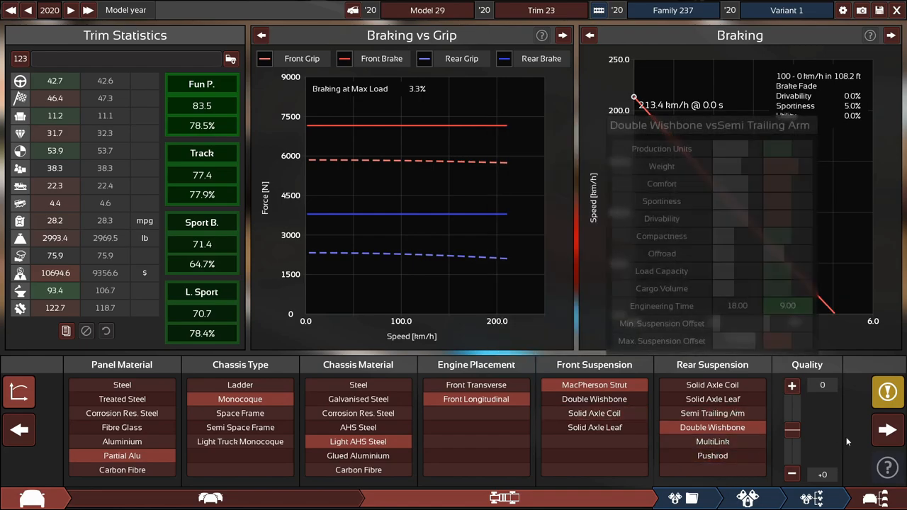
click(712, 413)
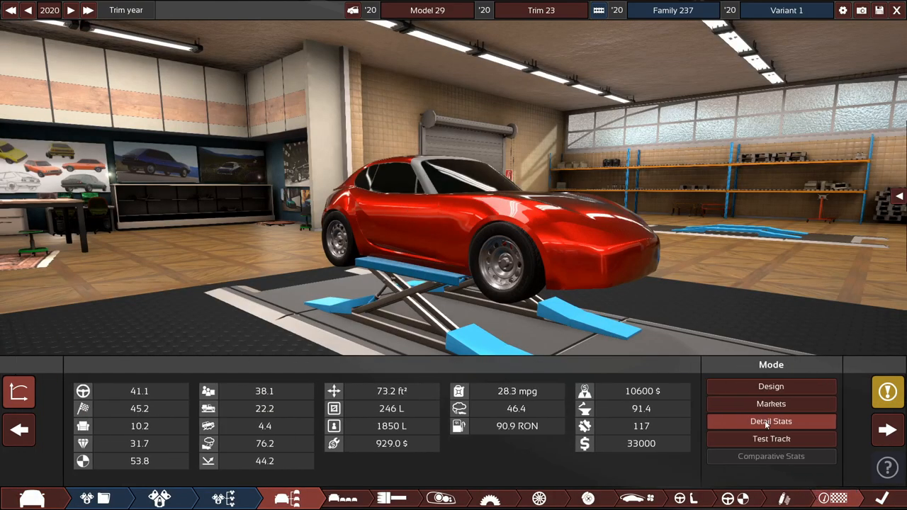
Step: Leave the engine view for the Trim Designer's brakes page, showing 61% front bias
click(771, 421)
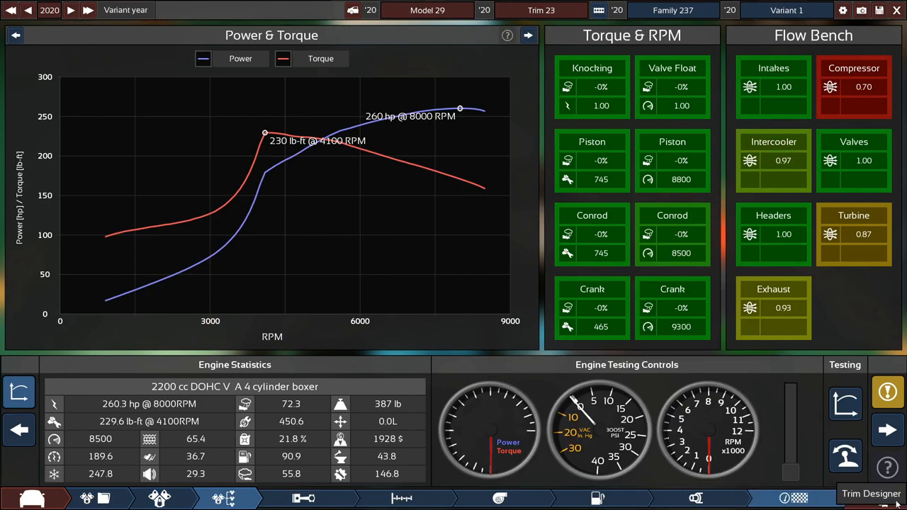
click(287, 498)
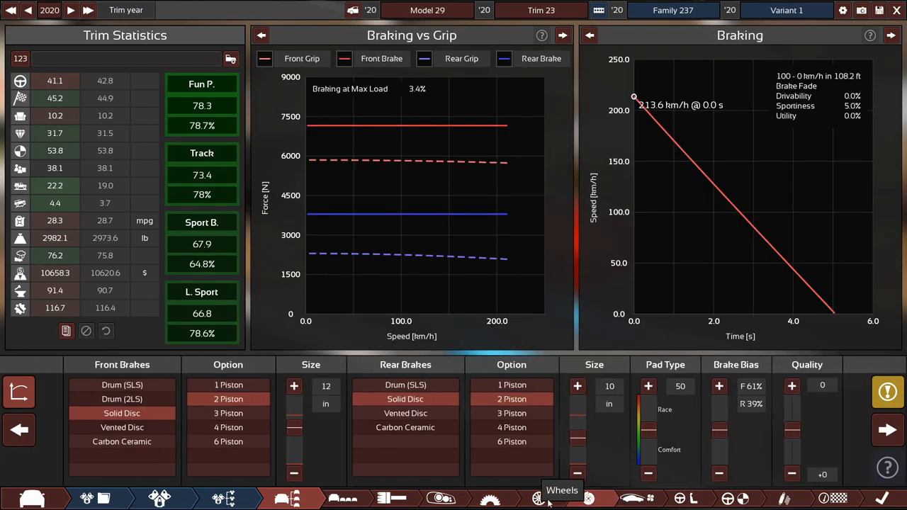
Step: Switch the tyre compound and drop safety quality to -1, then return to overview
click(539, 498)
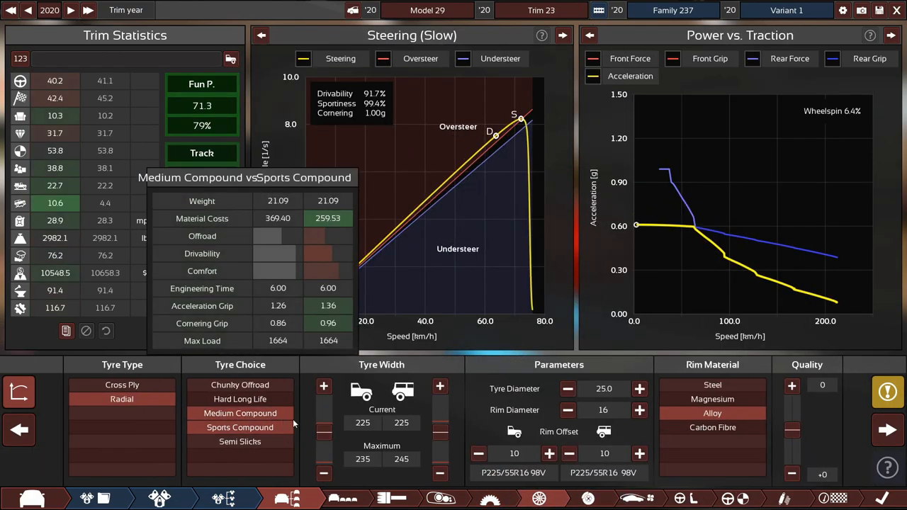
click(591, 498)
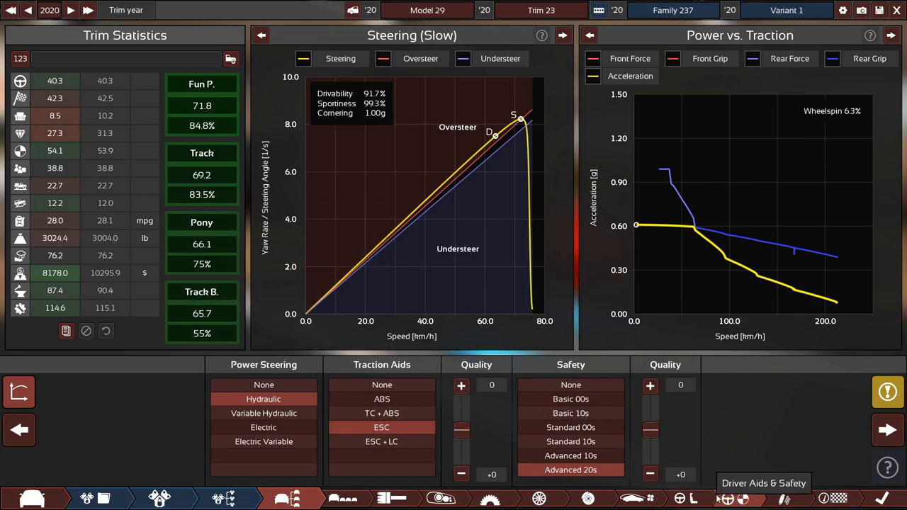
click(650, 475)
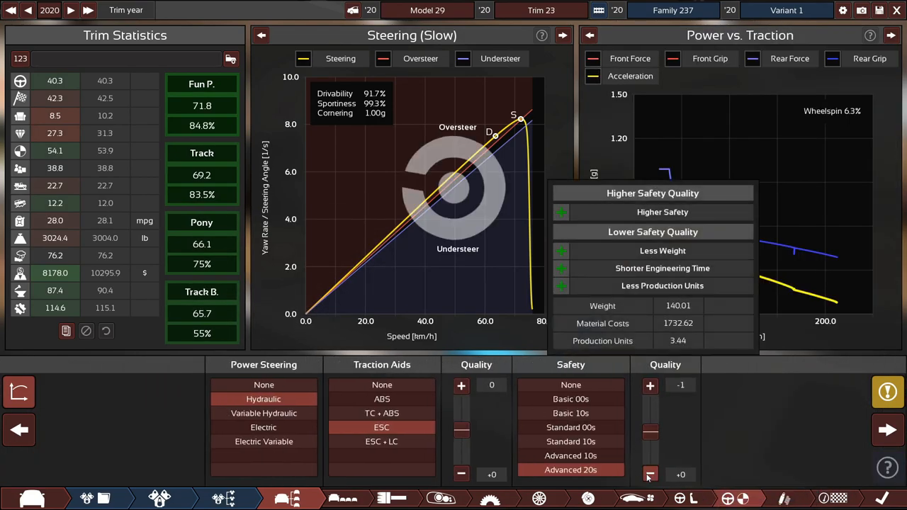
click(650, 474)
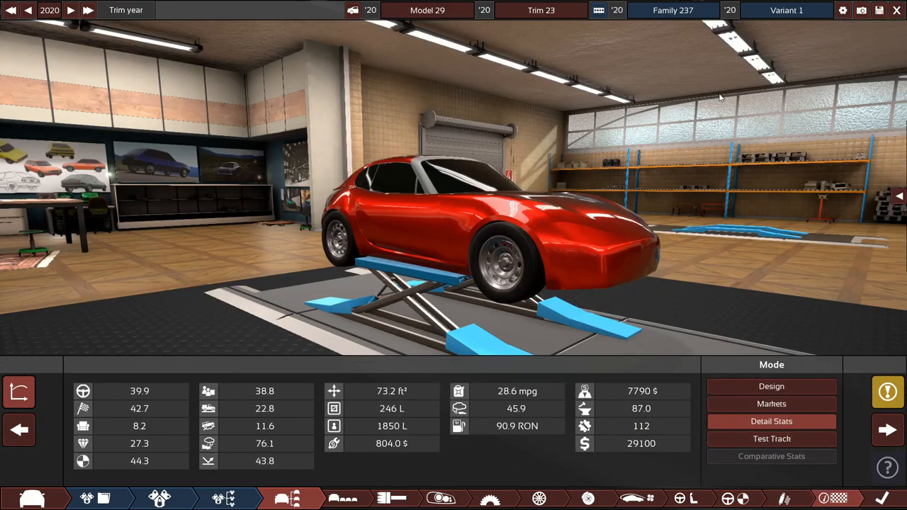
mouse_move(600, 116)
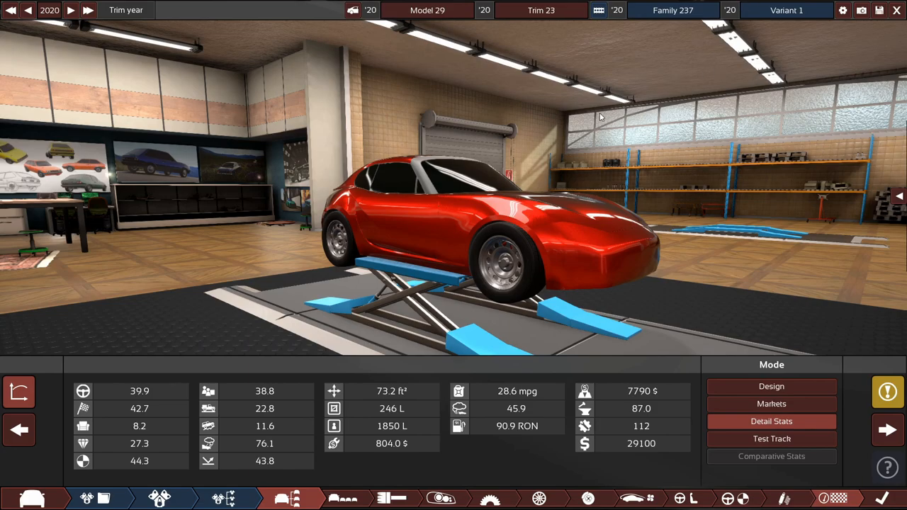
Step: Run the Model 29 on the test track: 213 km/h, 5.70 s
click(771, 439)
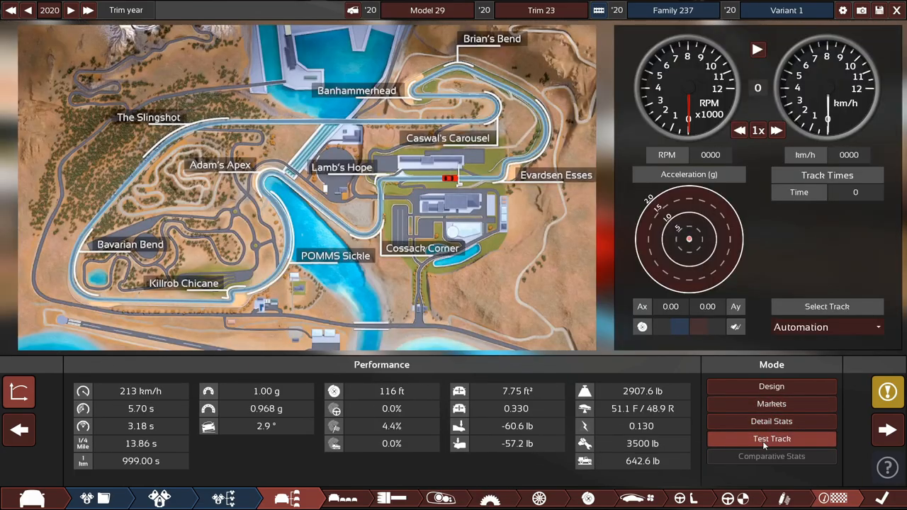
mouse_move(19, 391)
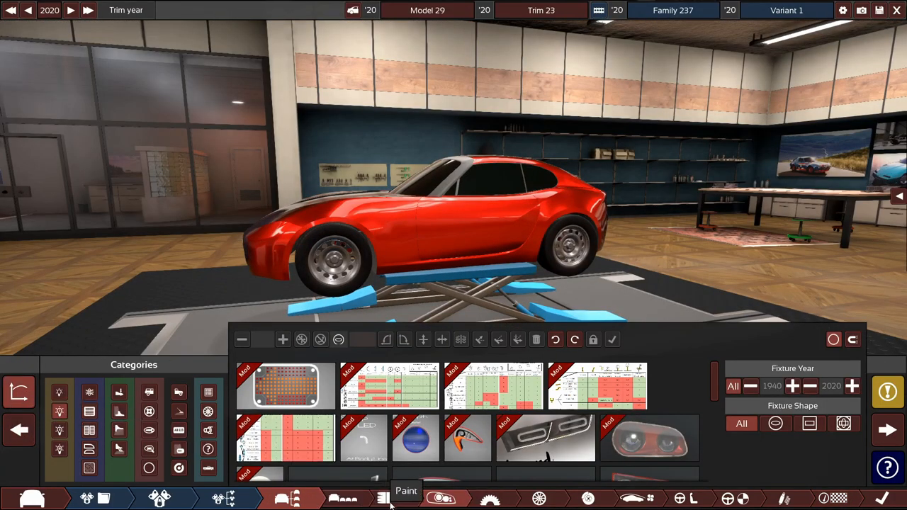
click(406, 491)
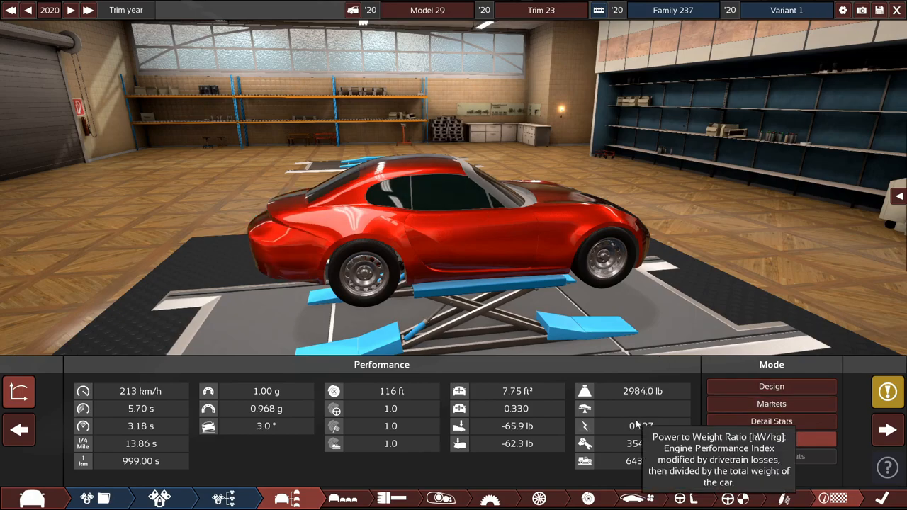
click(771, 439)
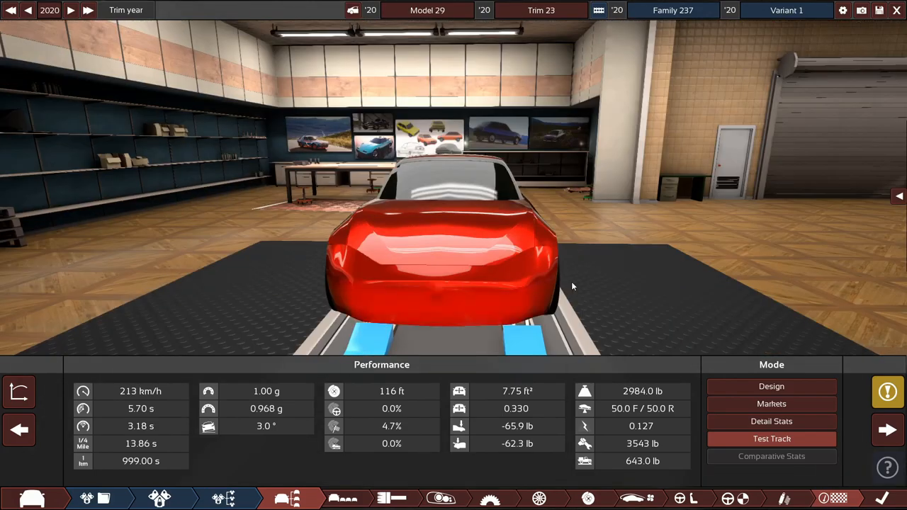
drag(573, 287, 454, 276)
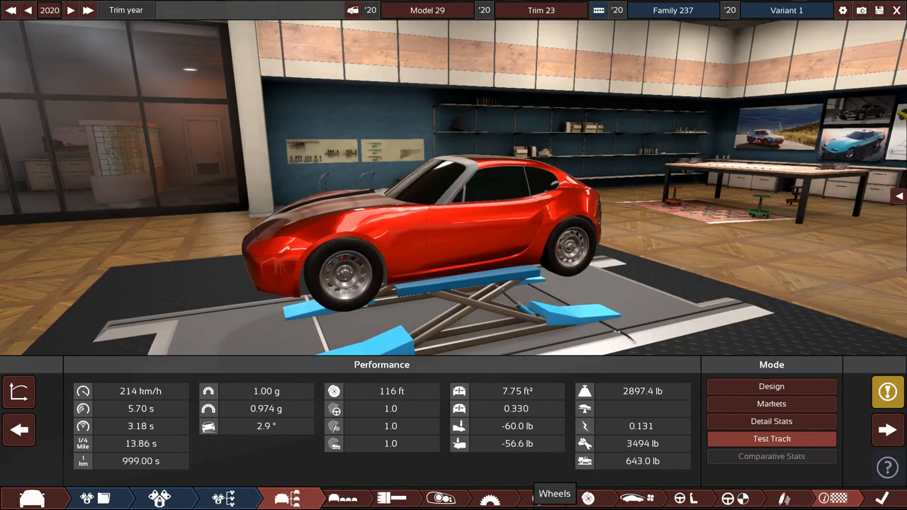
Step: Inspect the drivetrain, then view market scores: Fun Premium 65, Track 64.8 at $29,000
click(555, 498)
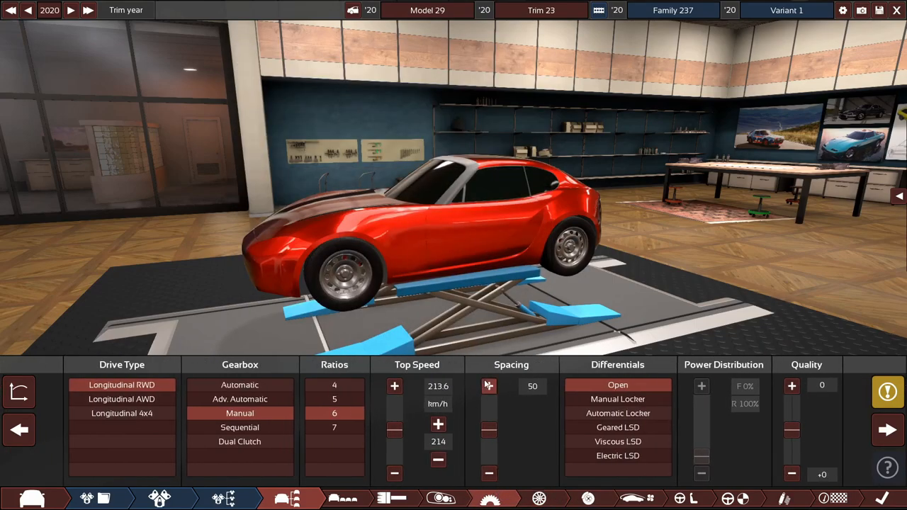
click(489, 498)
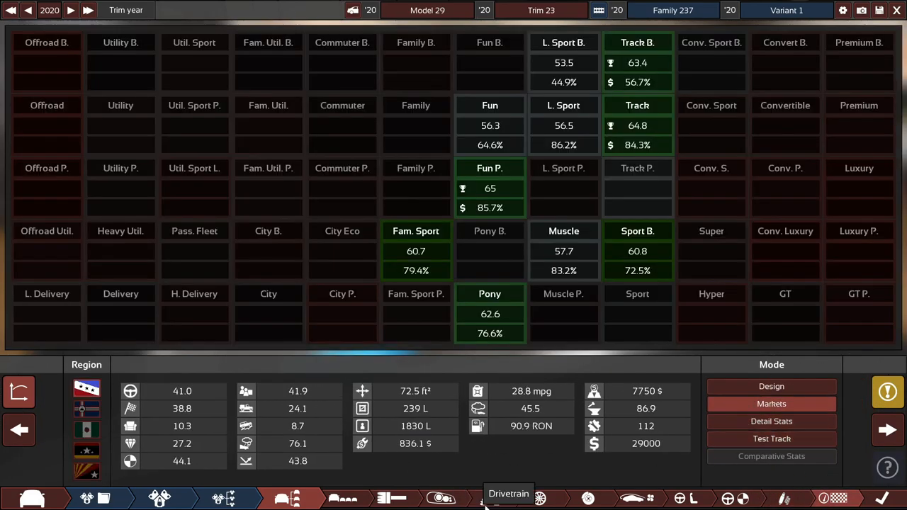
Step: Open drivetrain settings and run the test track: 213 km/h, 5.82 s, 2892.8 lb
click(508, 499)
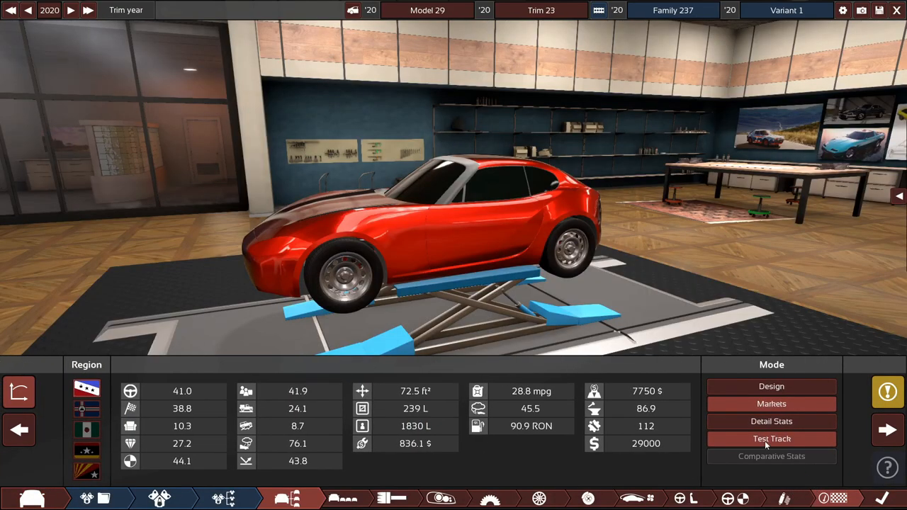
click(772, 439)
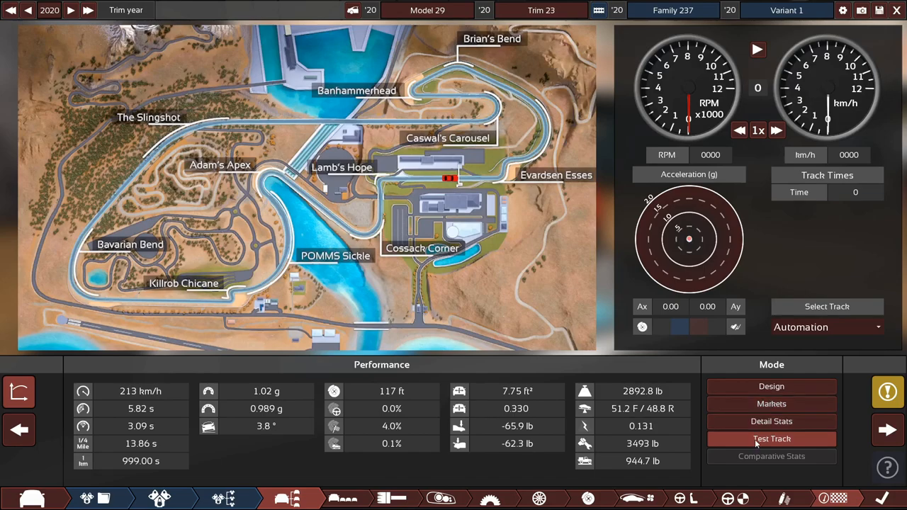
mouse_move(517, 426)
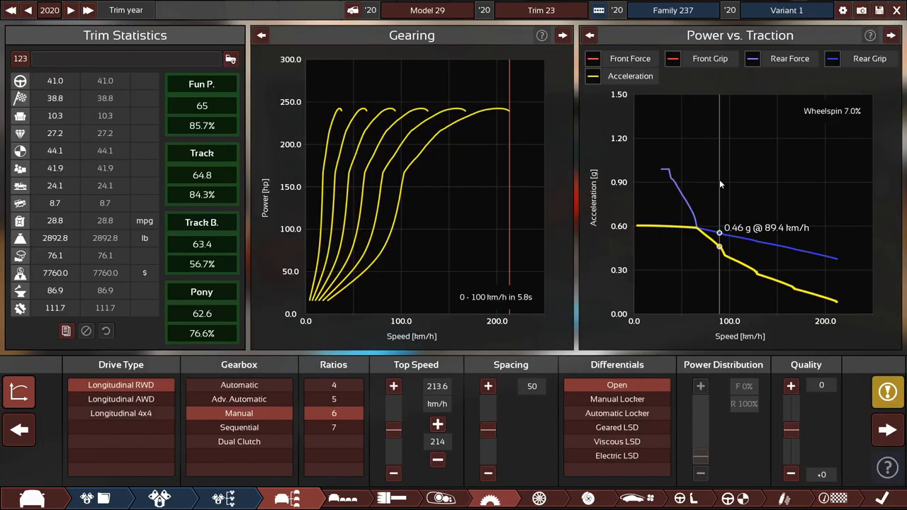
mouse_move(20, 391)
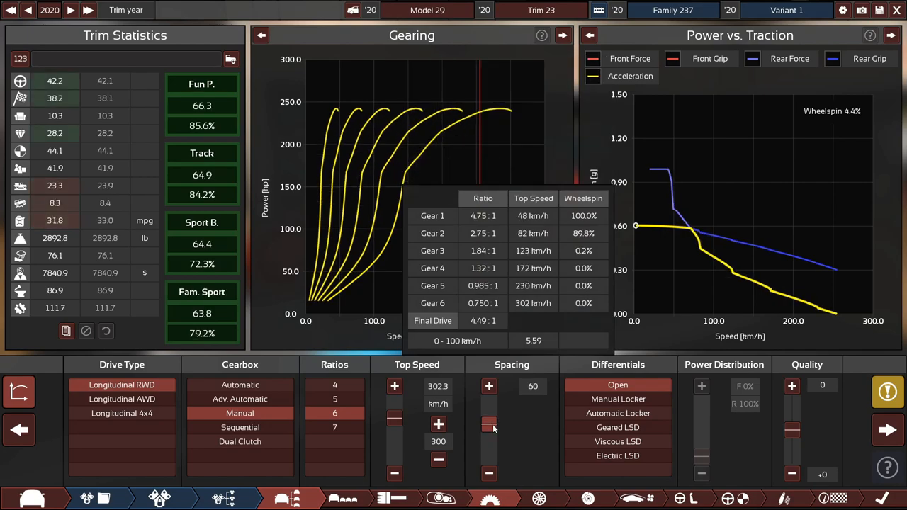
Step: Settle gear spacing at 63 for a 302 km/h target, save, and open wheel settings
drag(489, 425, 489, 436)
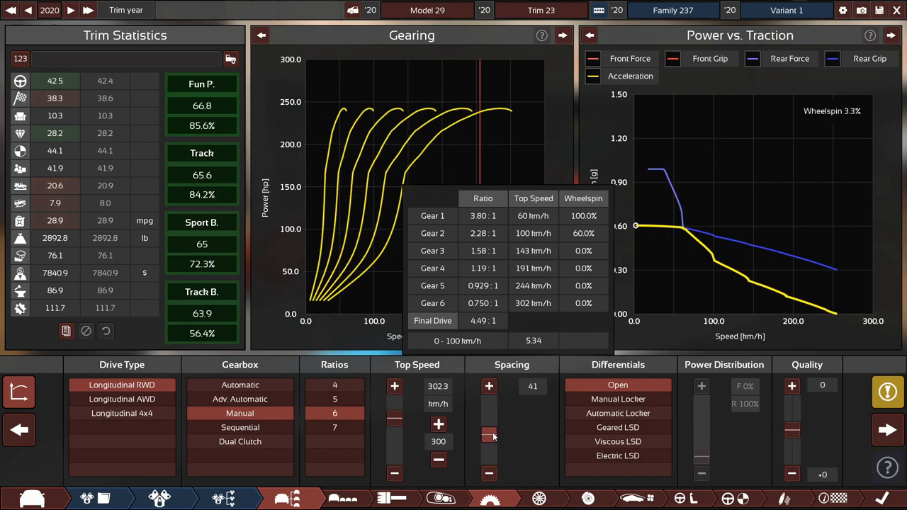
click(489, 424)
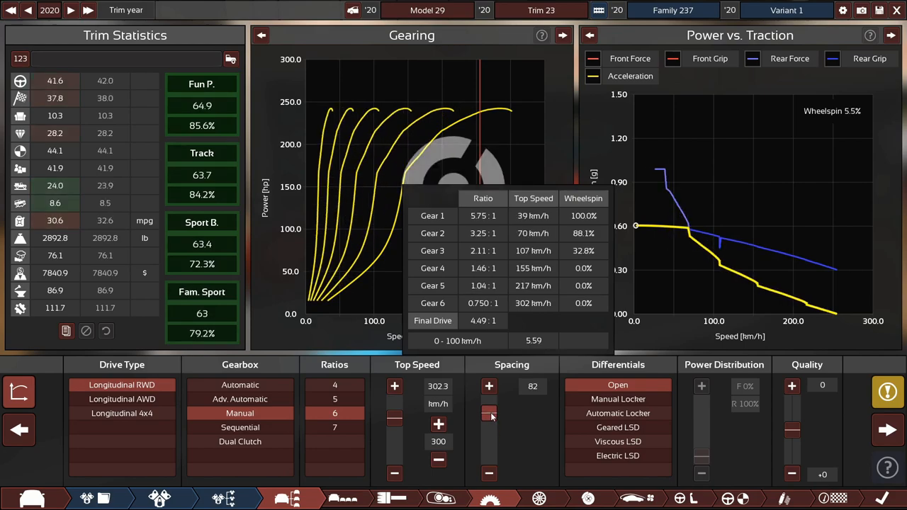
click(489, 424)
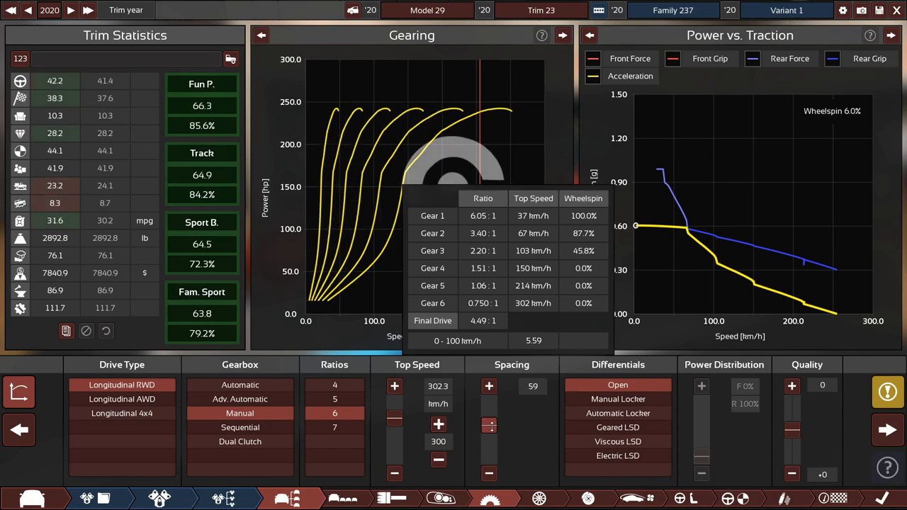
click(488, 385)
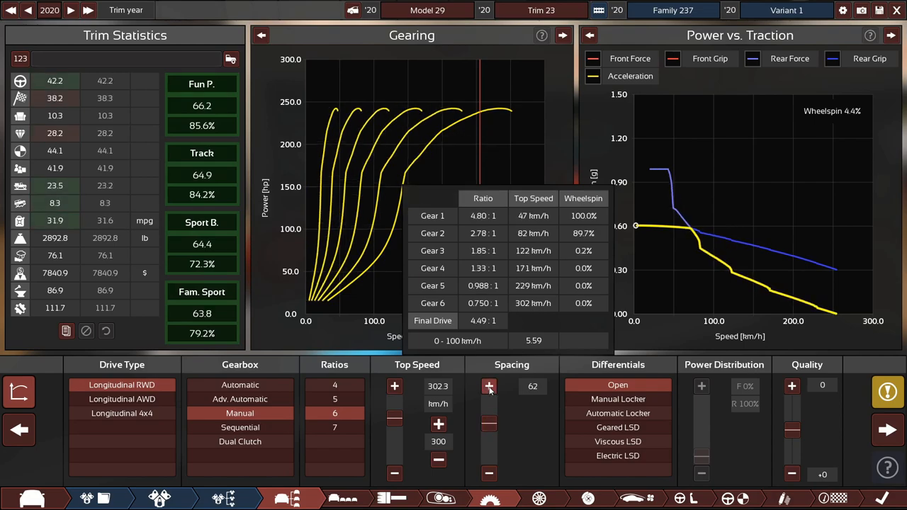
click(488, 386)
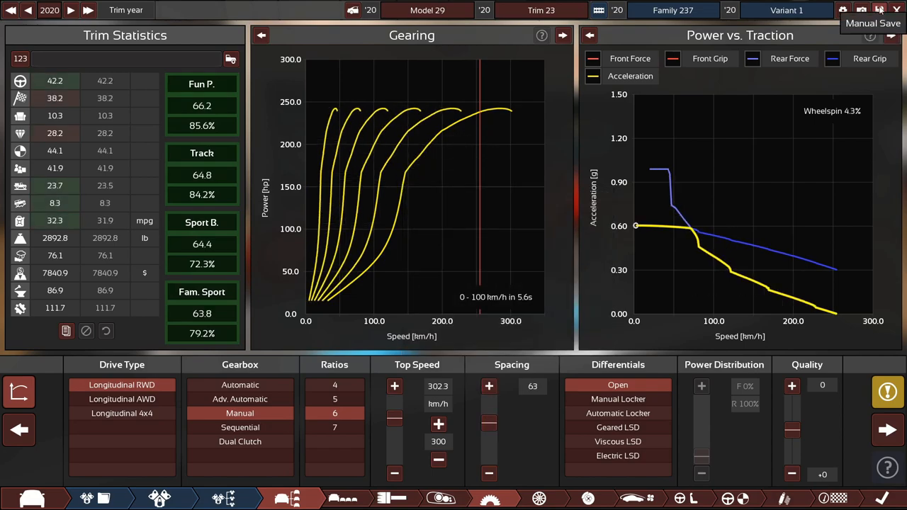
click(538, 498)
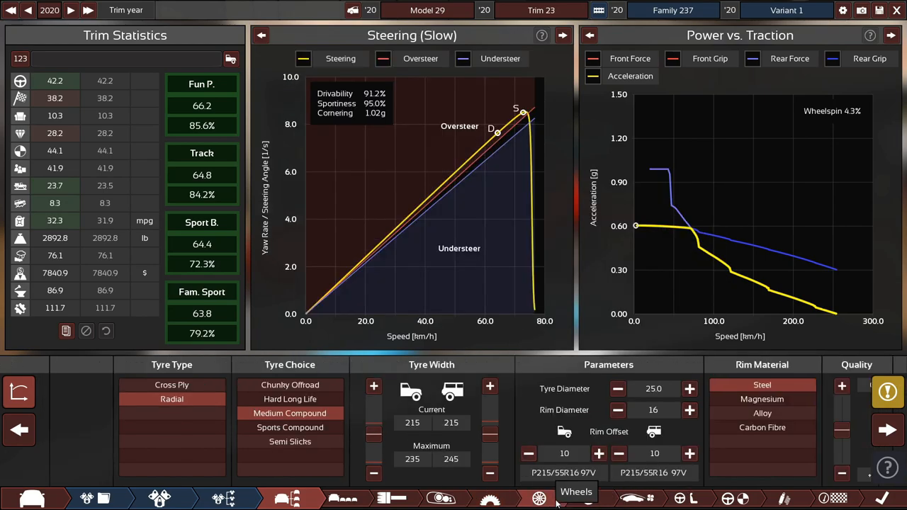
Step: Set brake bias to 54% front with single-piston rear brakes and save
click(588, 498)
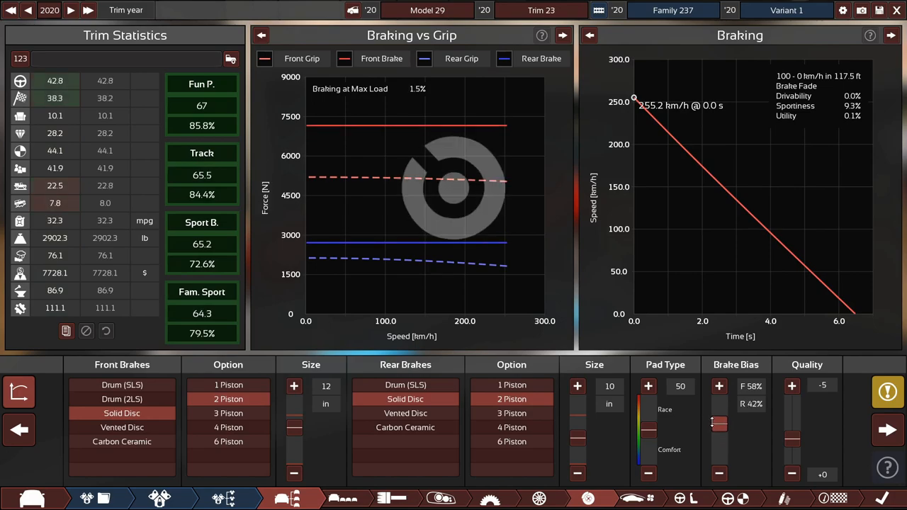
drag(719, 421, 720, 429)
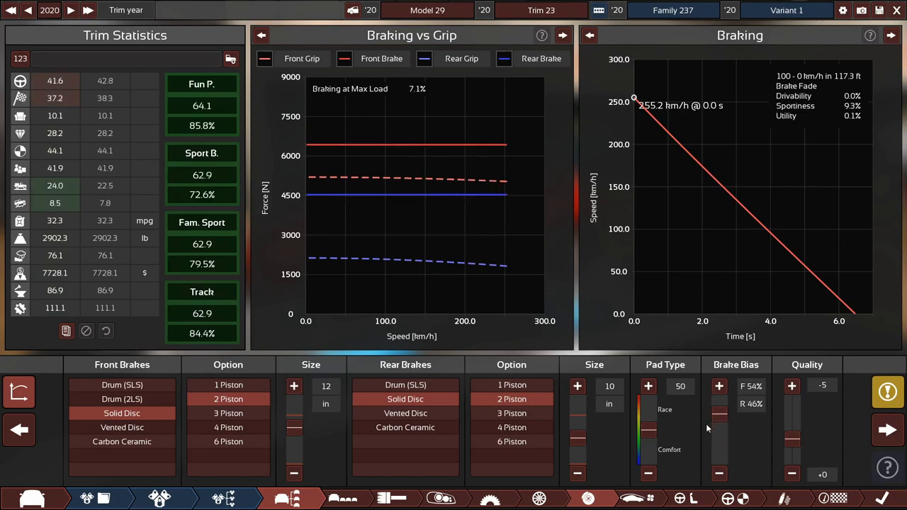
mouse_move(513, 385)
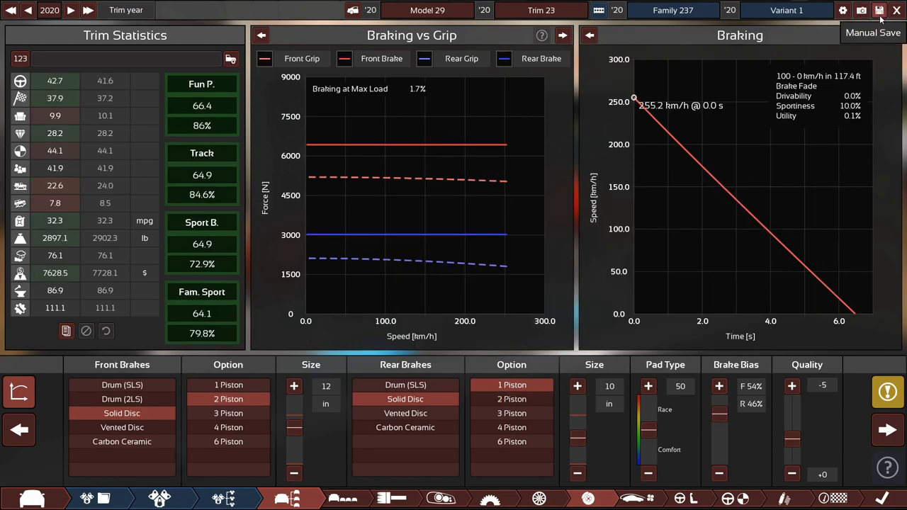
click(630, 498)
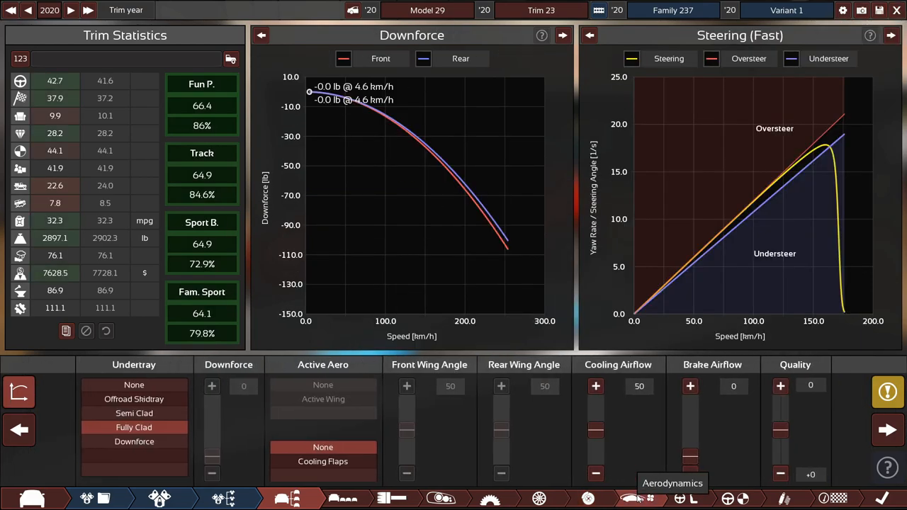
mouse_move(713, 498)
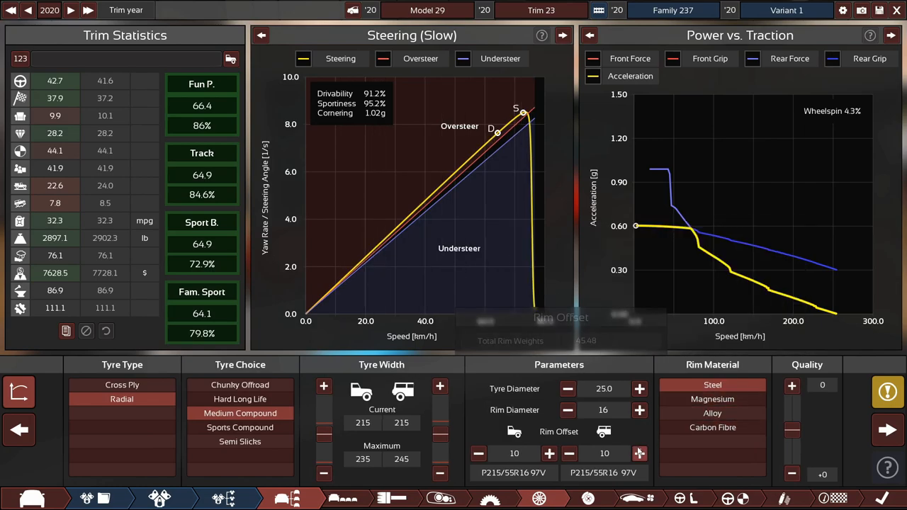
Step: Show detail stats: 43.8 drivability, 36.4 sportiness, 44.1 safety
click(638, 453)
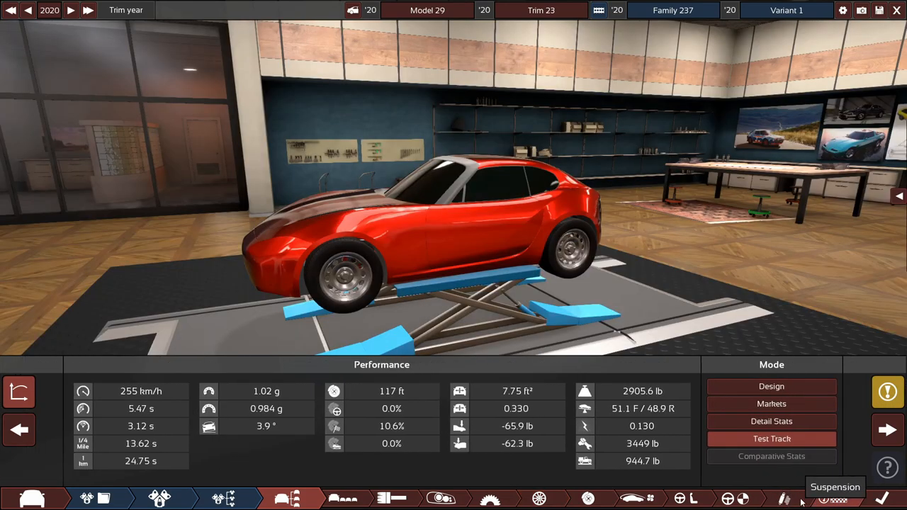
click(772, 421)
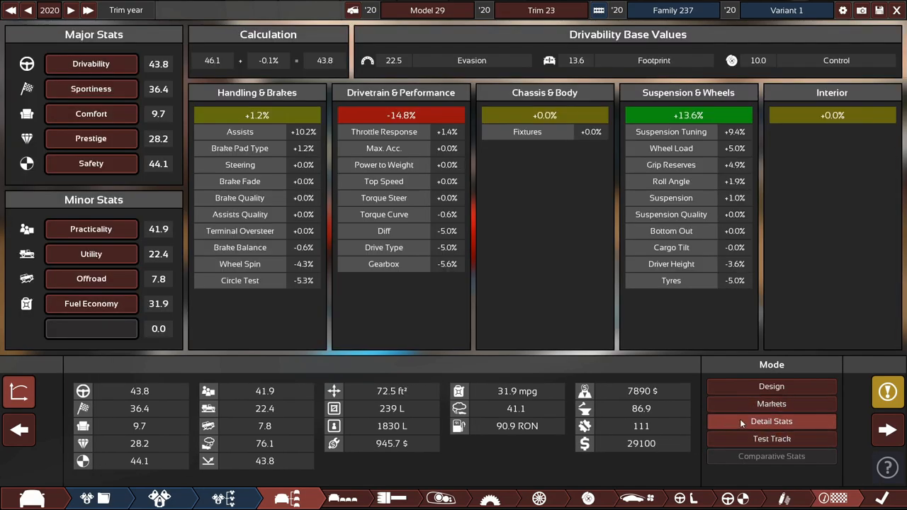
click(771, 438)
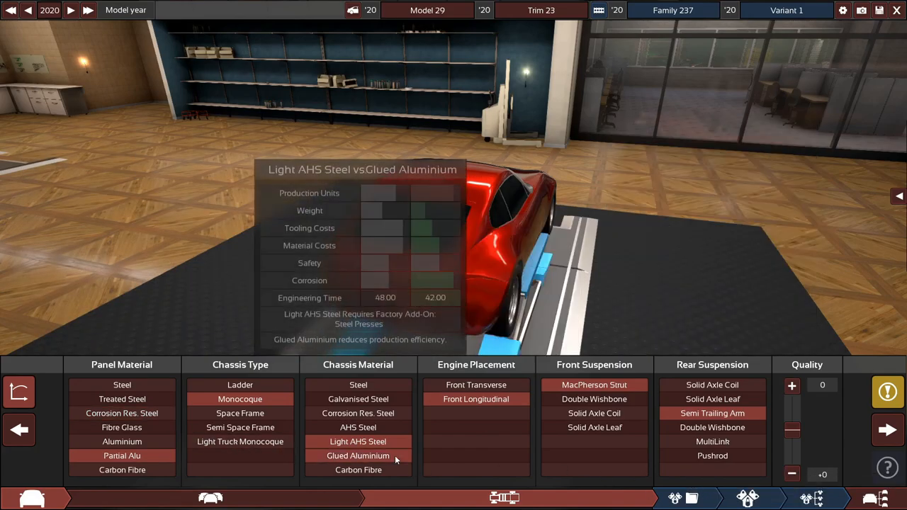
Step: Try a Glued Aluminium chassis, compare its detail stats, then reselect Light AHS Steel
click(771, 421)
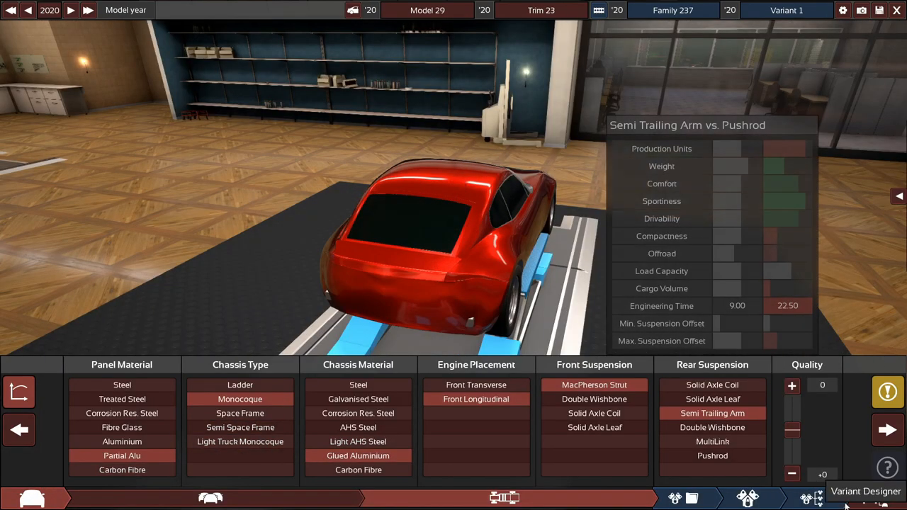
click(772, 421)
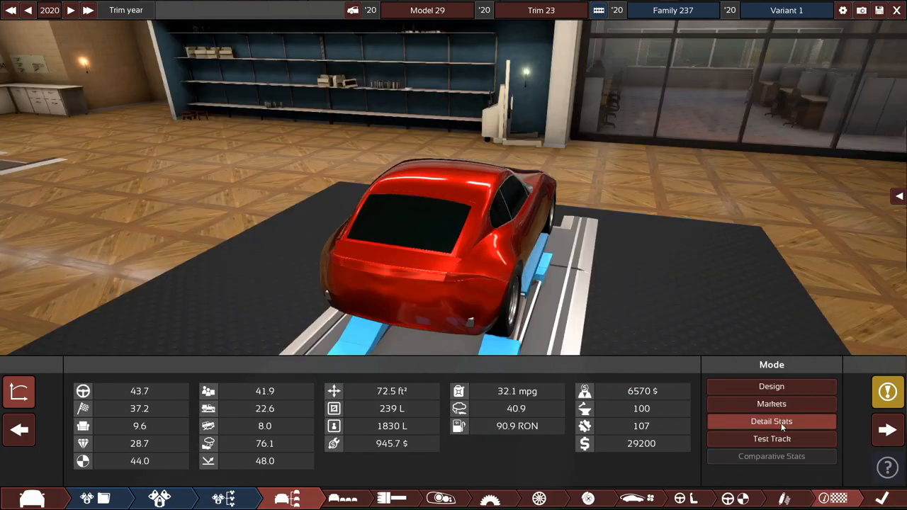
click(771, 439)
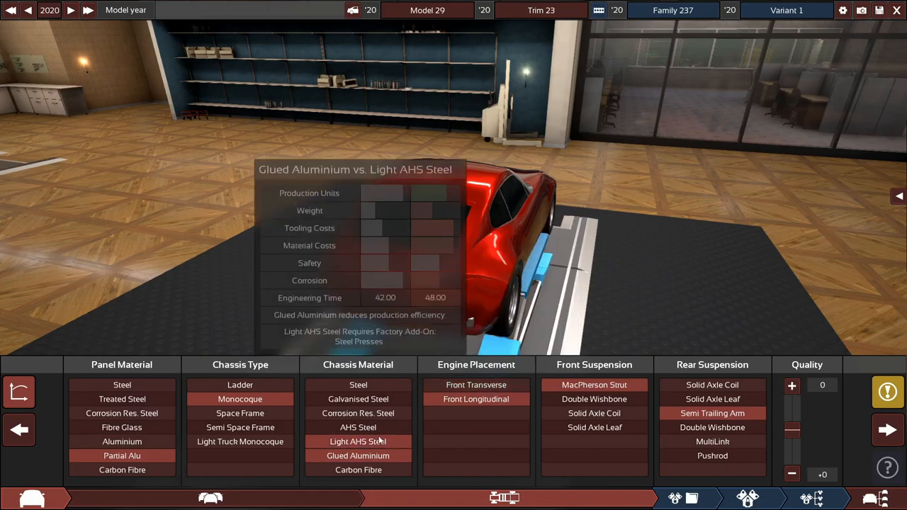
click(888, 429)
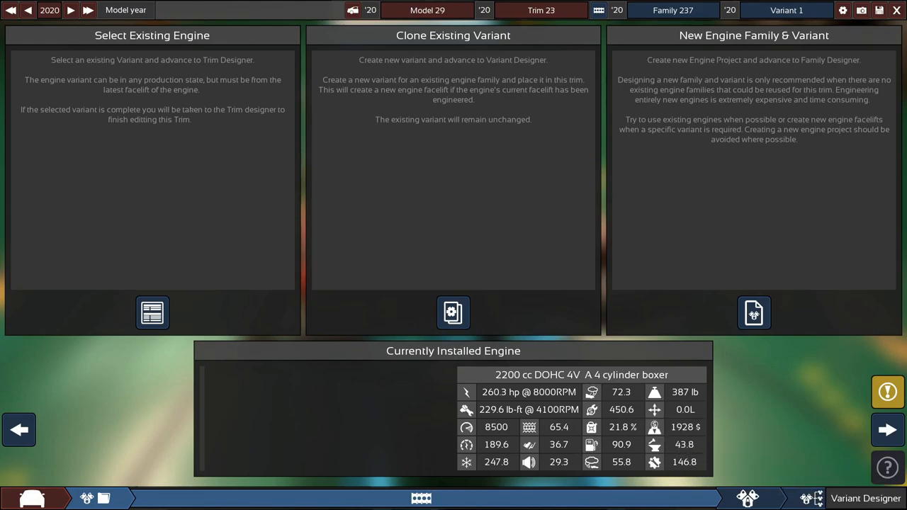
Step: Open the engine variant and nudge exhaust diameter up, then slightly down
click(152, 312)
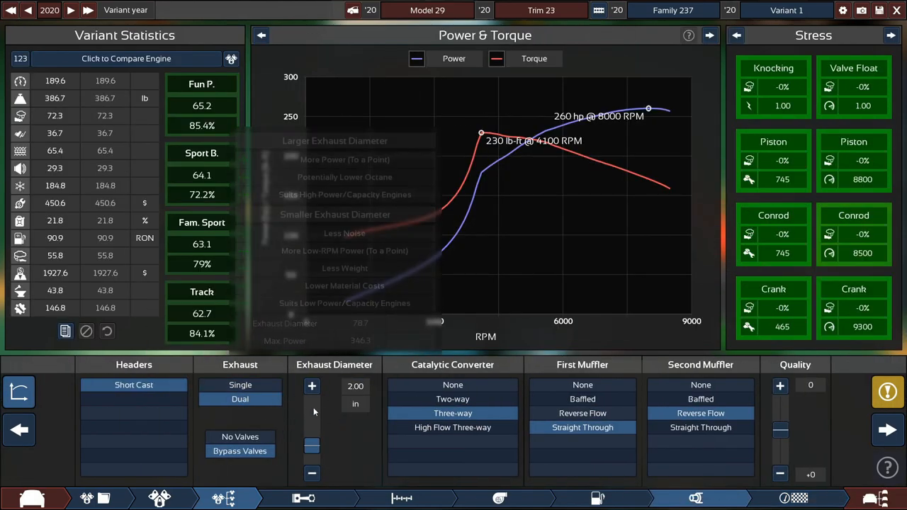
click(312, 386)
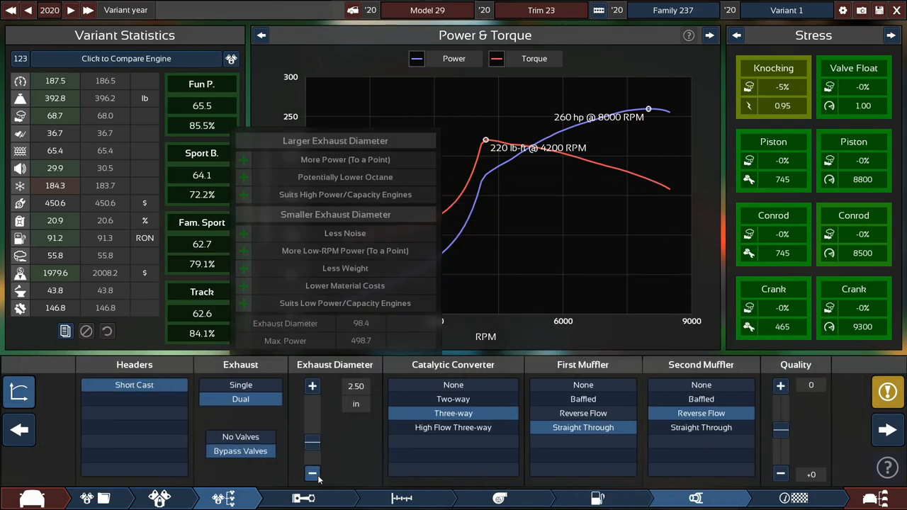
click(313, 474)
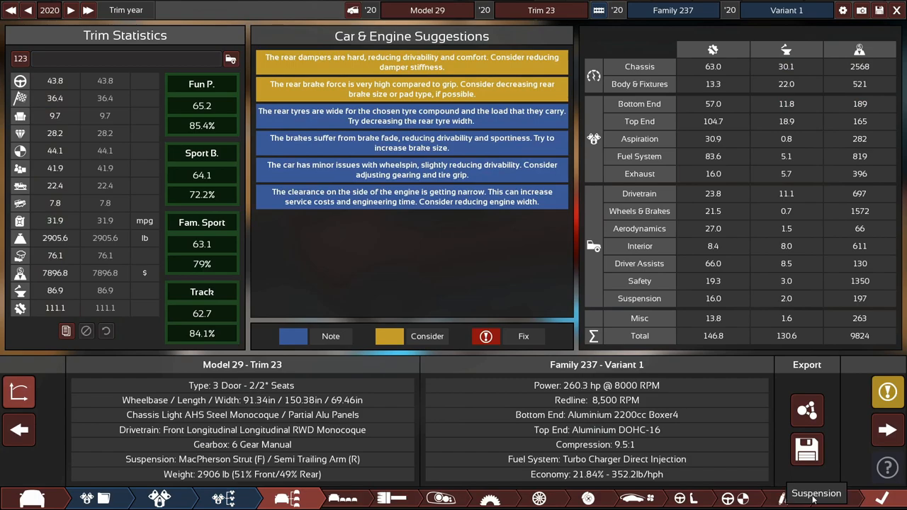
Step: Review the suspension settings and the detailed stats breakdown
click(816, 493)
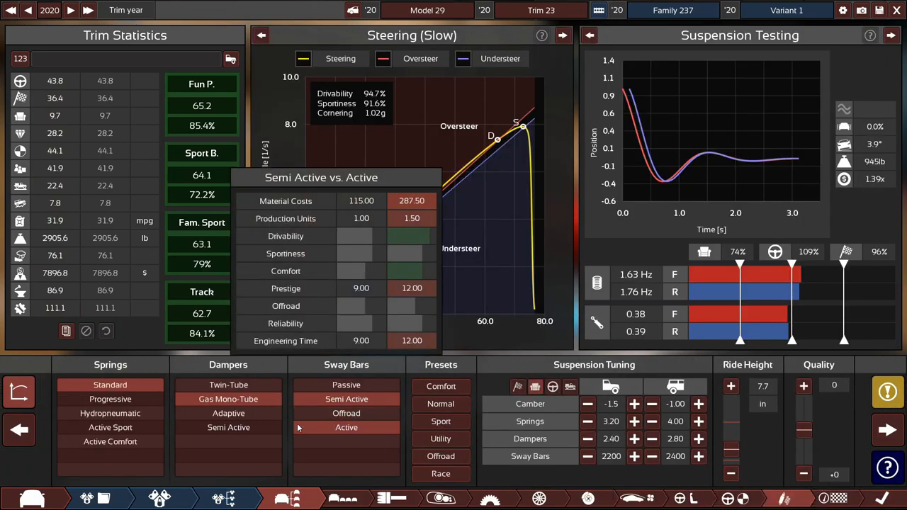
click(229, 413)
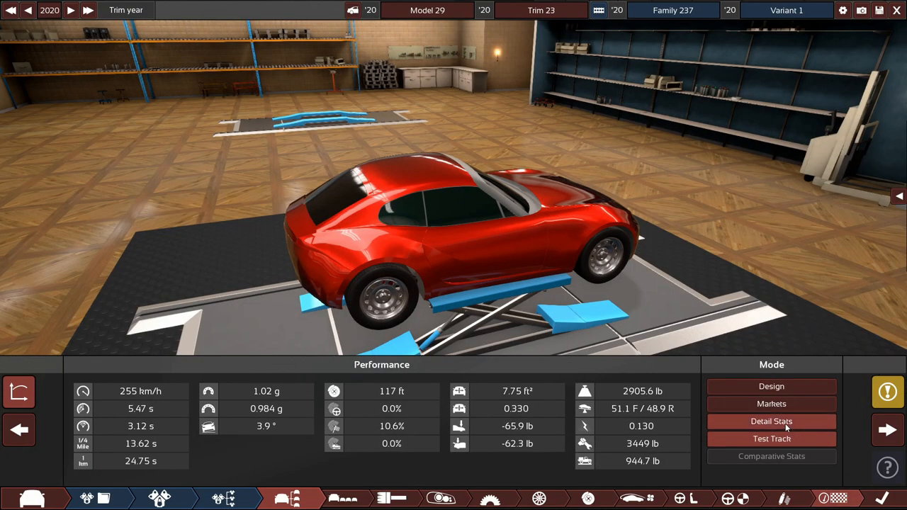
click(771, 421)
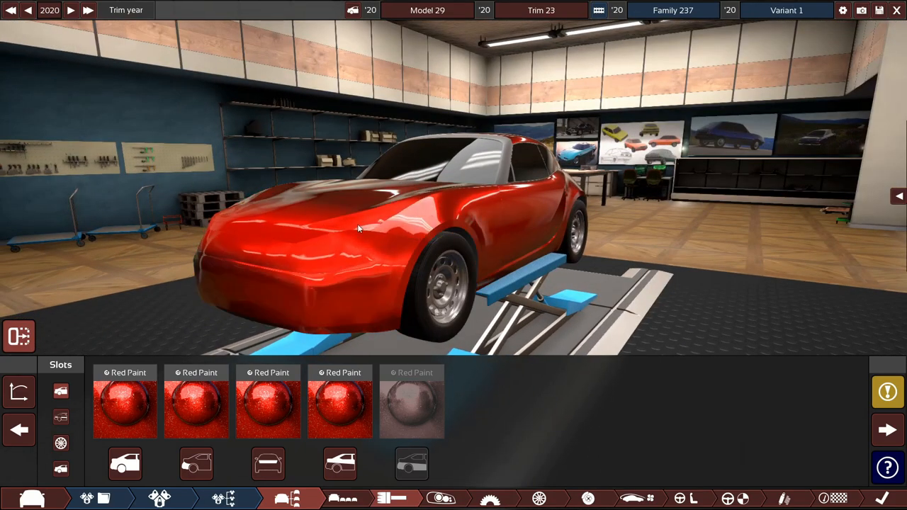
Step: Orbit the view around the car
drag(358, 227, 525, 241)
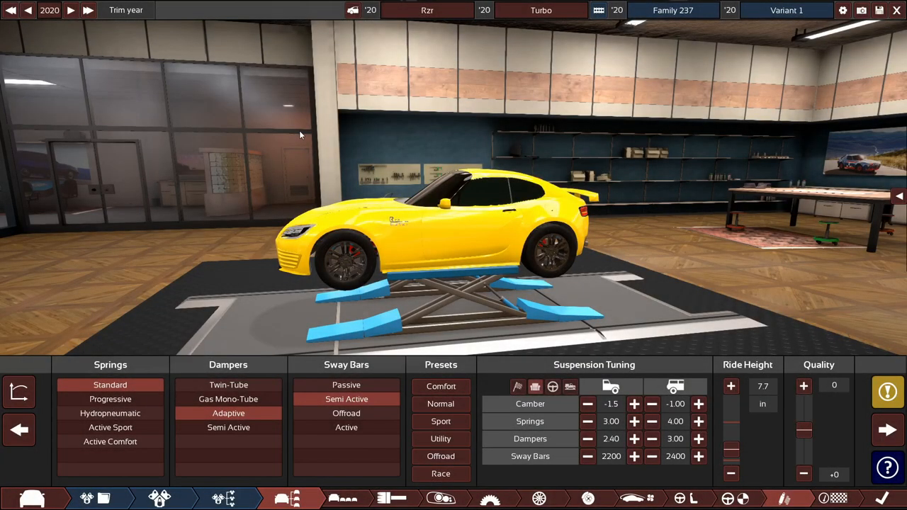
mouse_move(303, 120)
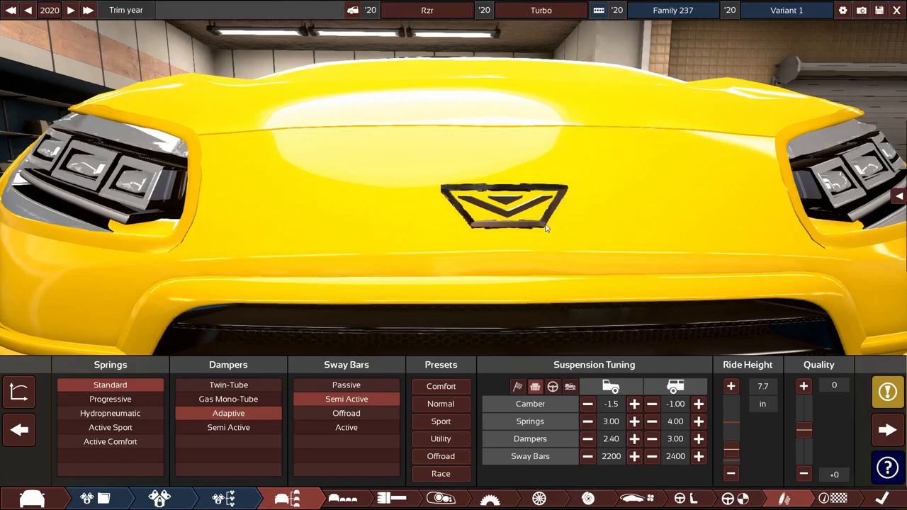
mouse_move(537, 211)
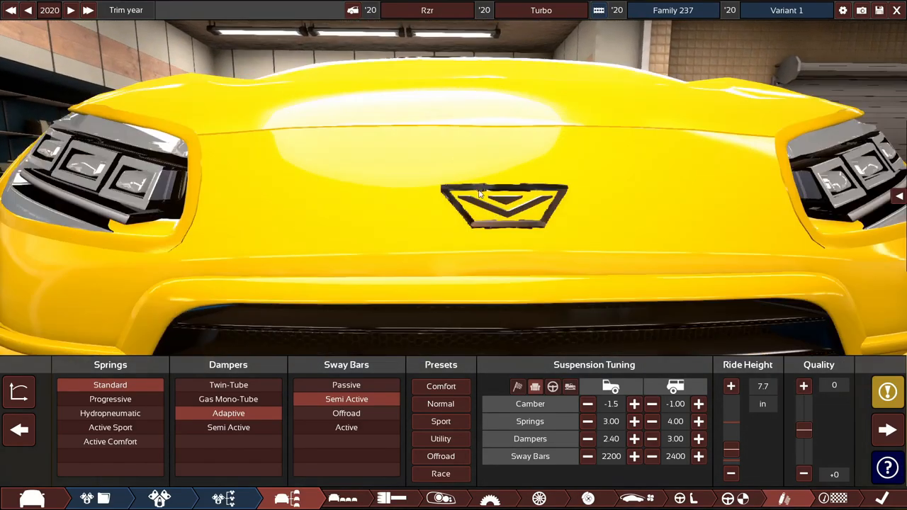
mouse_move(507, 229)
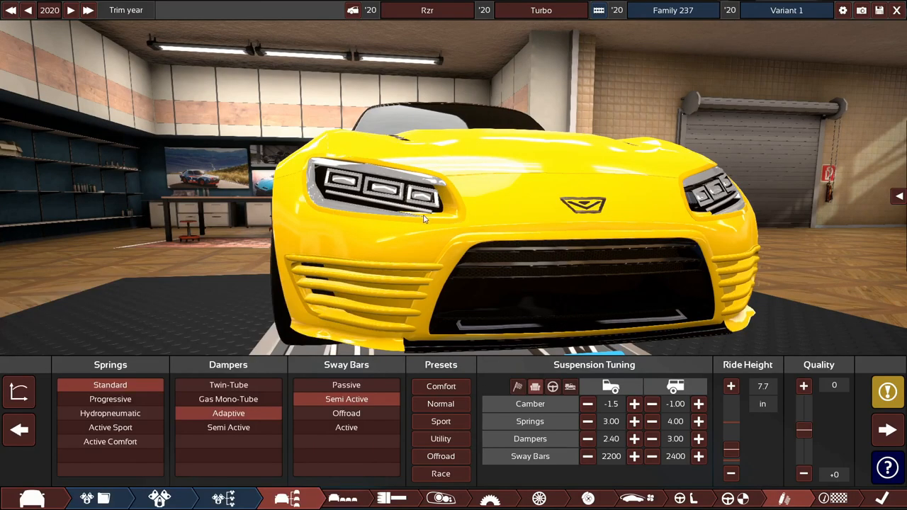
mouse_move(456, 196)
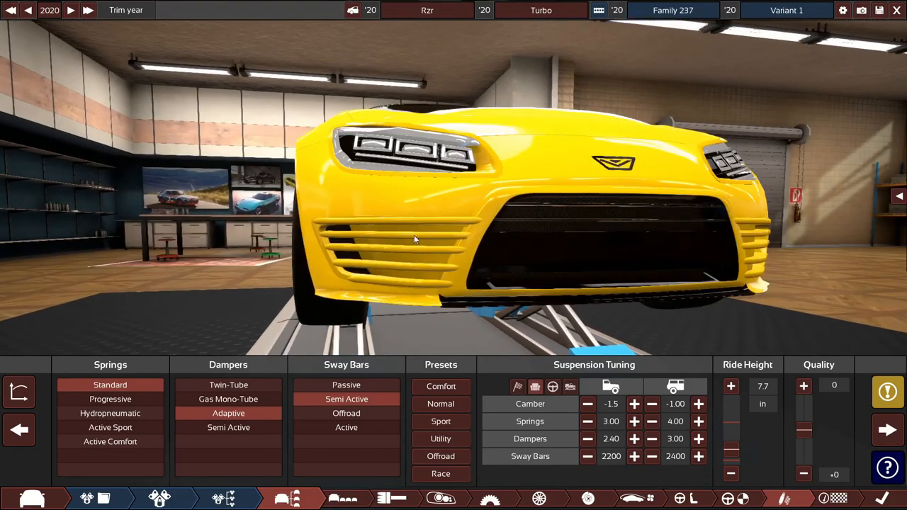
mouse_move(366, 271)
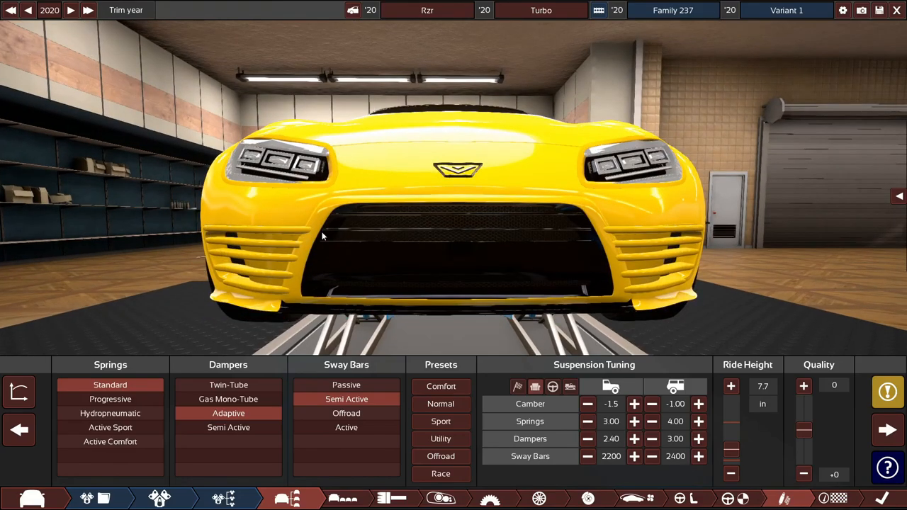
mouse_move(315, 269)
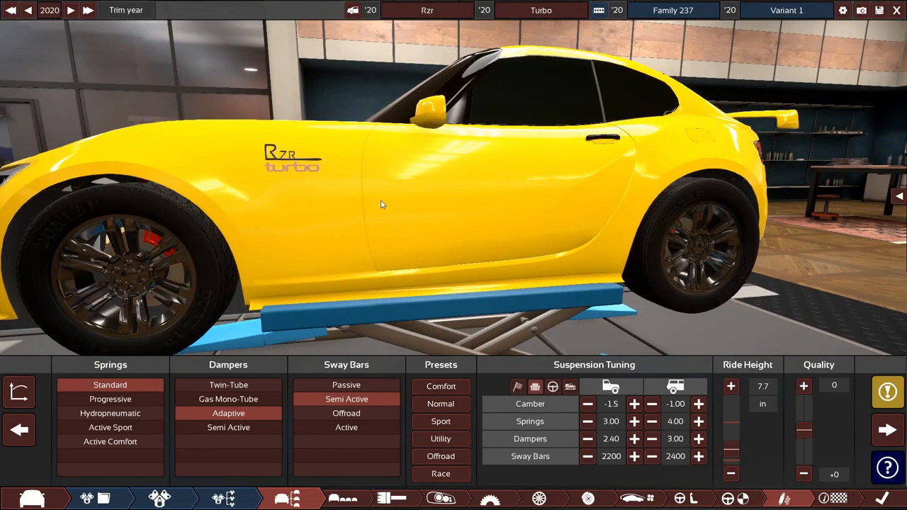
Step: Show Test Track results and Detail Stats, then hide the graphs to see the car
click(772, 439)
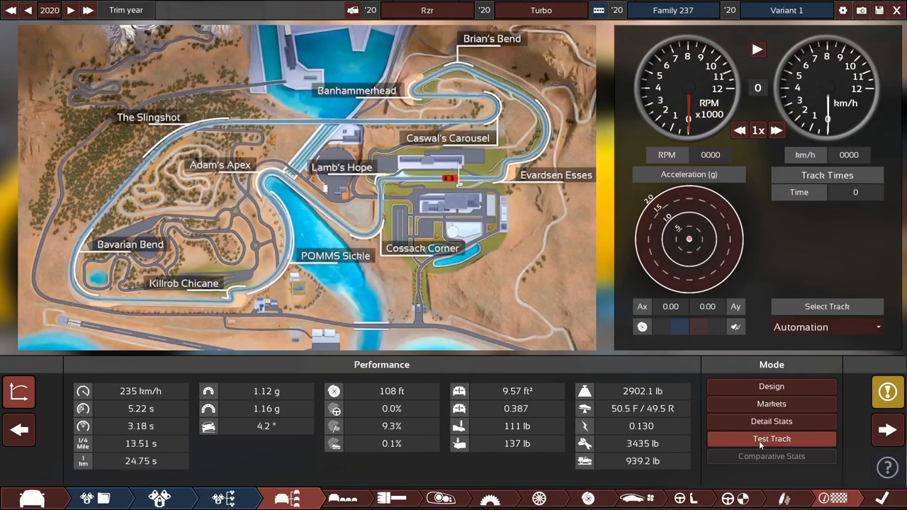
click(772, 421)
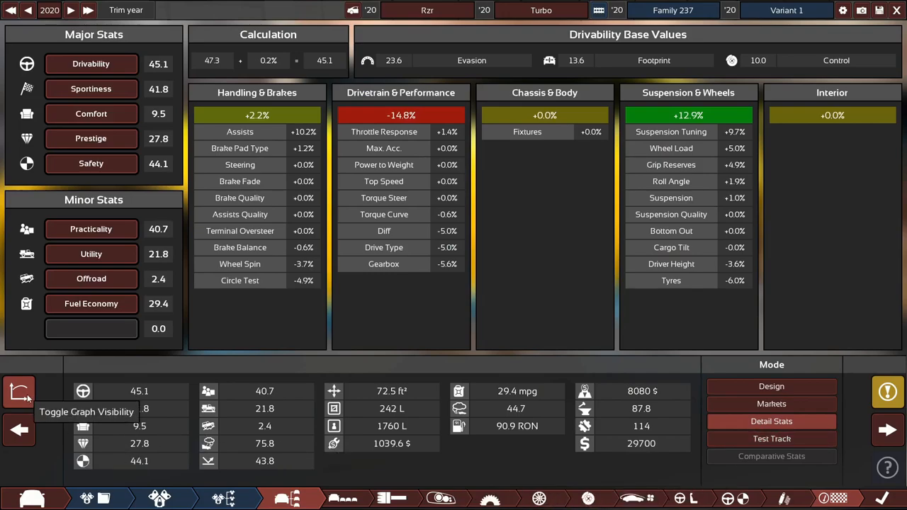
click(19, 392)
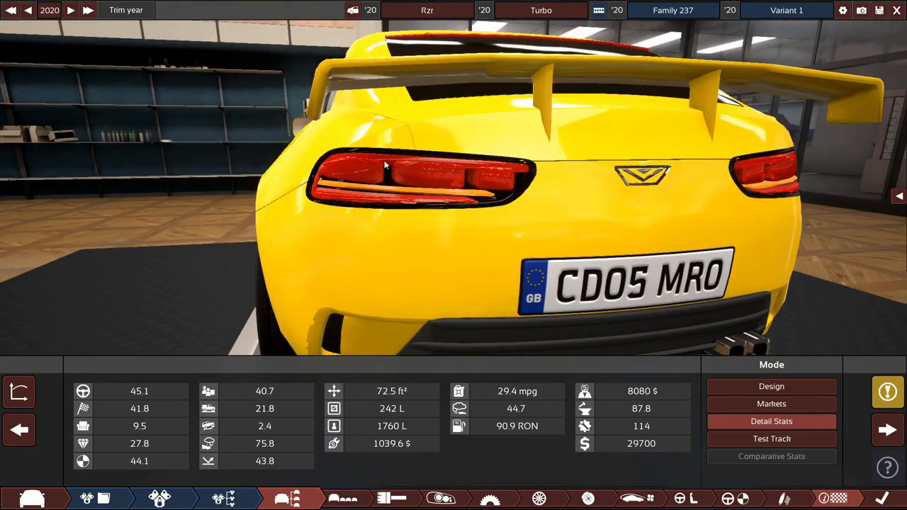
mouse_move(354, 169)
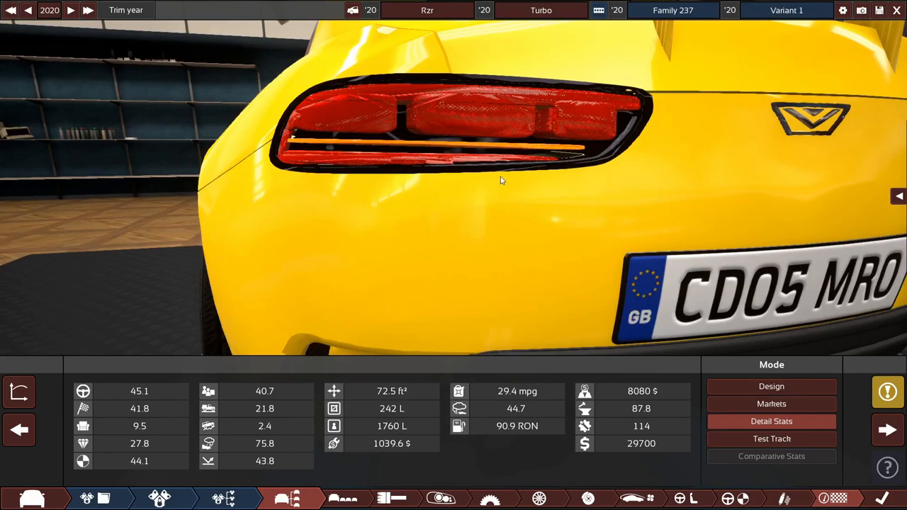
mouse_move(447, 77)
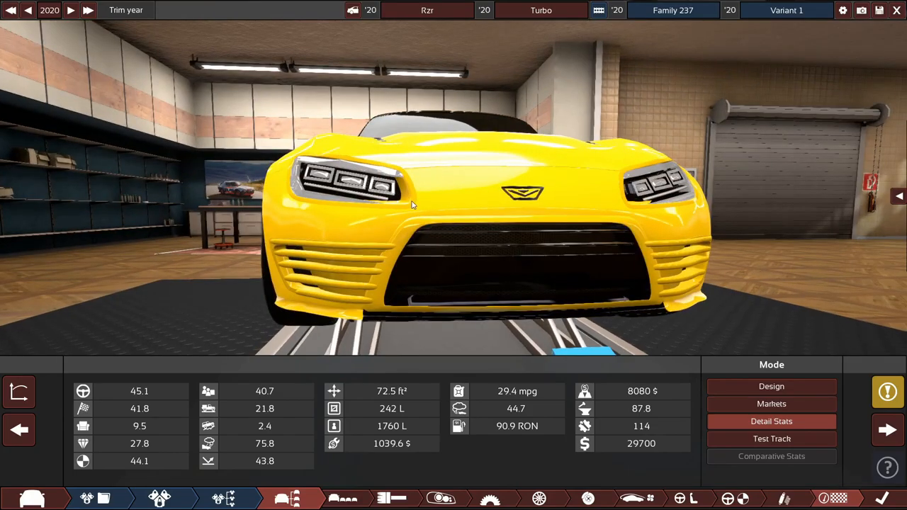
mouse_move(356, 246)
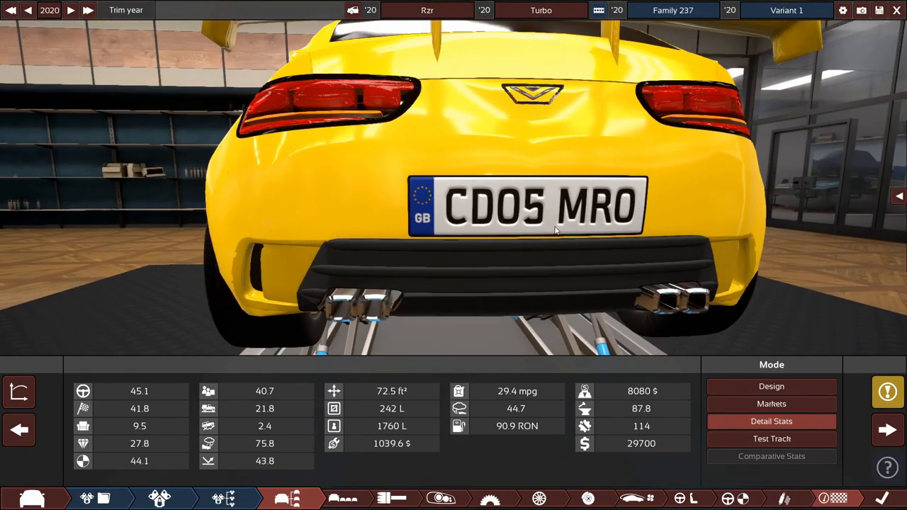
mouse_move(613, 314)
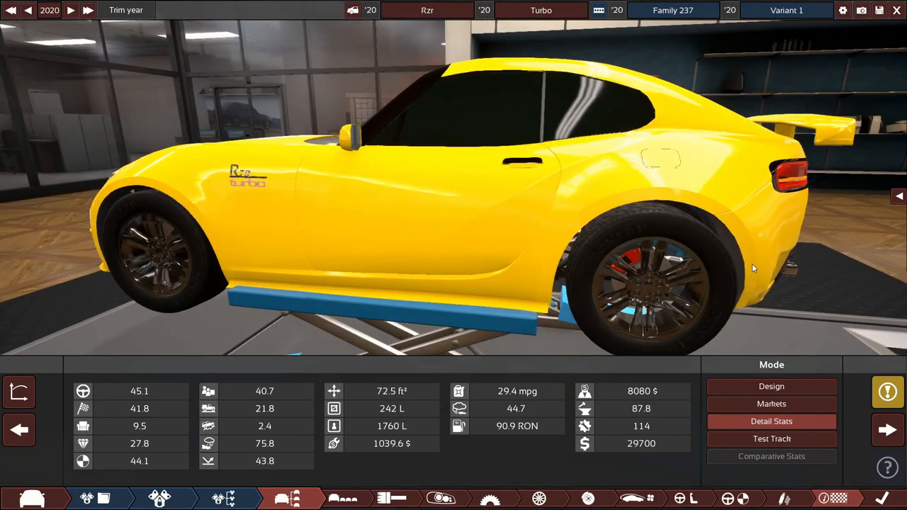
Step: Lower the gearing's top speed target to 281 km/h and reduce the speed limiter
drag(755, 268, 511, 238)
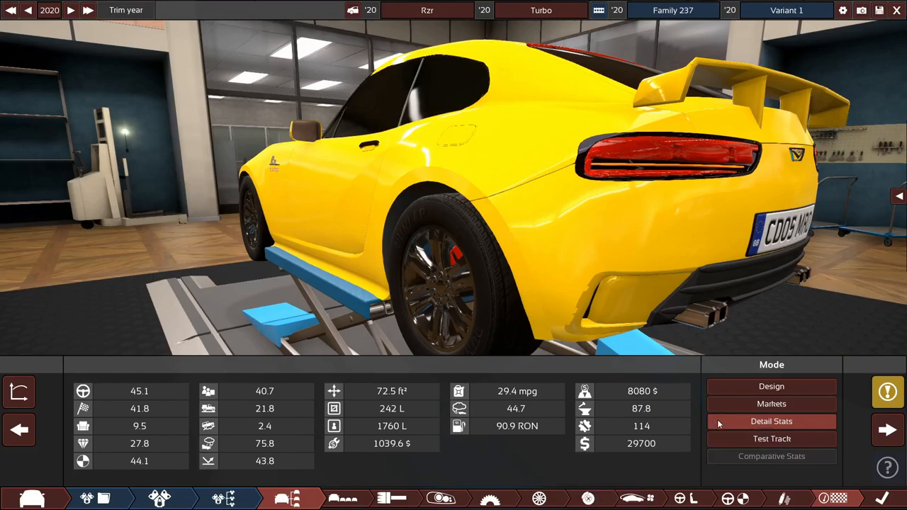
click(771, 439)
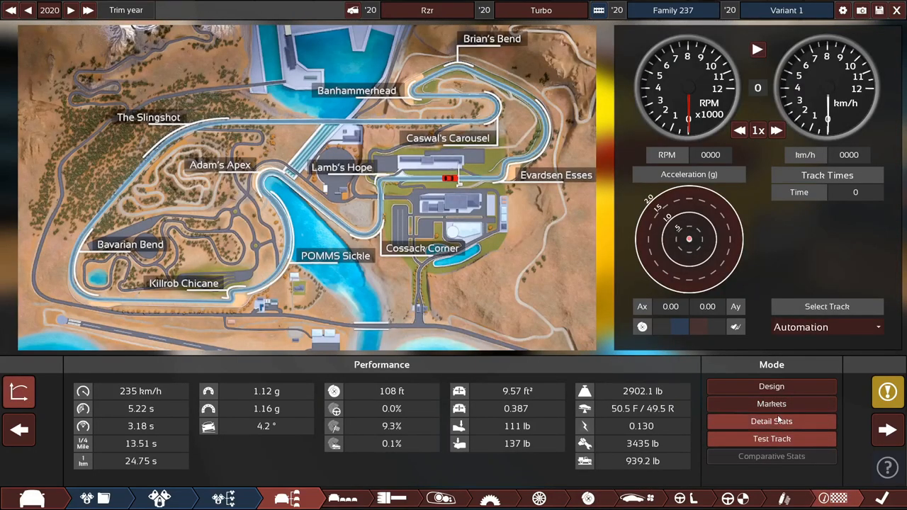
mouse_move(672, 426)
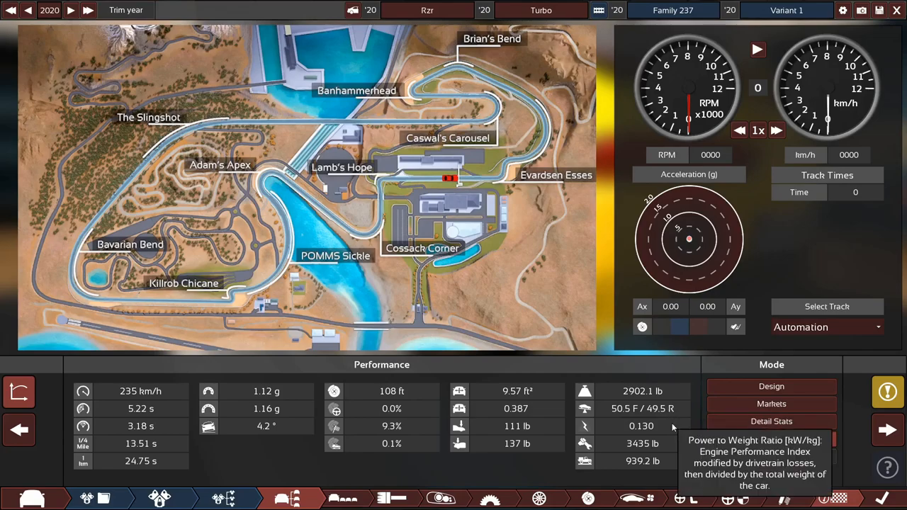
mouse_move(672, 409)
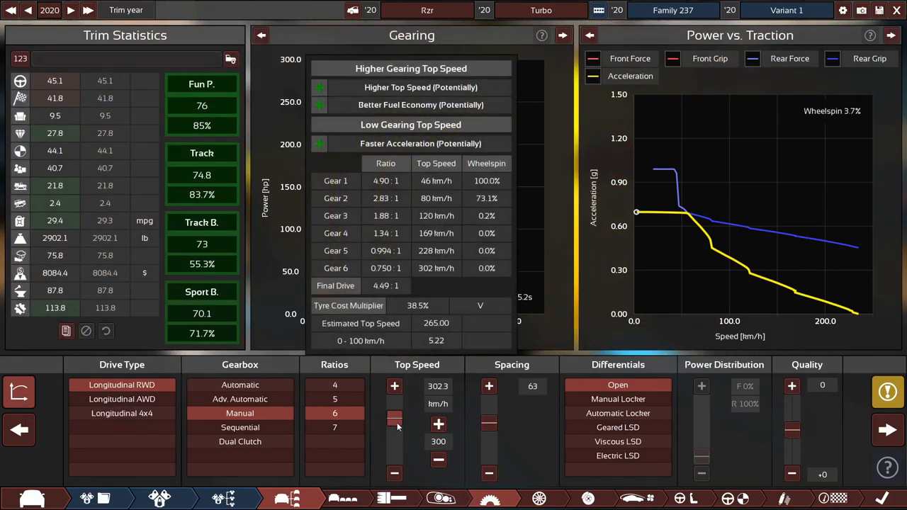
click(394, 386)
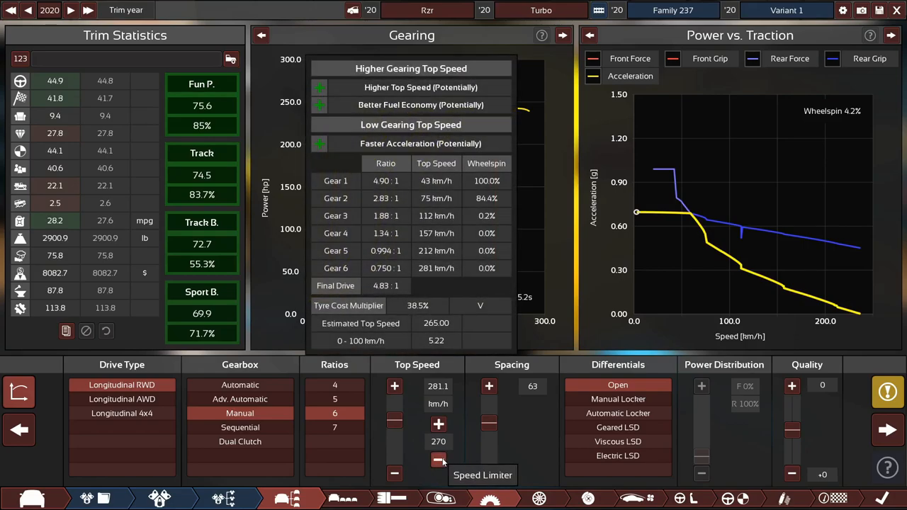
click(438, 460)
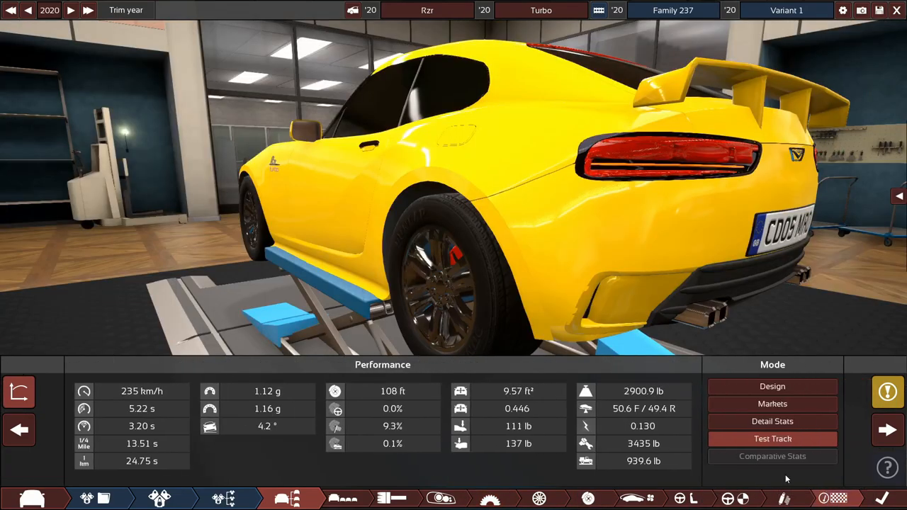
Step: Return to the chassis page to review the body and monocoque materials
click(772, 422)
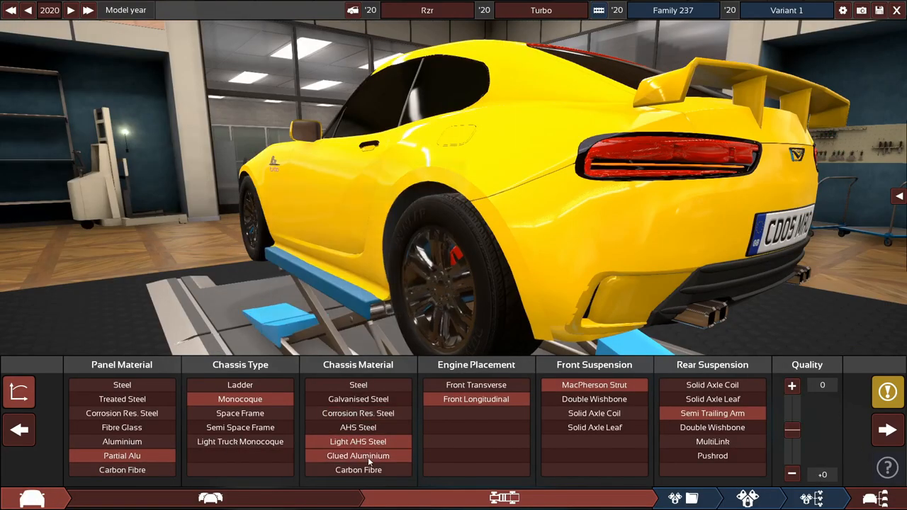
mouse_move(358, 442)
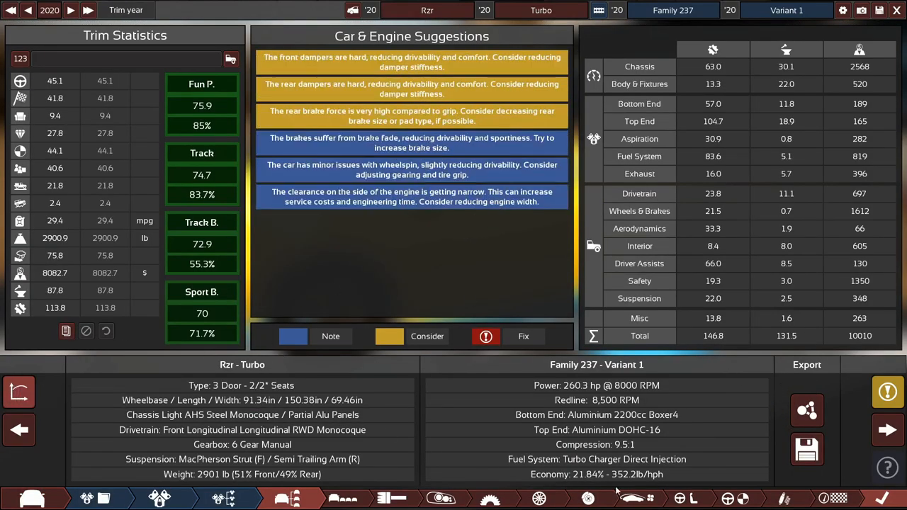
mouse_move(630, 498)
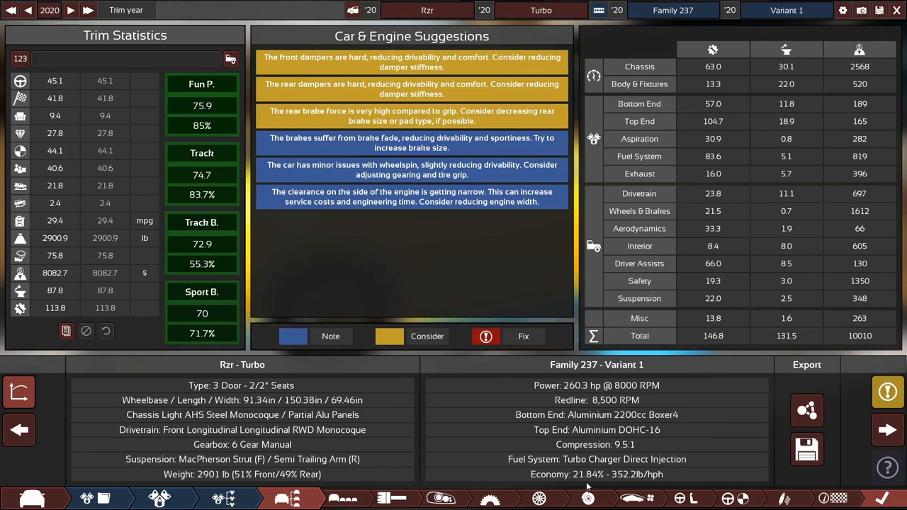
mouse_move(604, 413)
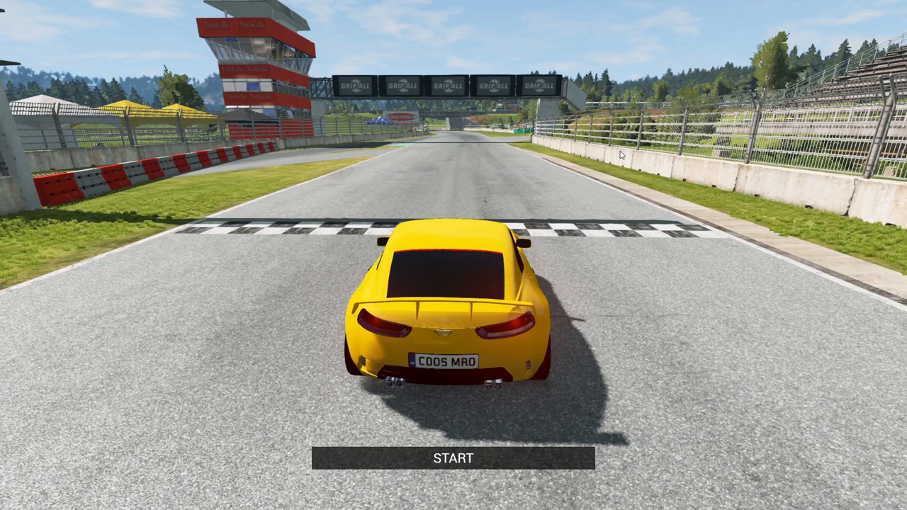
mouse_move(573, 218)
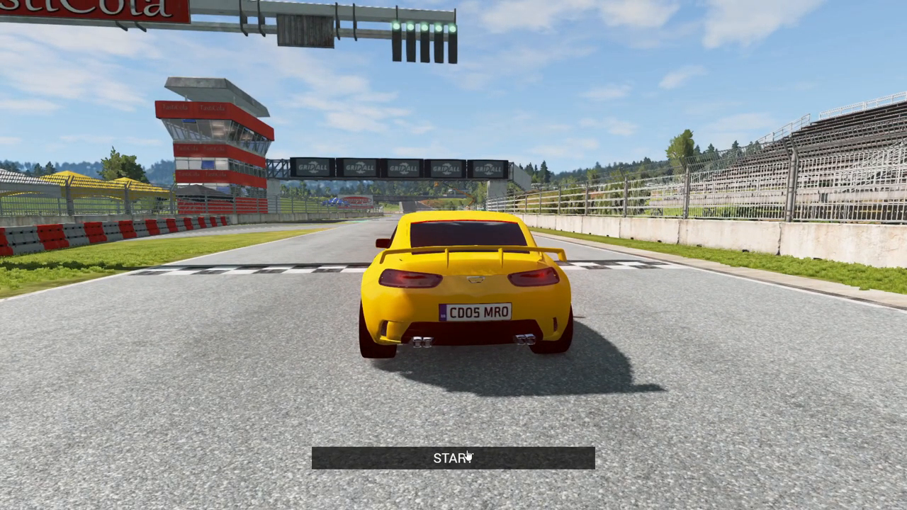
click(453, 457)
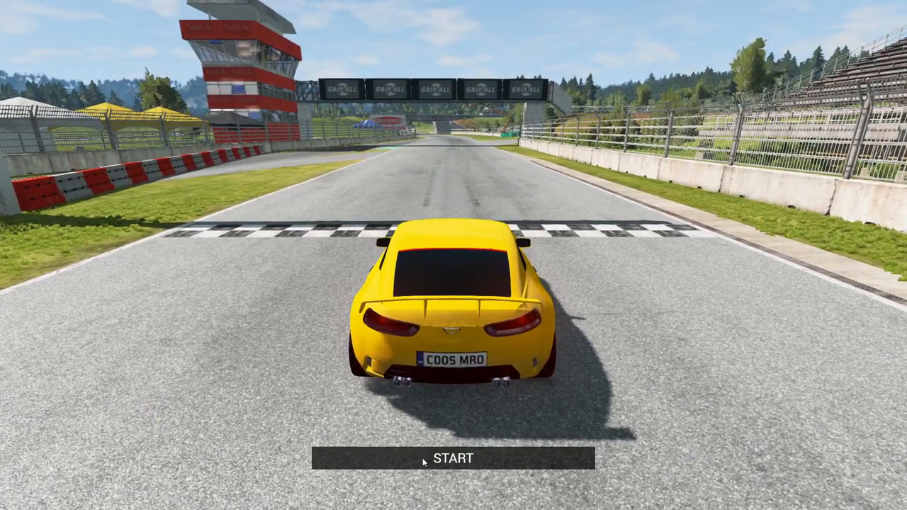
click(453, 459)
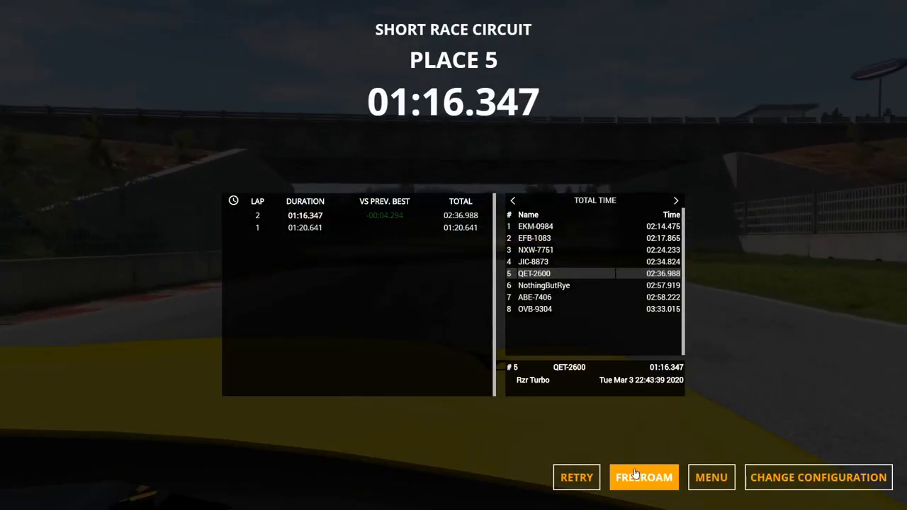
Step: Switch from the race results to Freeroam and drive the yellow Rzr Turbo down the straight
click(643, 477)
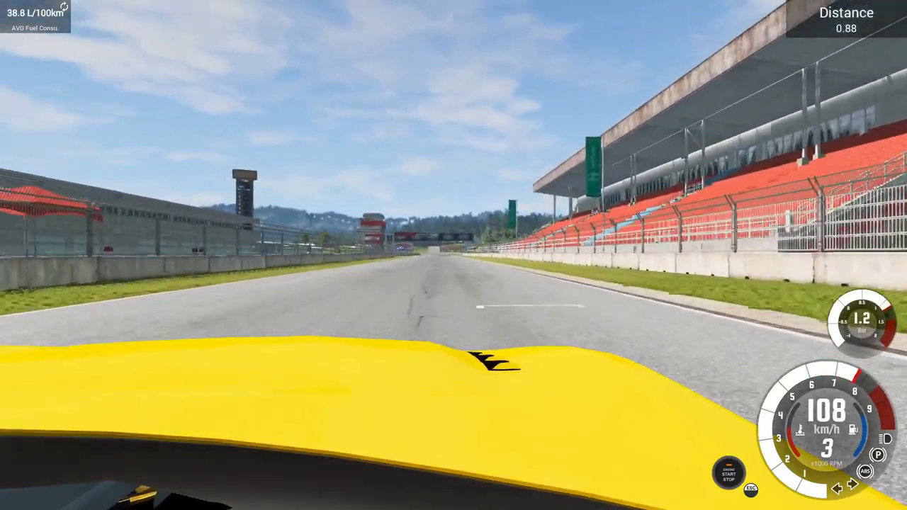
key(w)
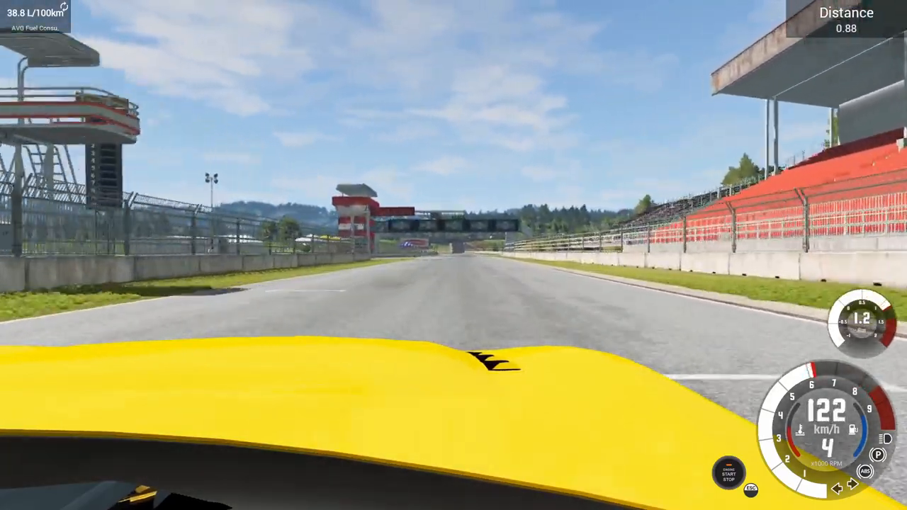